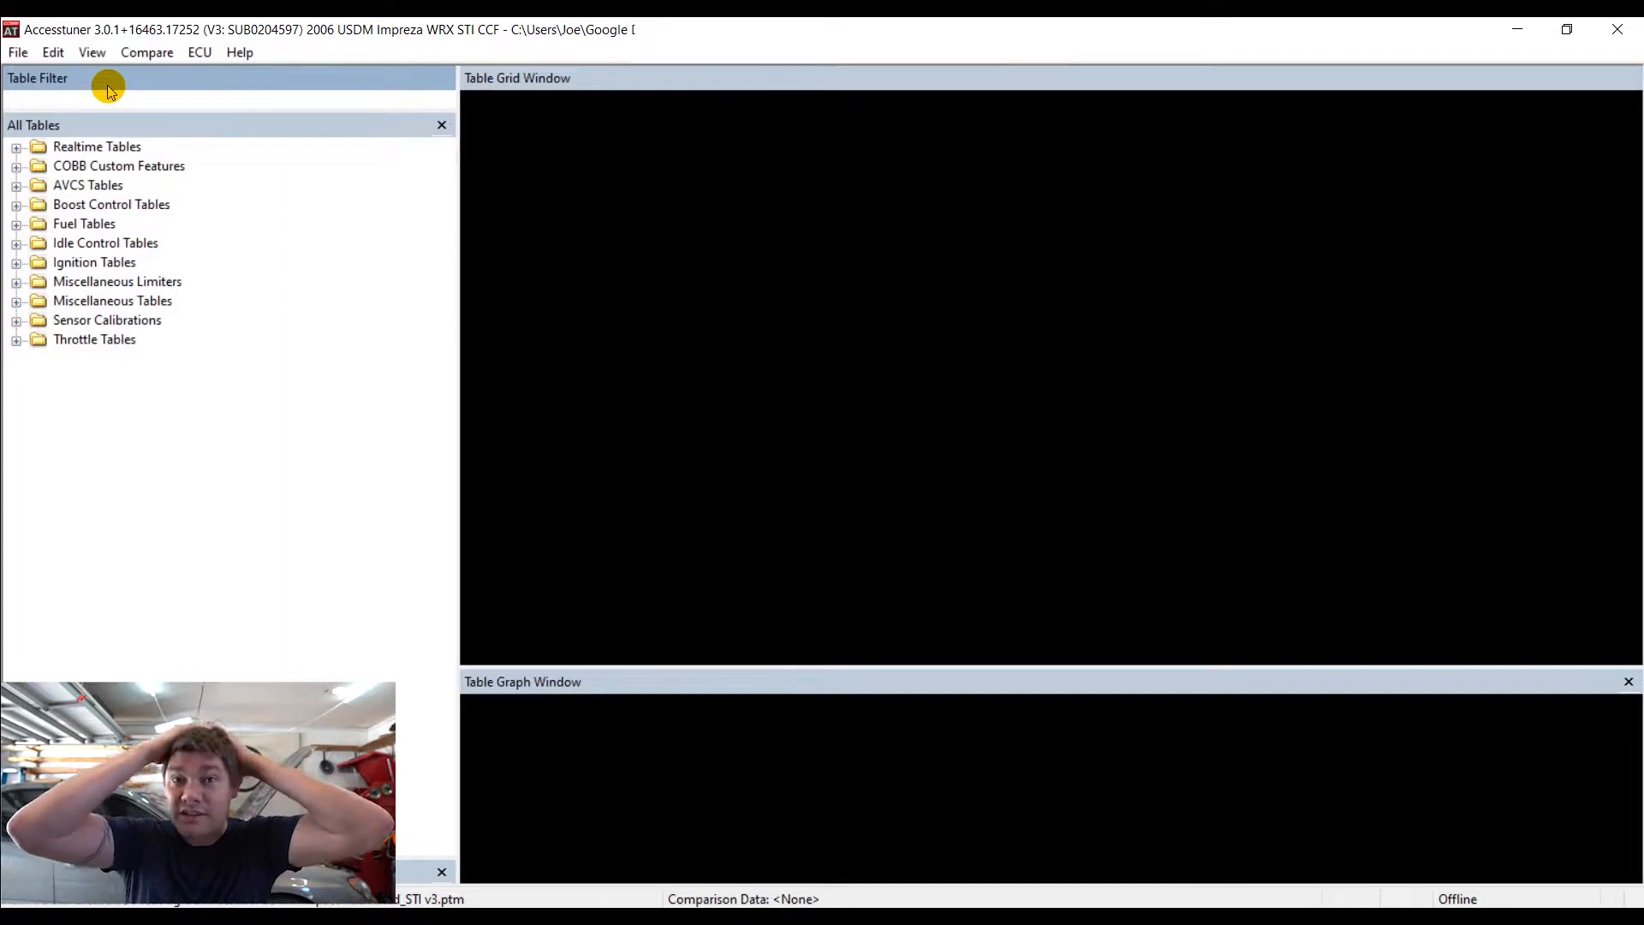
Expand Realtime Tables in the All Tables tree and select SD Volumetric Efficiency
left_click(104, 98)
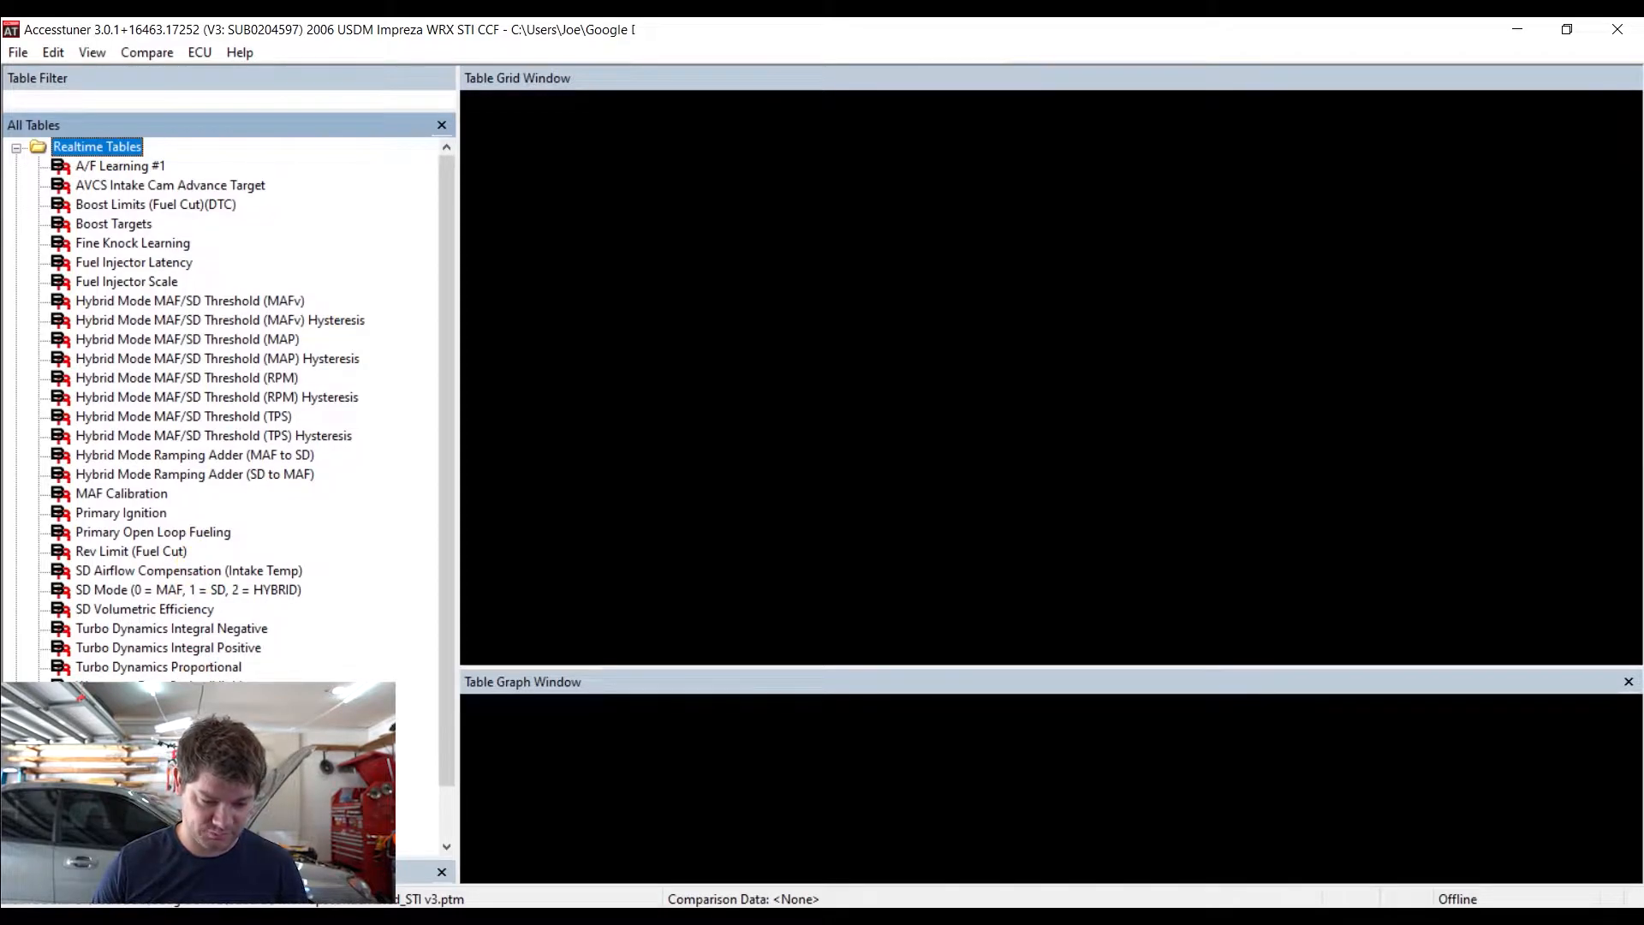
left_click(144, 609)
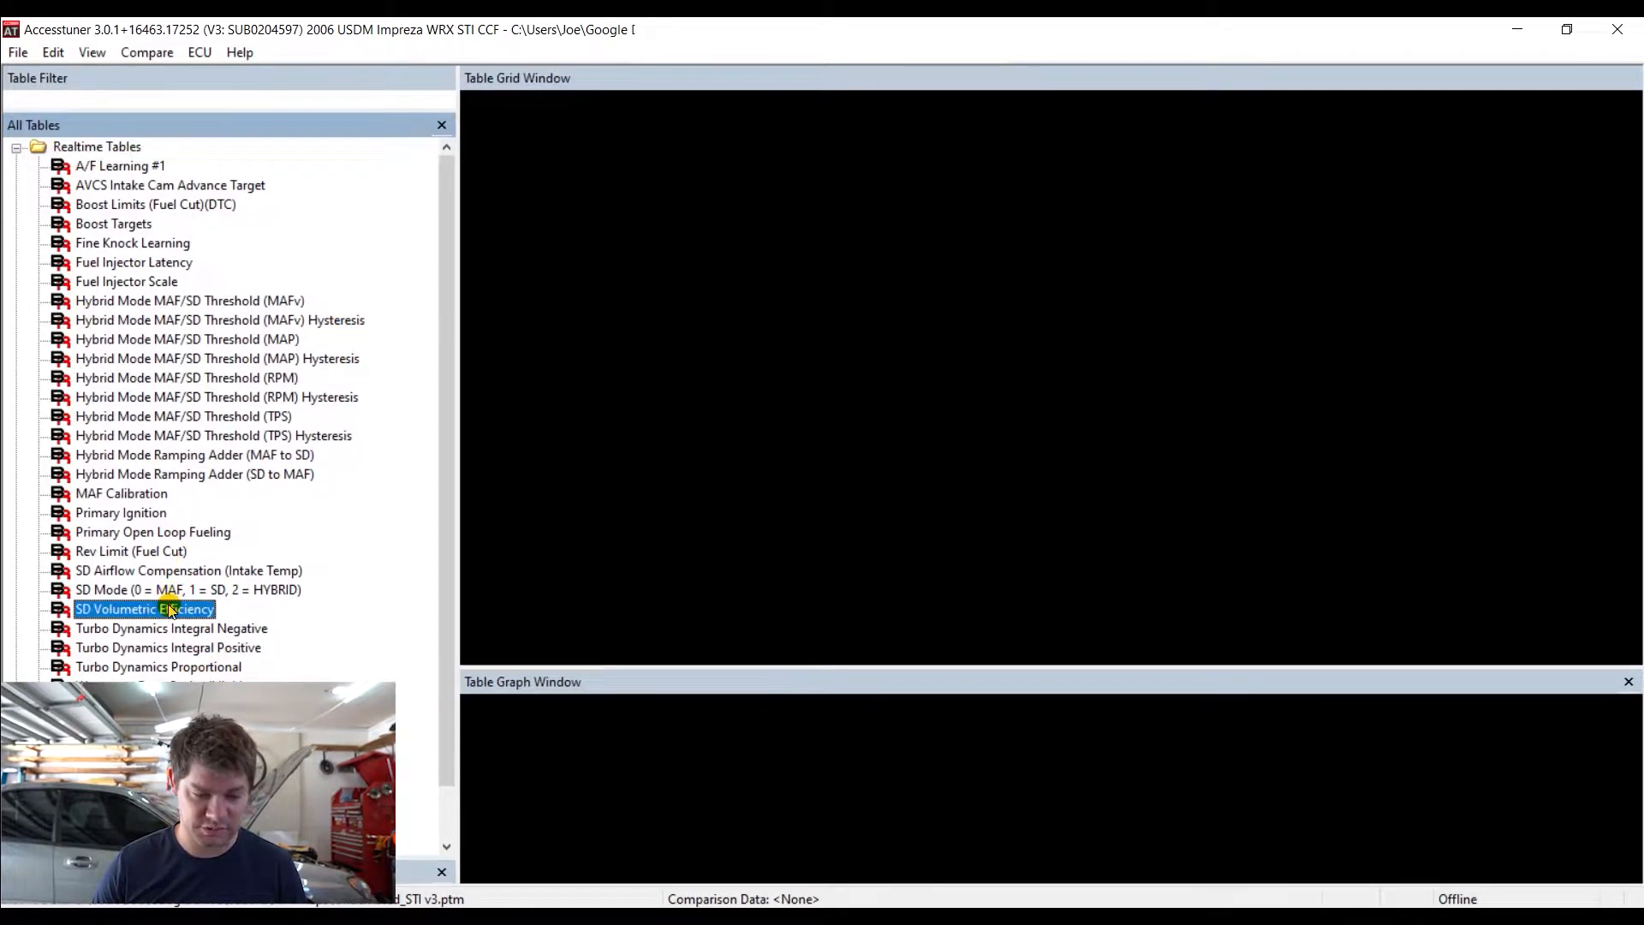
Open SD Volumetric Efficiency, showing its RPM-by-manifold-pressure grid and 3D graph
double_click(144, 608)
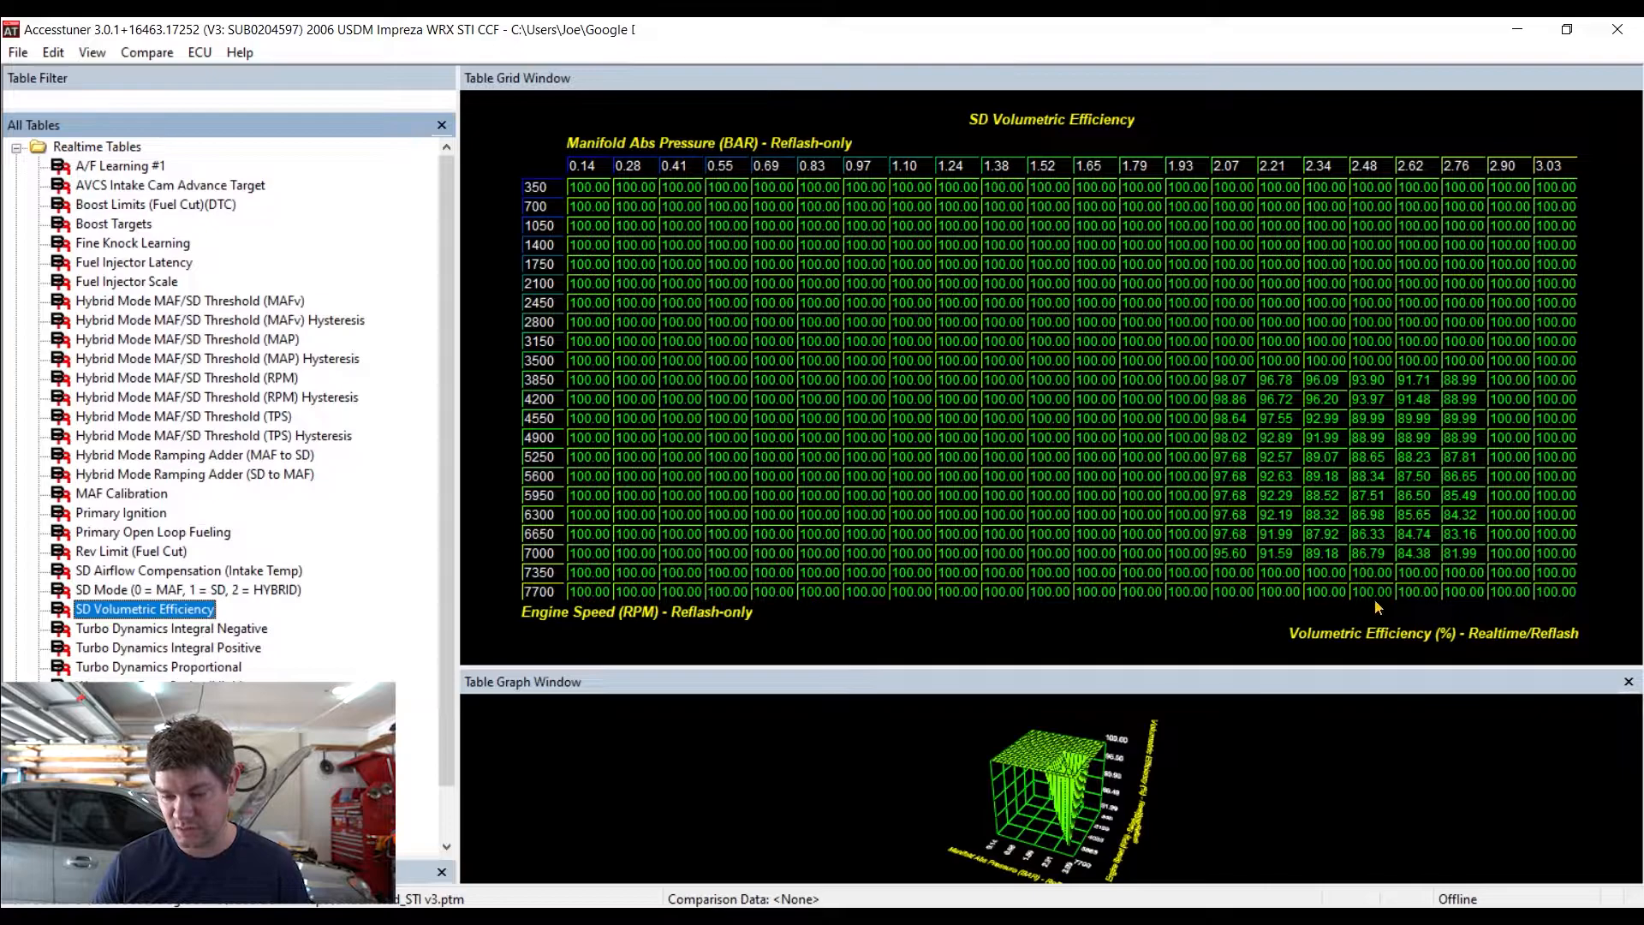
left_click_drag(1416, 514, 1457, 534)
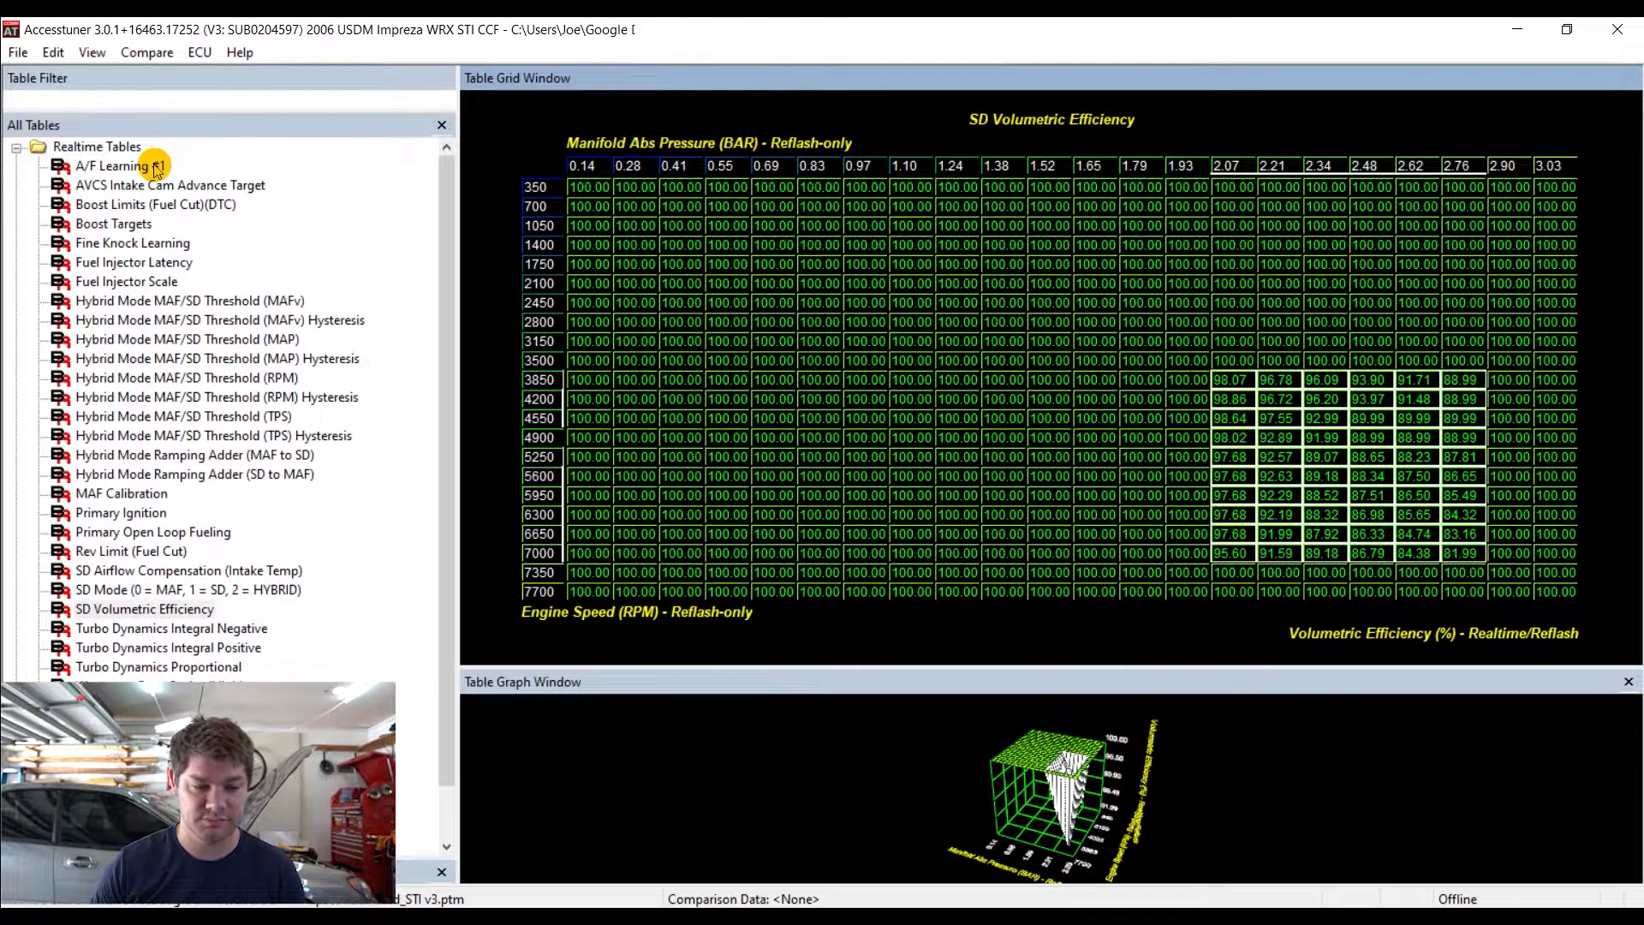
Load UnderRated_STI v3.ptm as the comparison map to list the differing tables
left_click(17, 52)
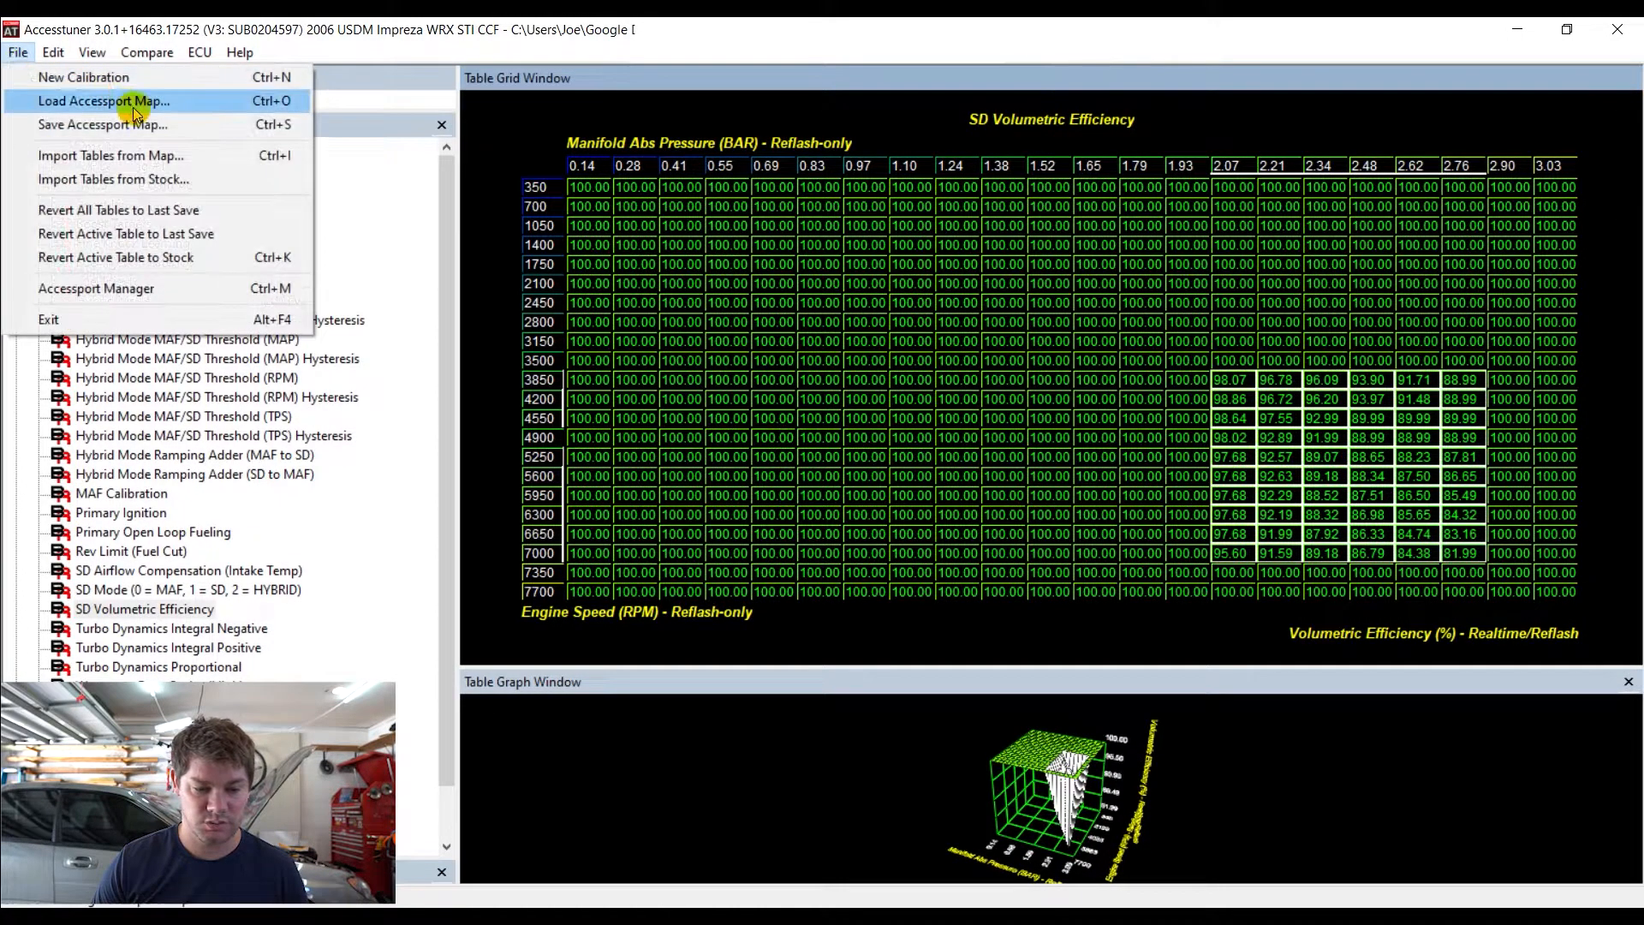
left_click(103, 99)
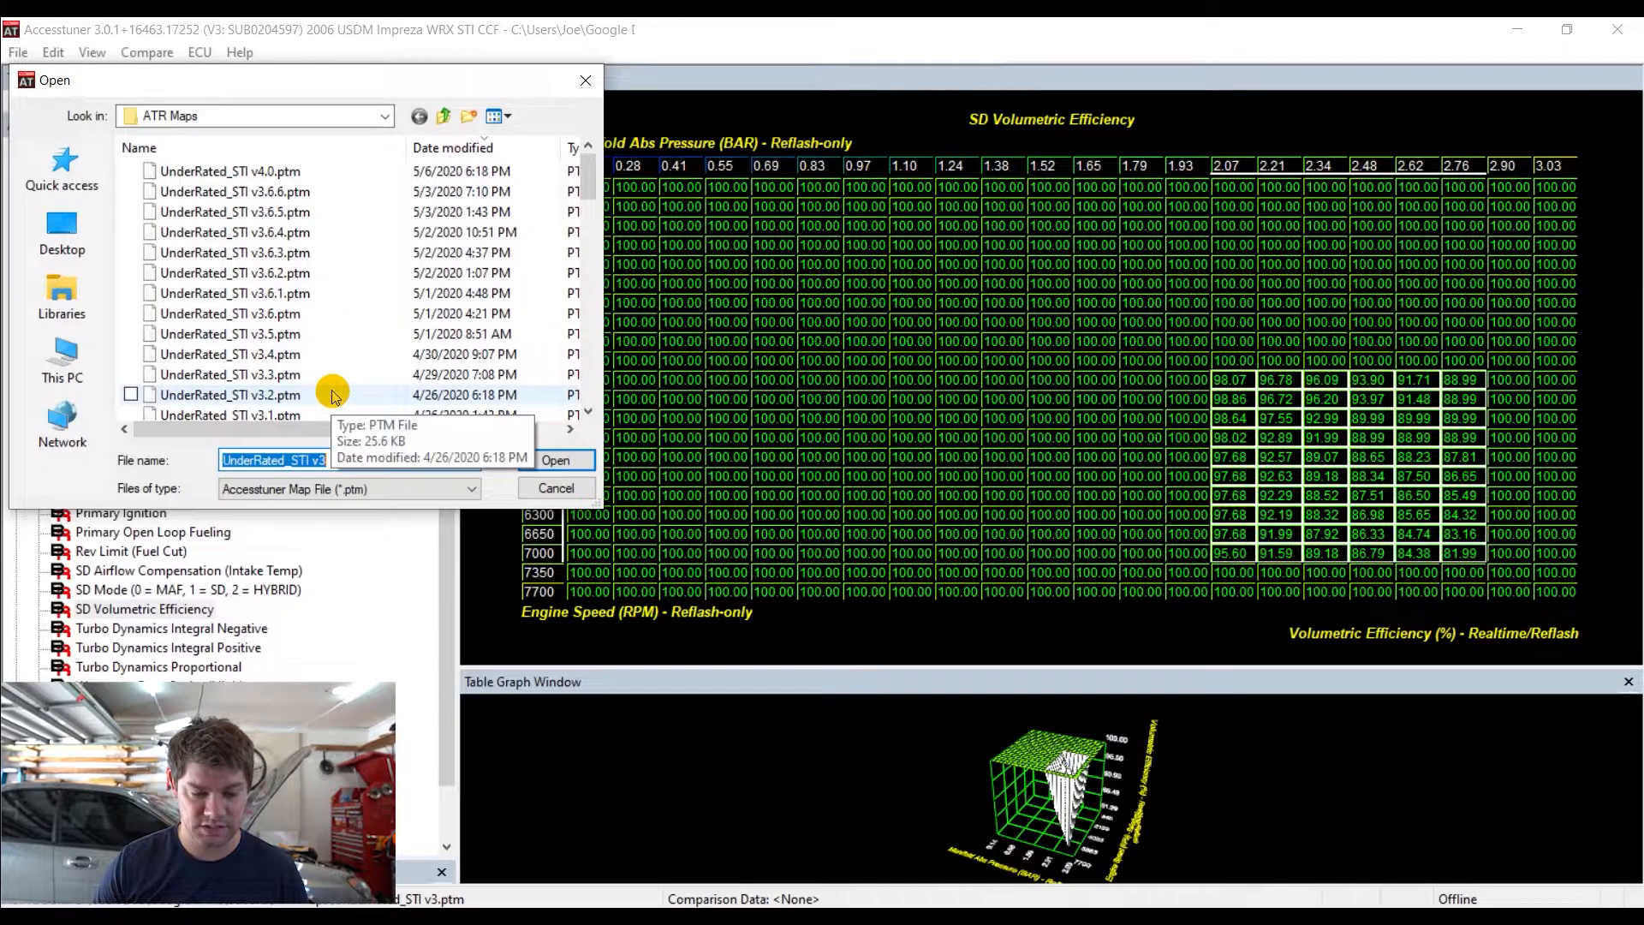
left_click(556, 459)
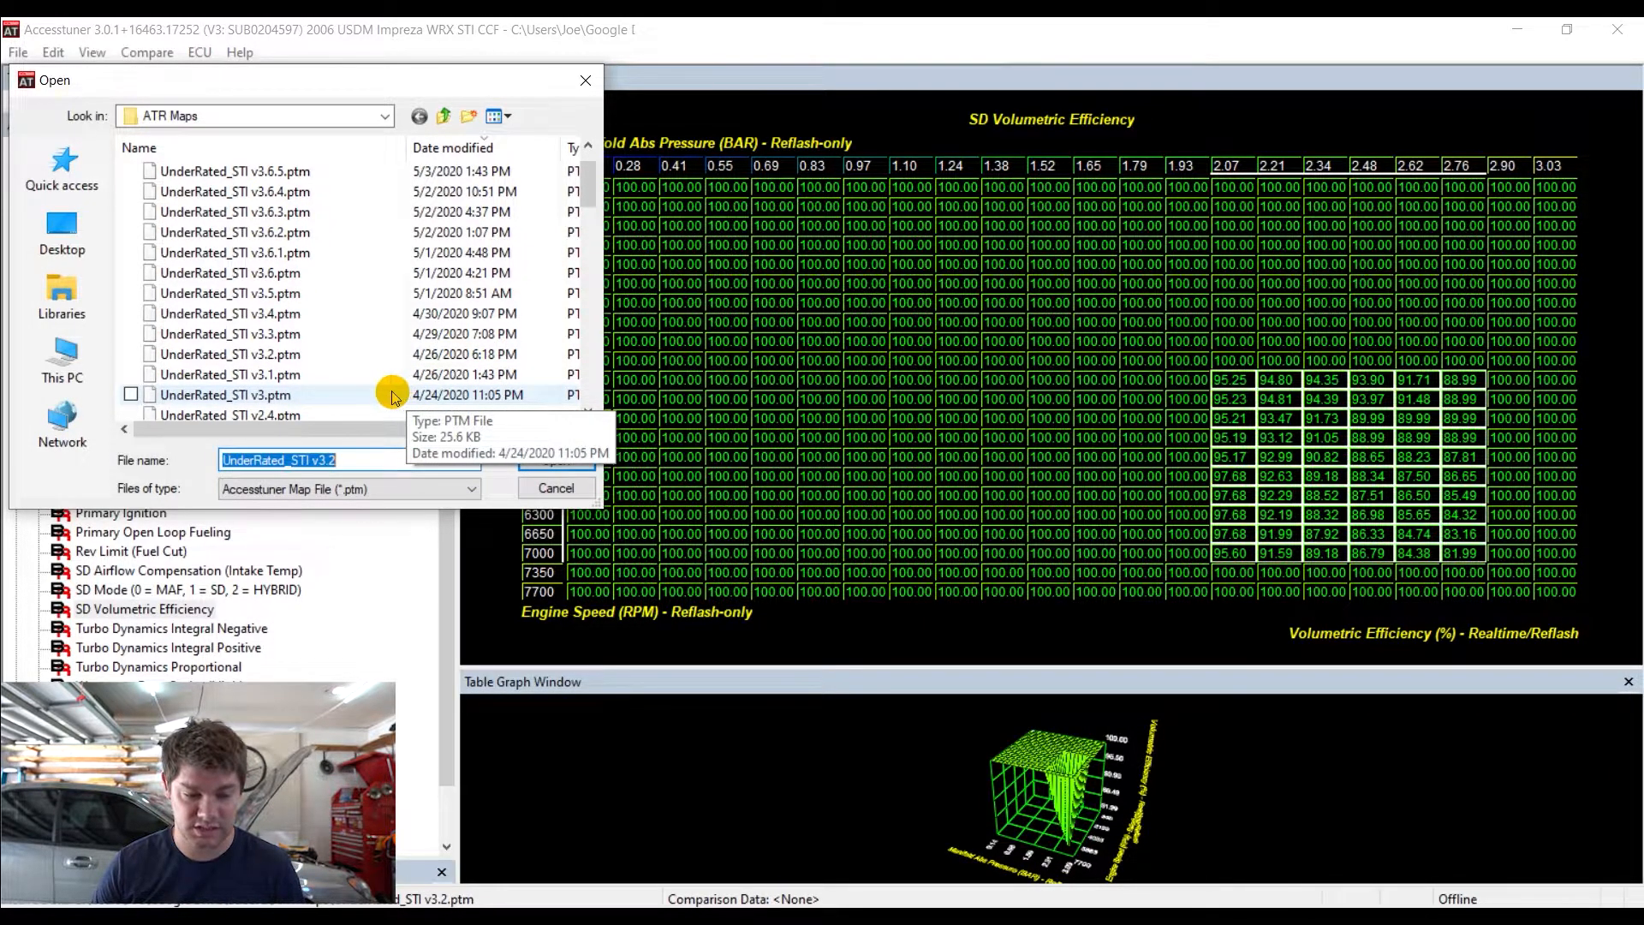
left_click(554, 459)
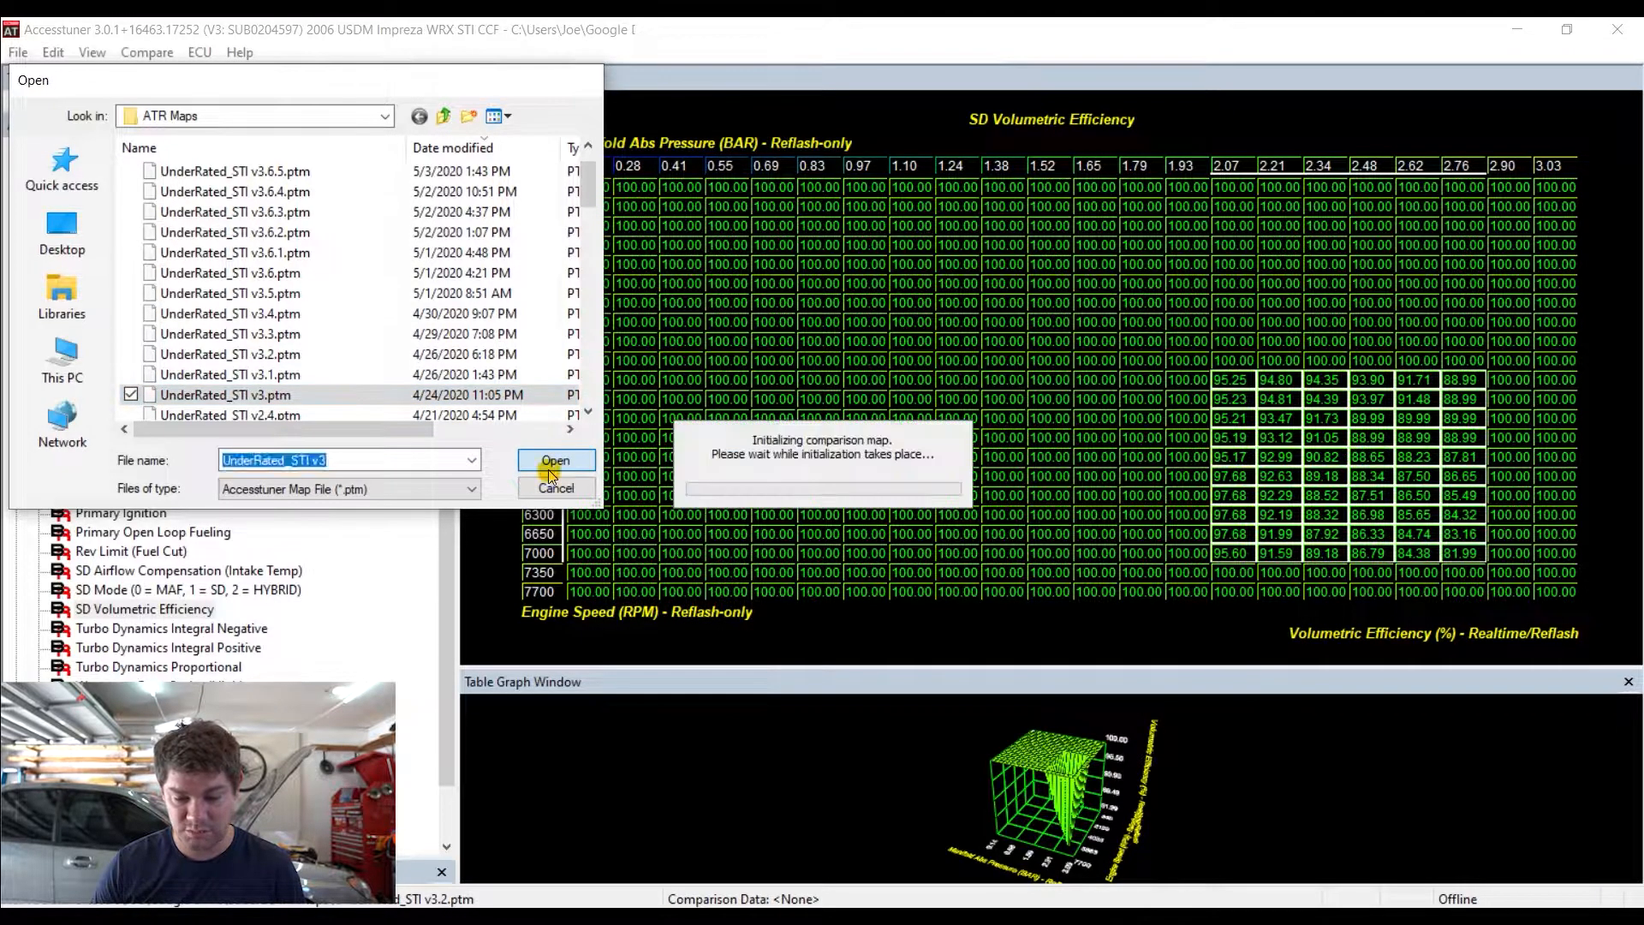
left_click(554, 461)
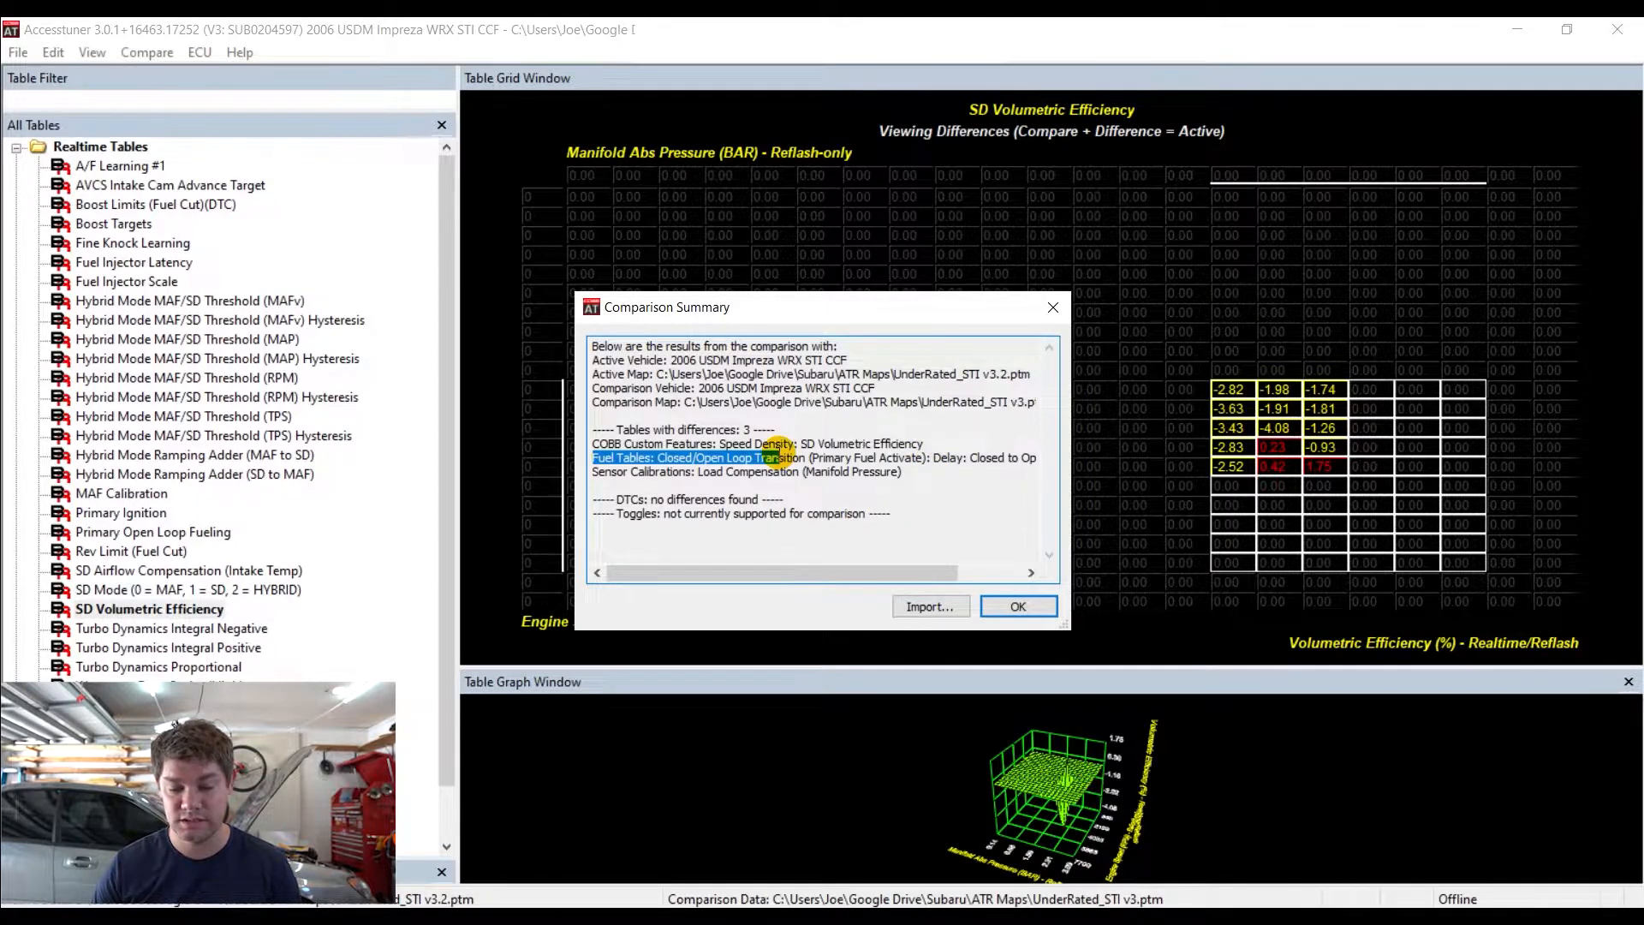
Review the Closed/Open Loop Transition difference in the summary, then dismiss it
left_click(755, 443)
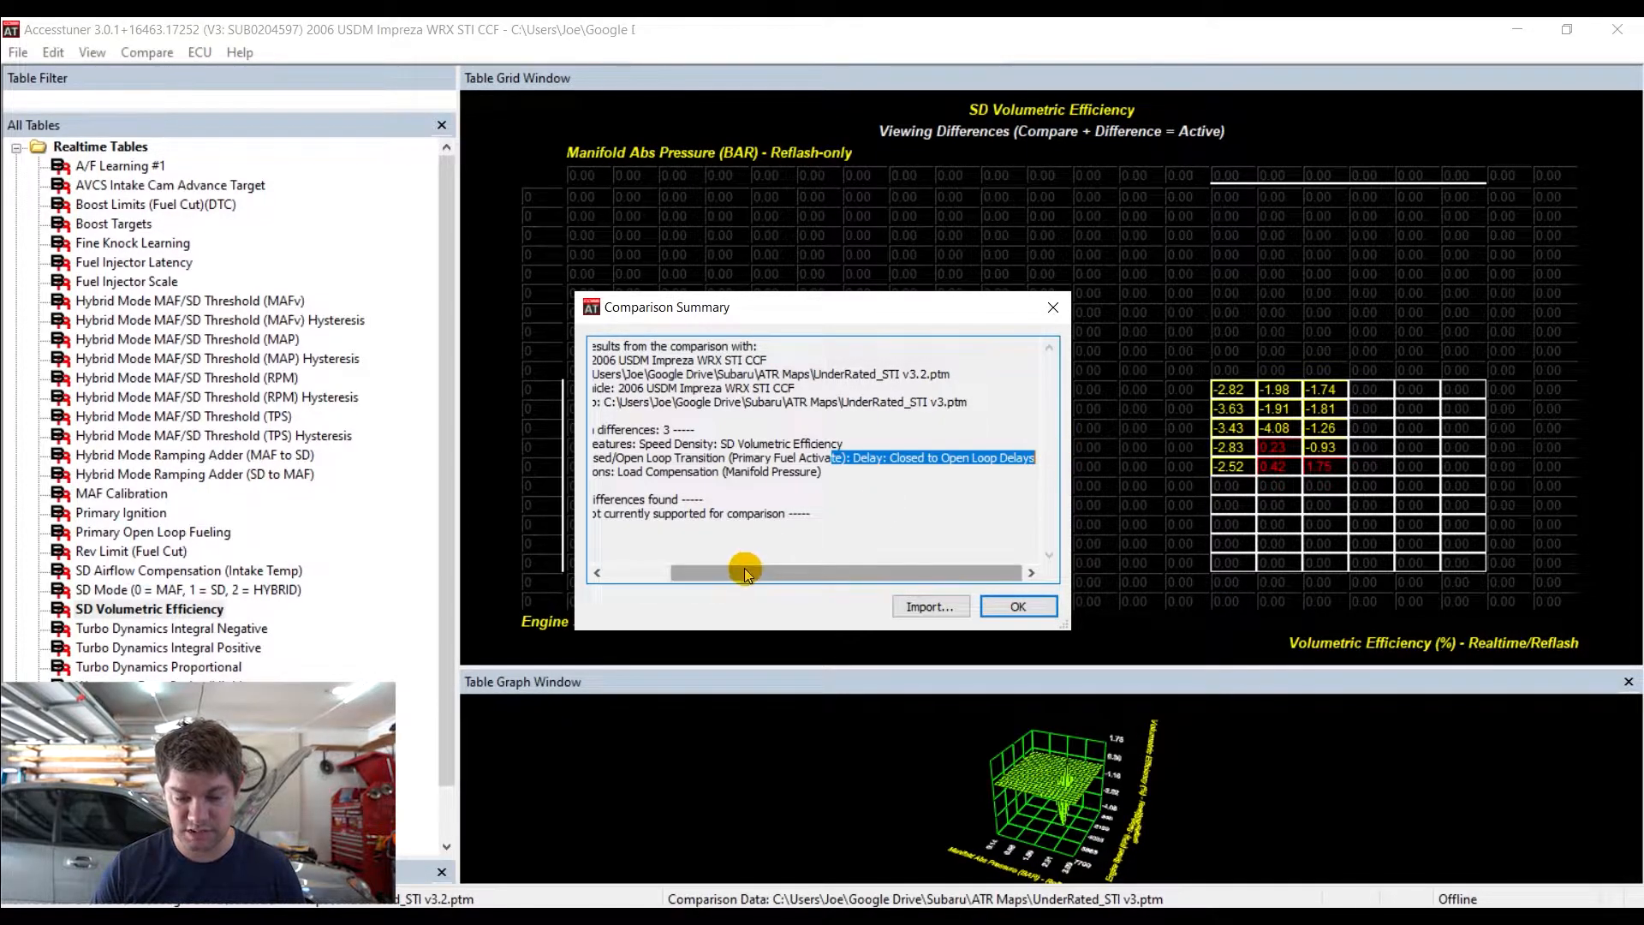
left_click_drag(744, 572, 595, 573)
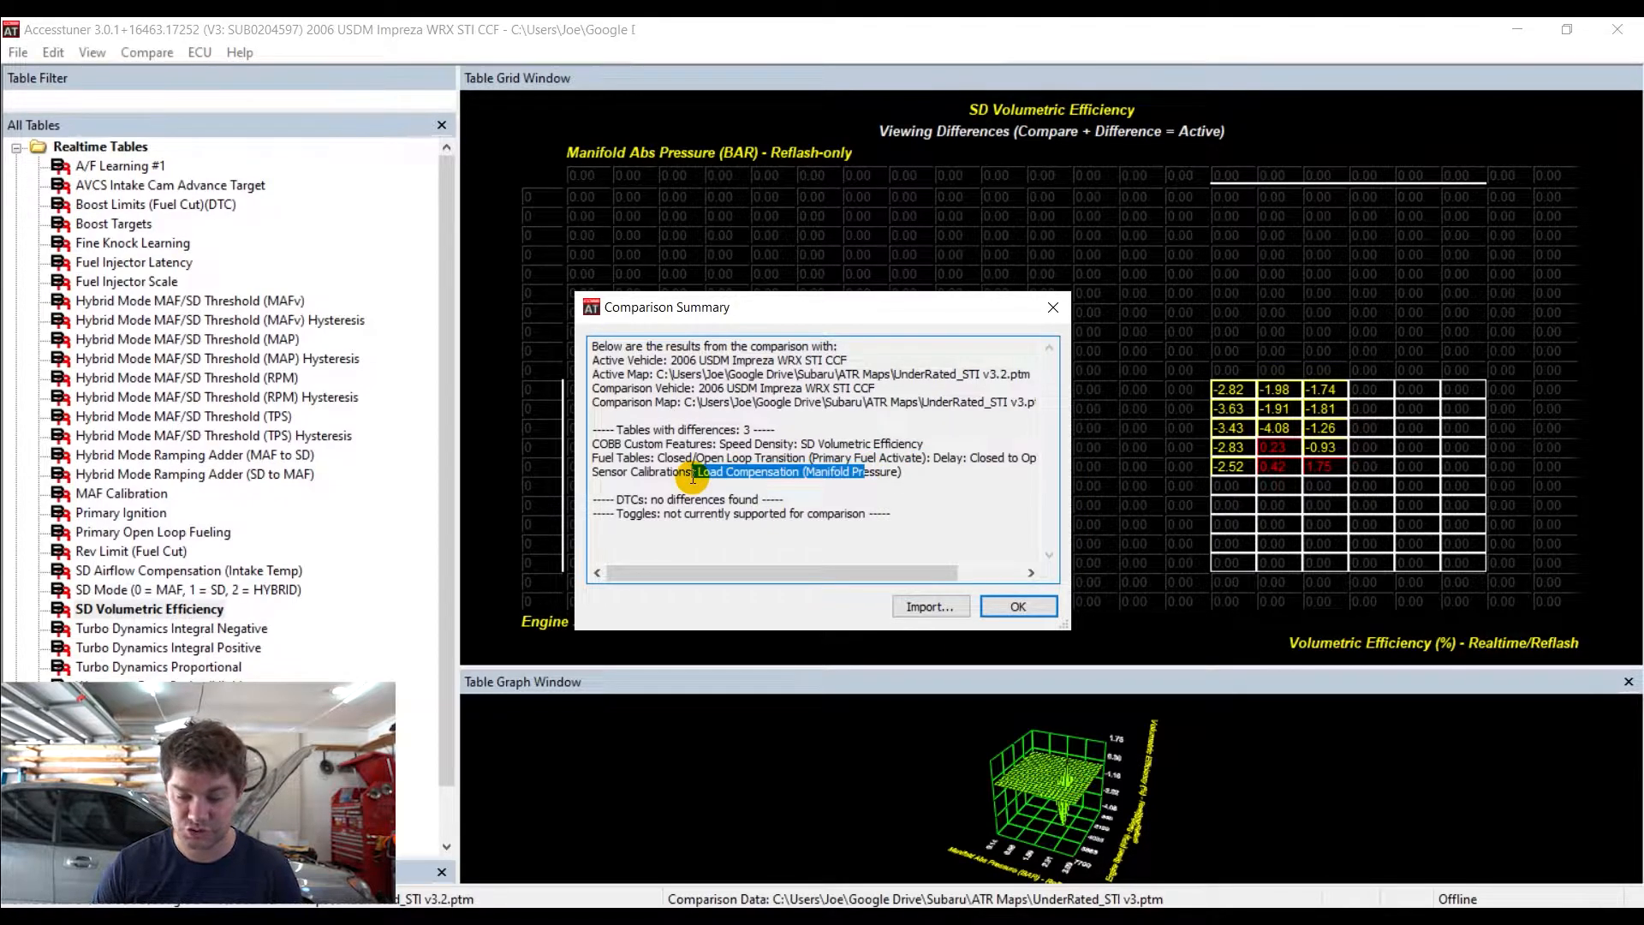
left_click(1016, 606)
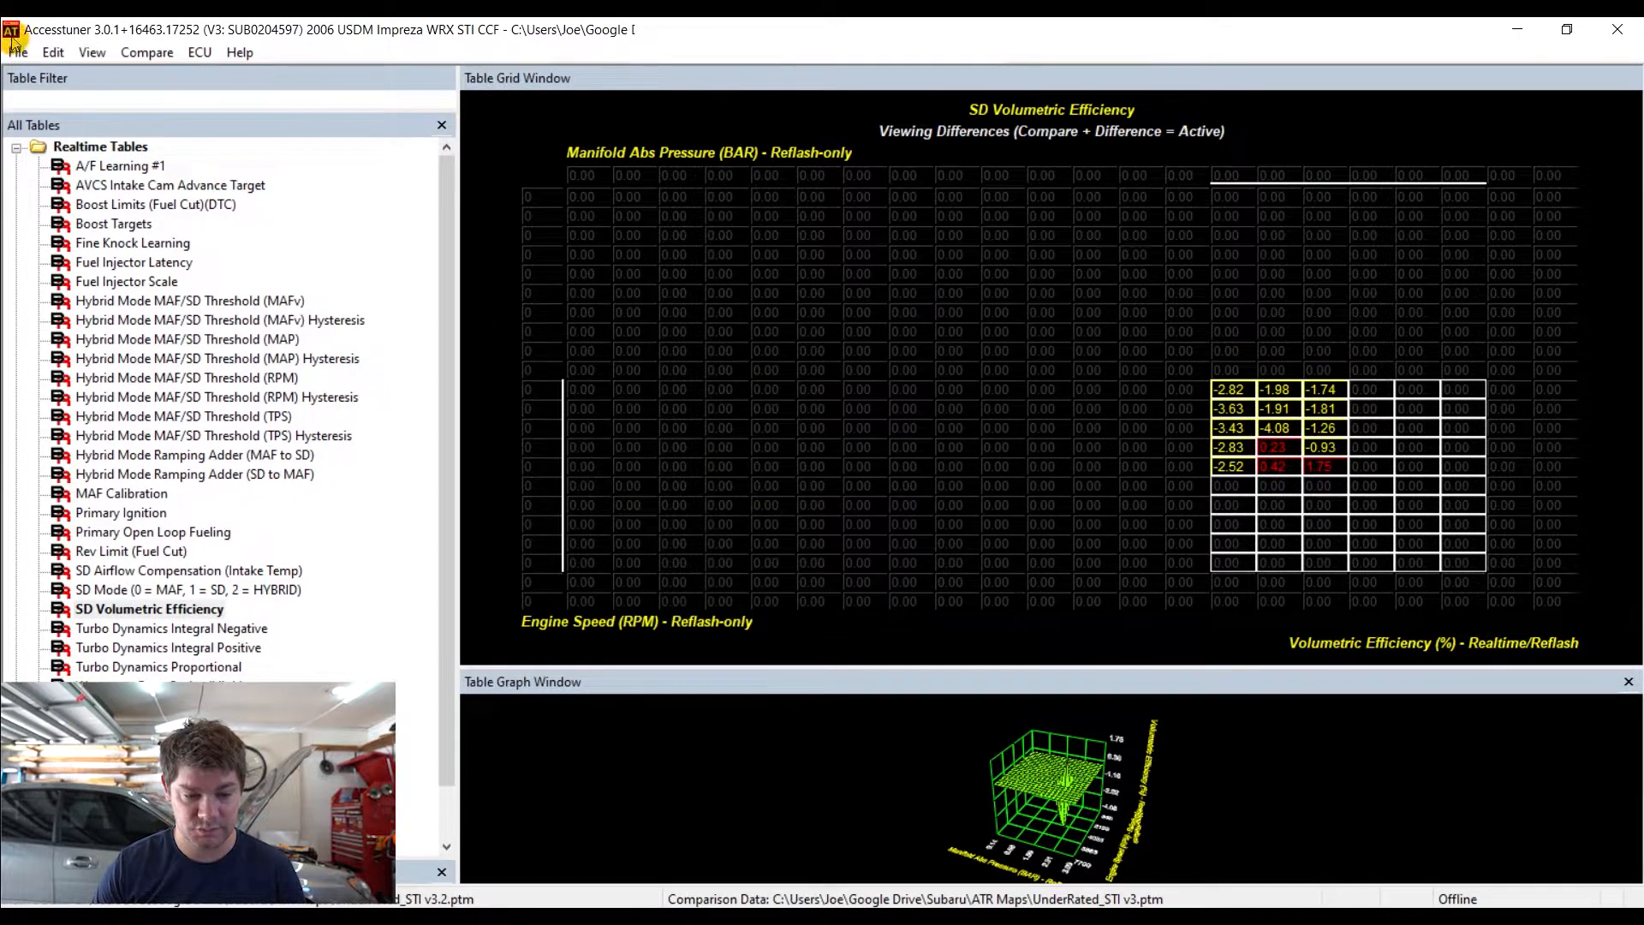
Unload the comparison and open UnderRated_STI v3.6.6.ptm as the active map
left_click(147, 52)
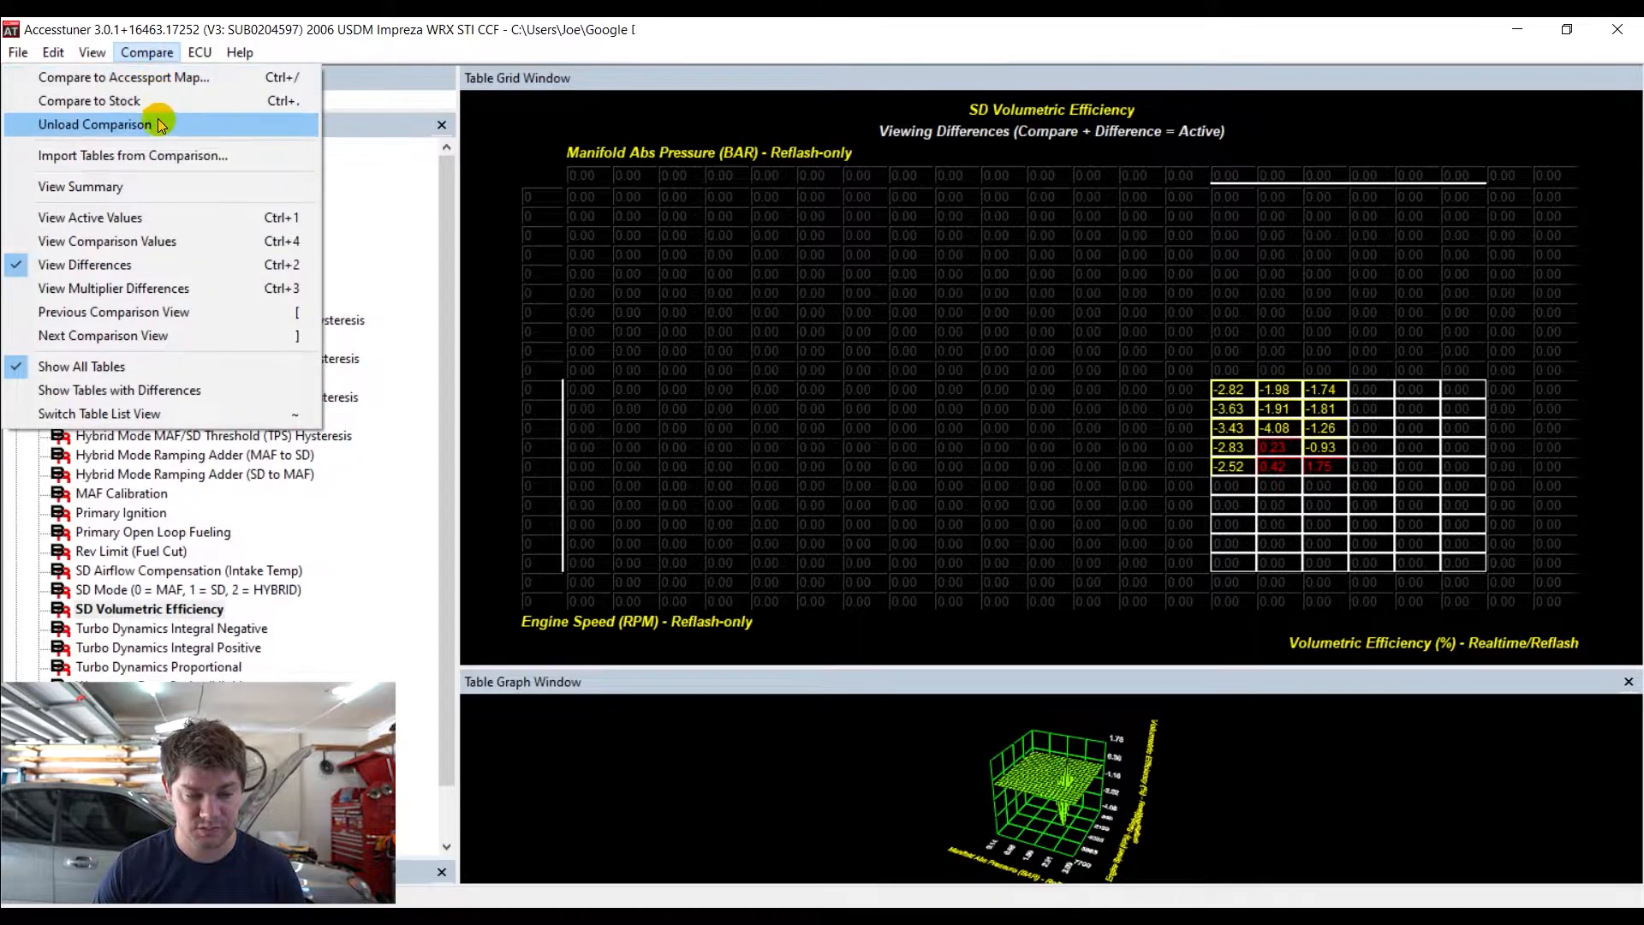
left_click(94, 123)
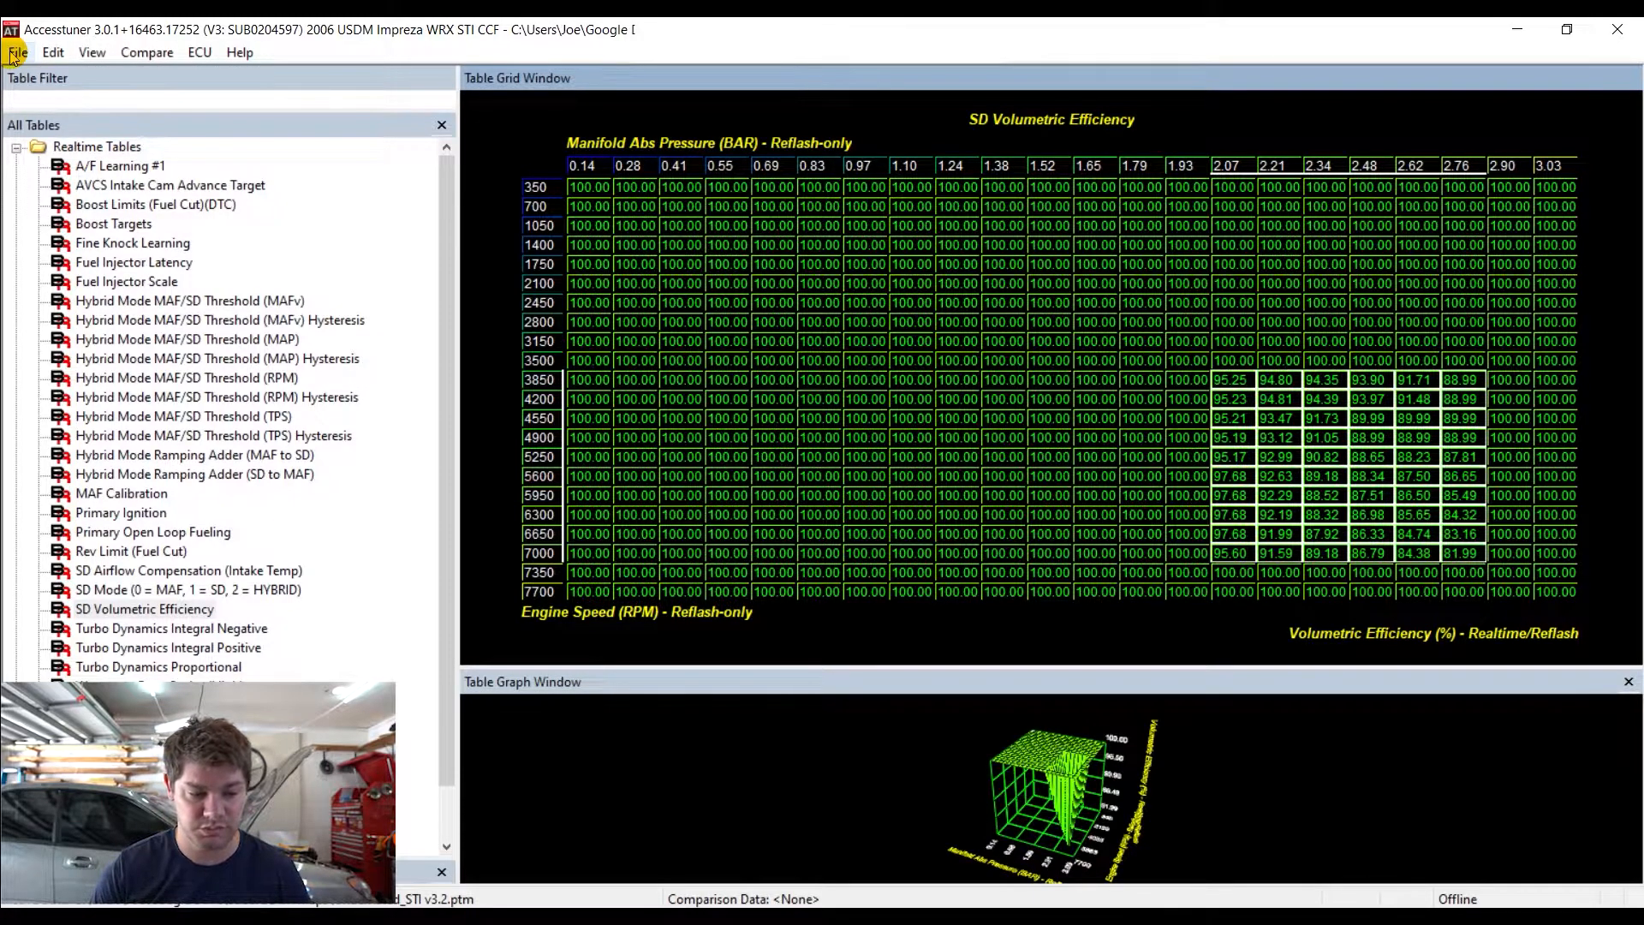
left_click(17, 52)
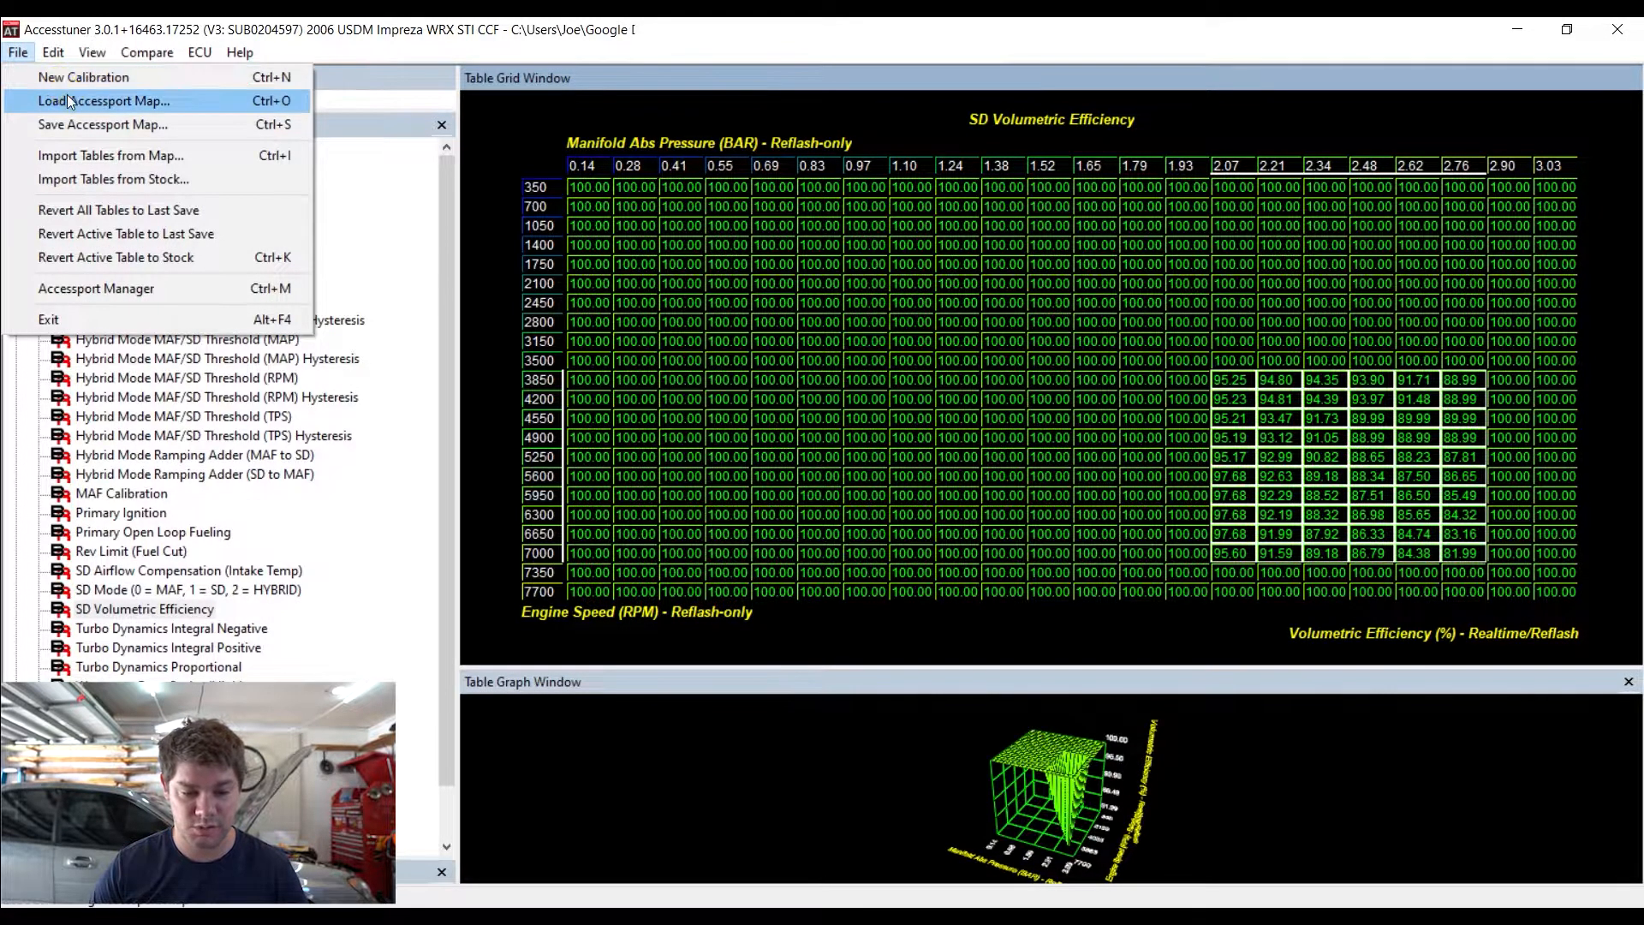
left_click(103, 100)
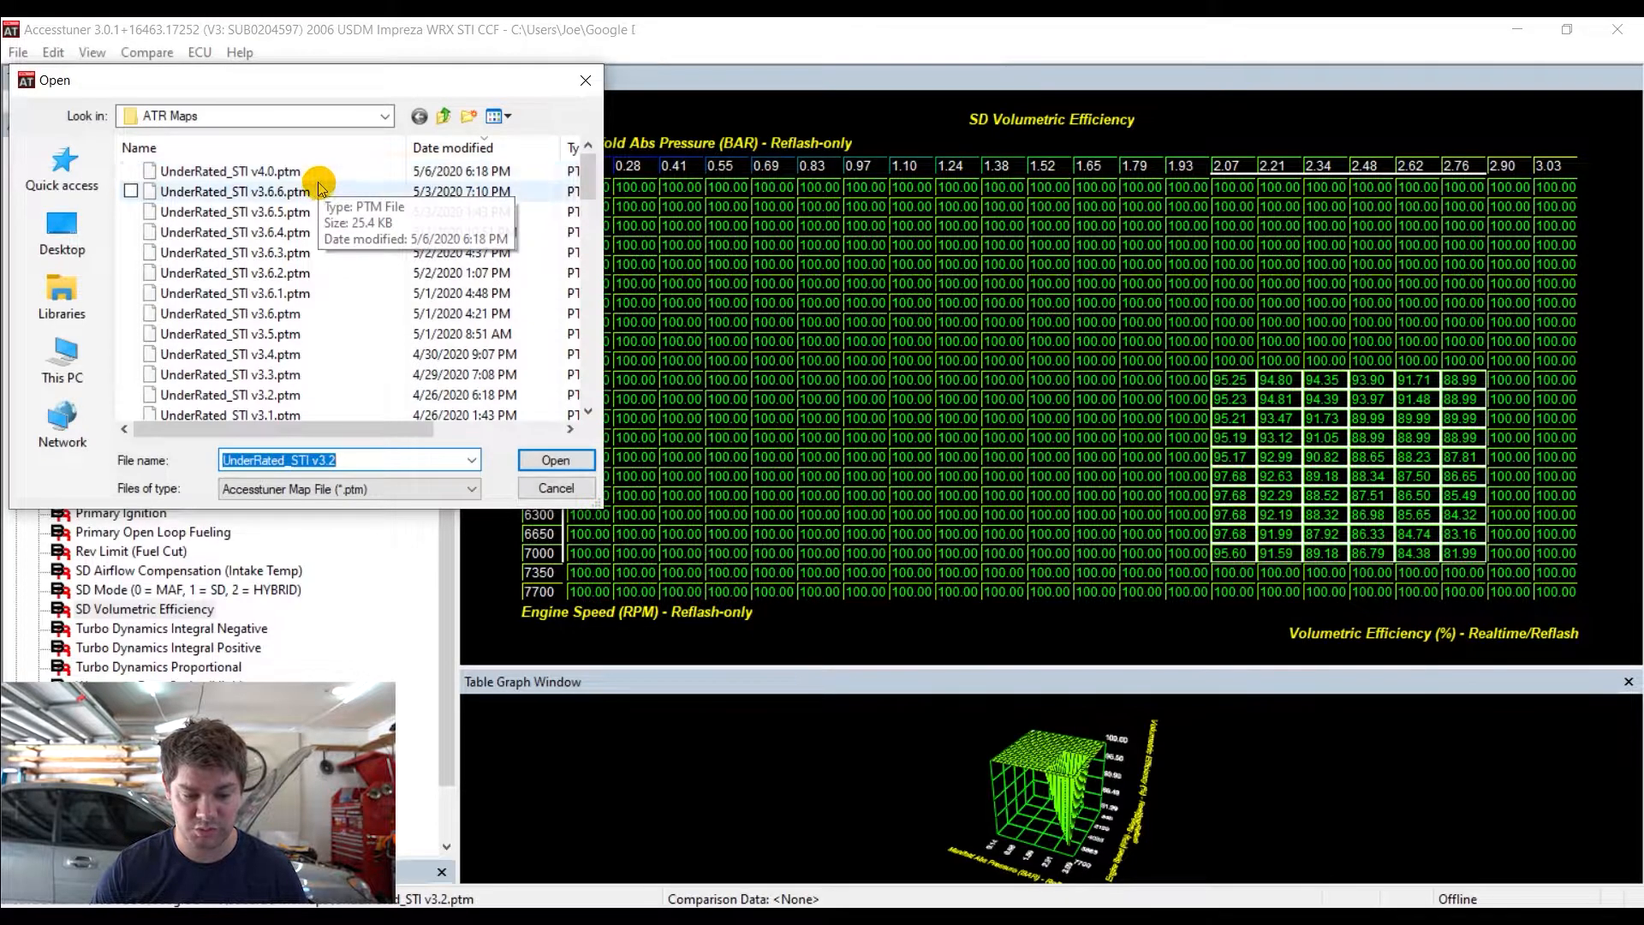
left_click(234, 191)
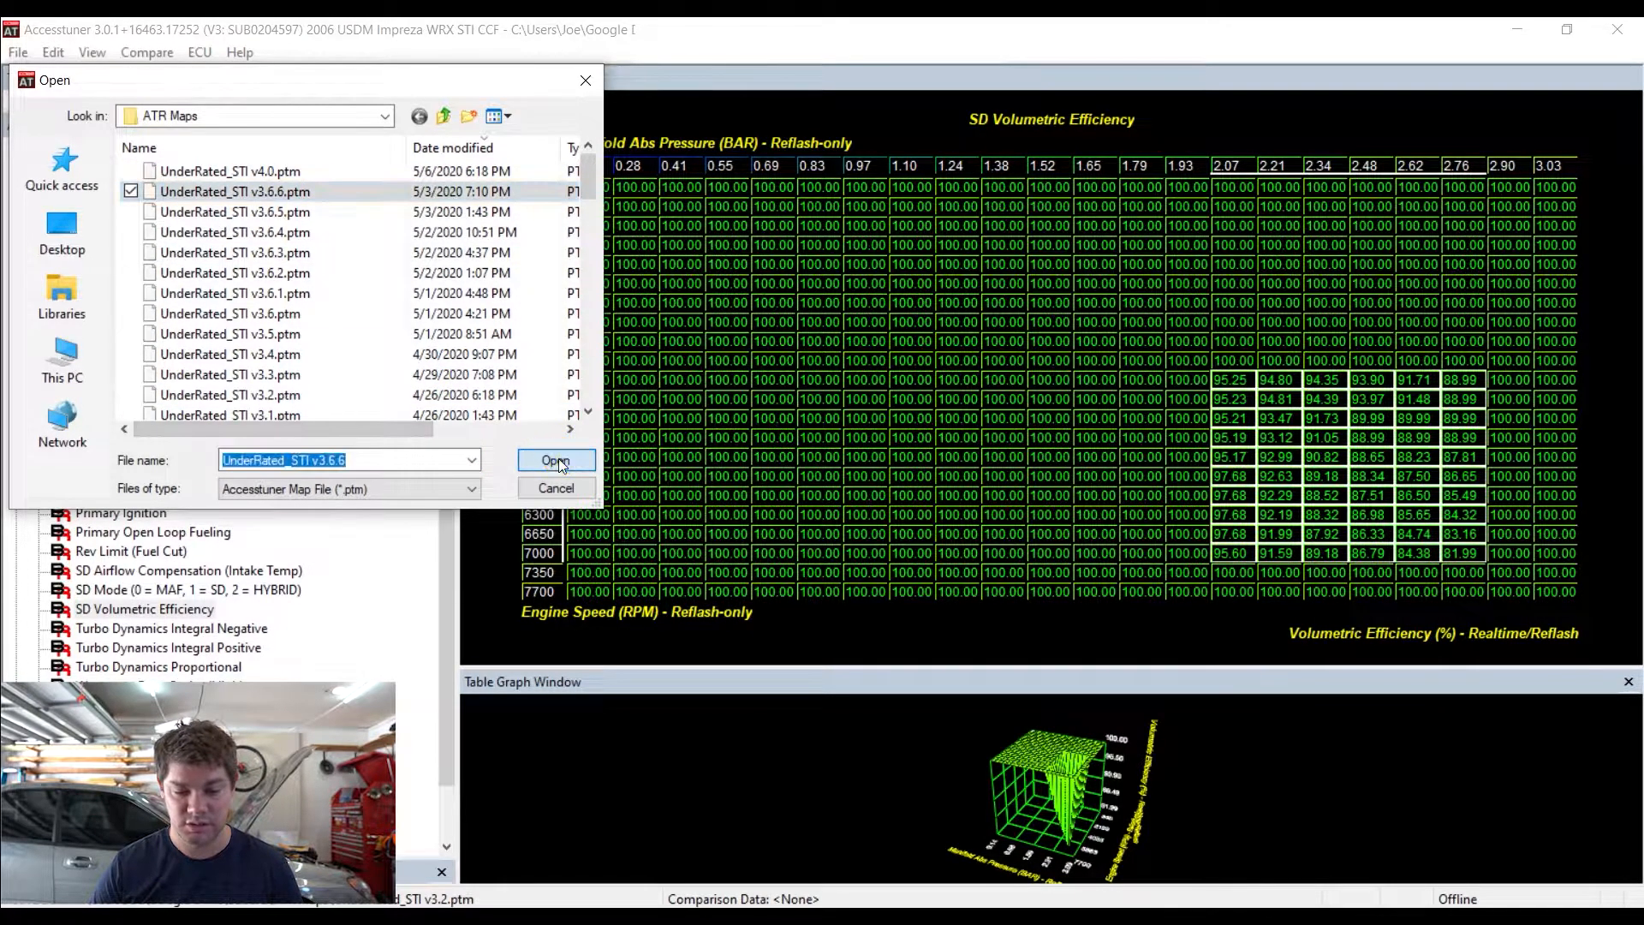
left_click(557, 461)
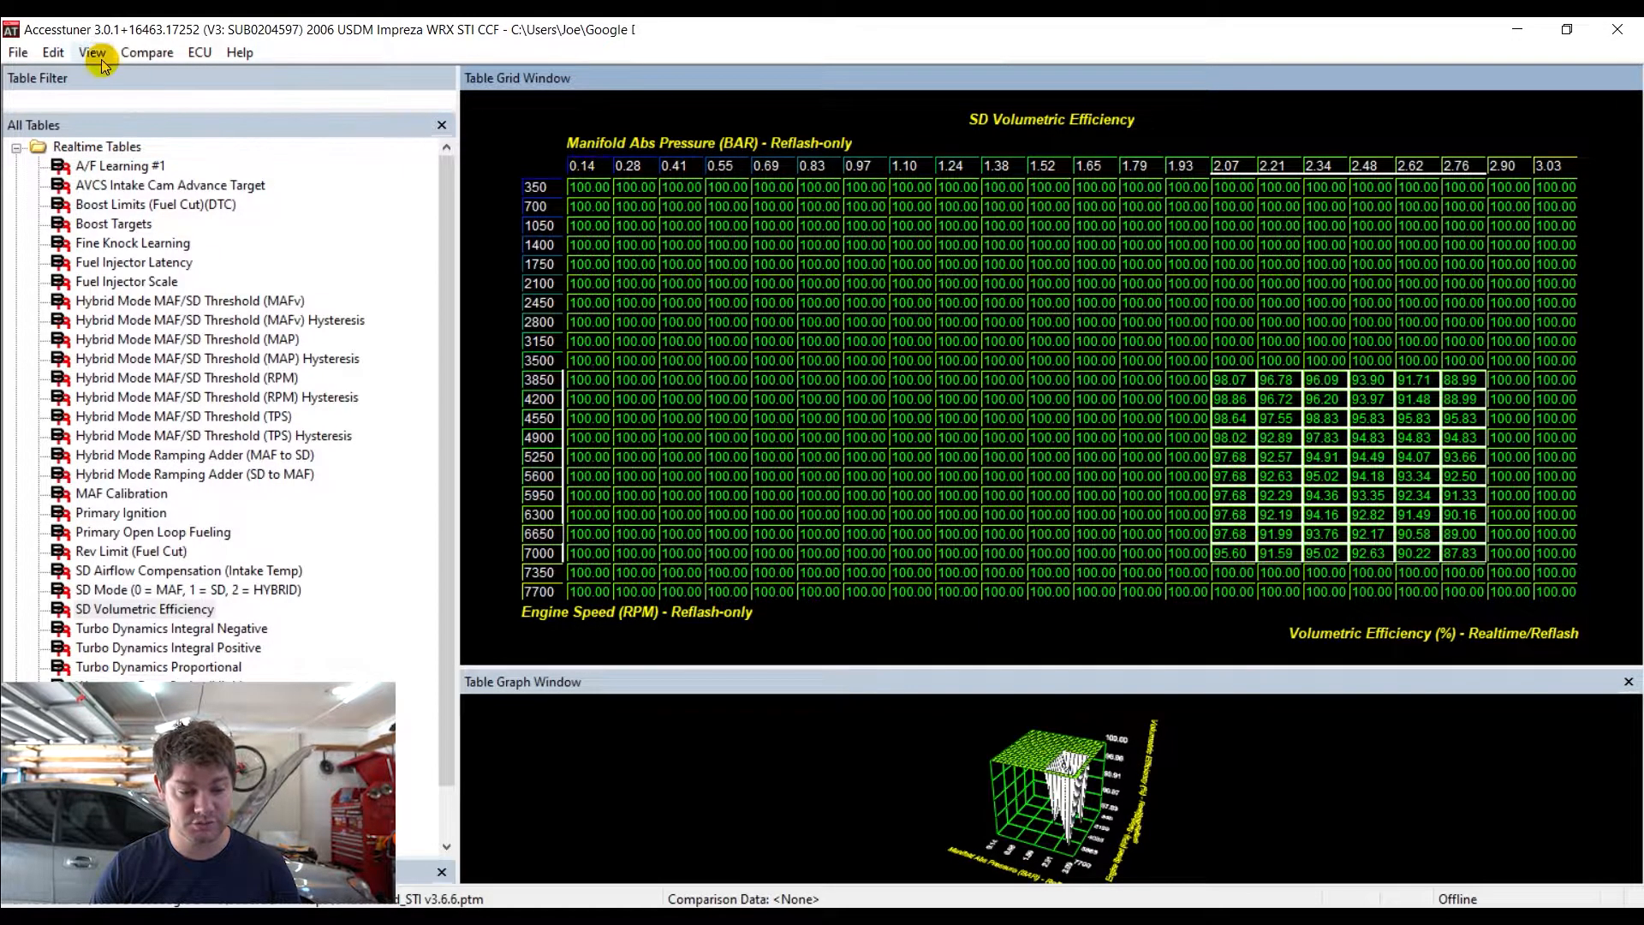
left_click(52, 53)
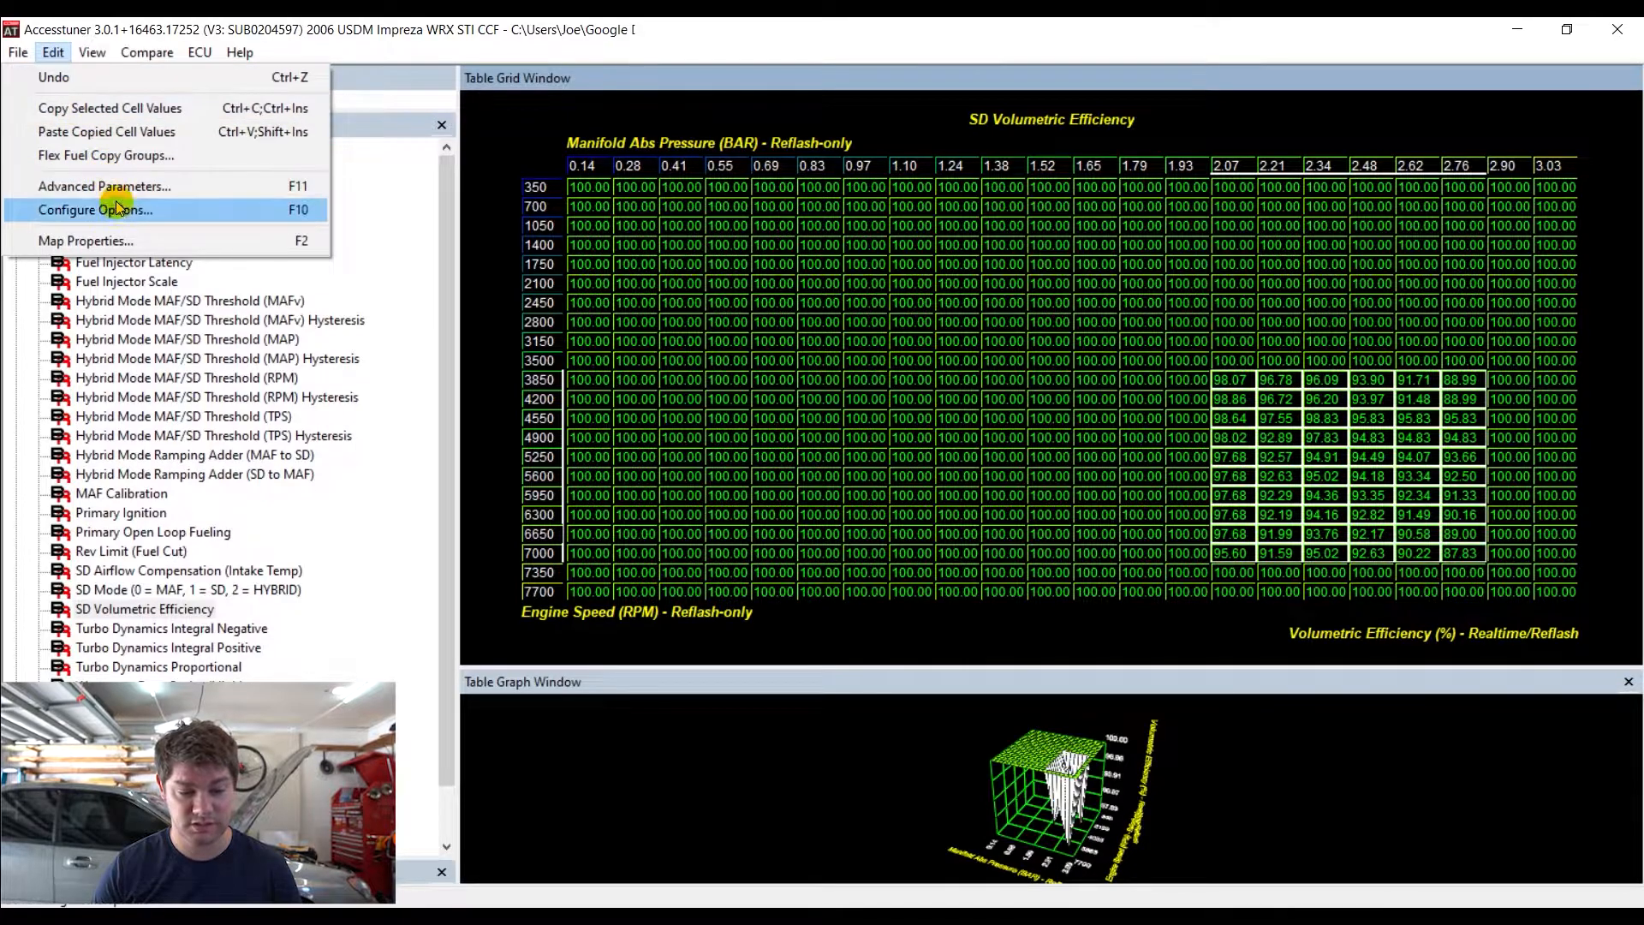
left_click(94, 210)
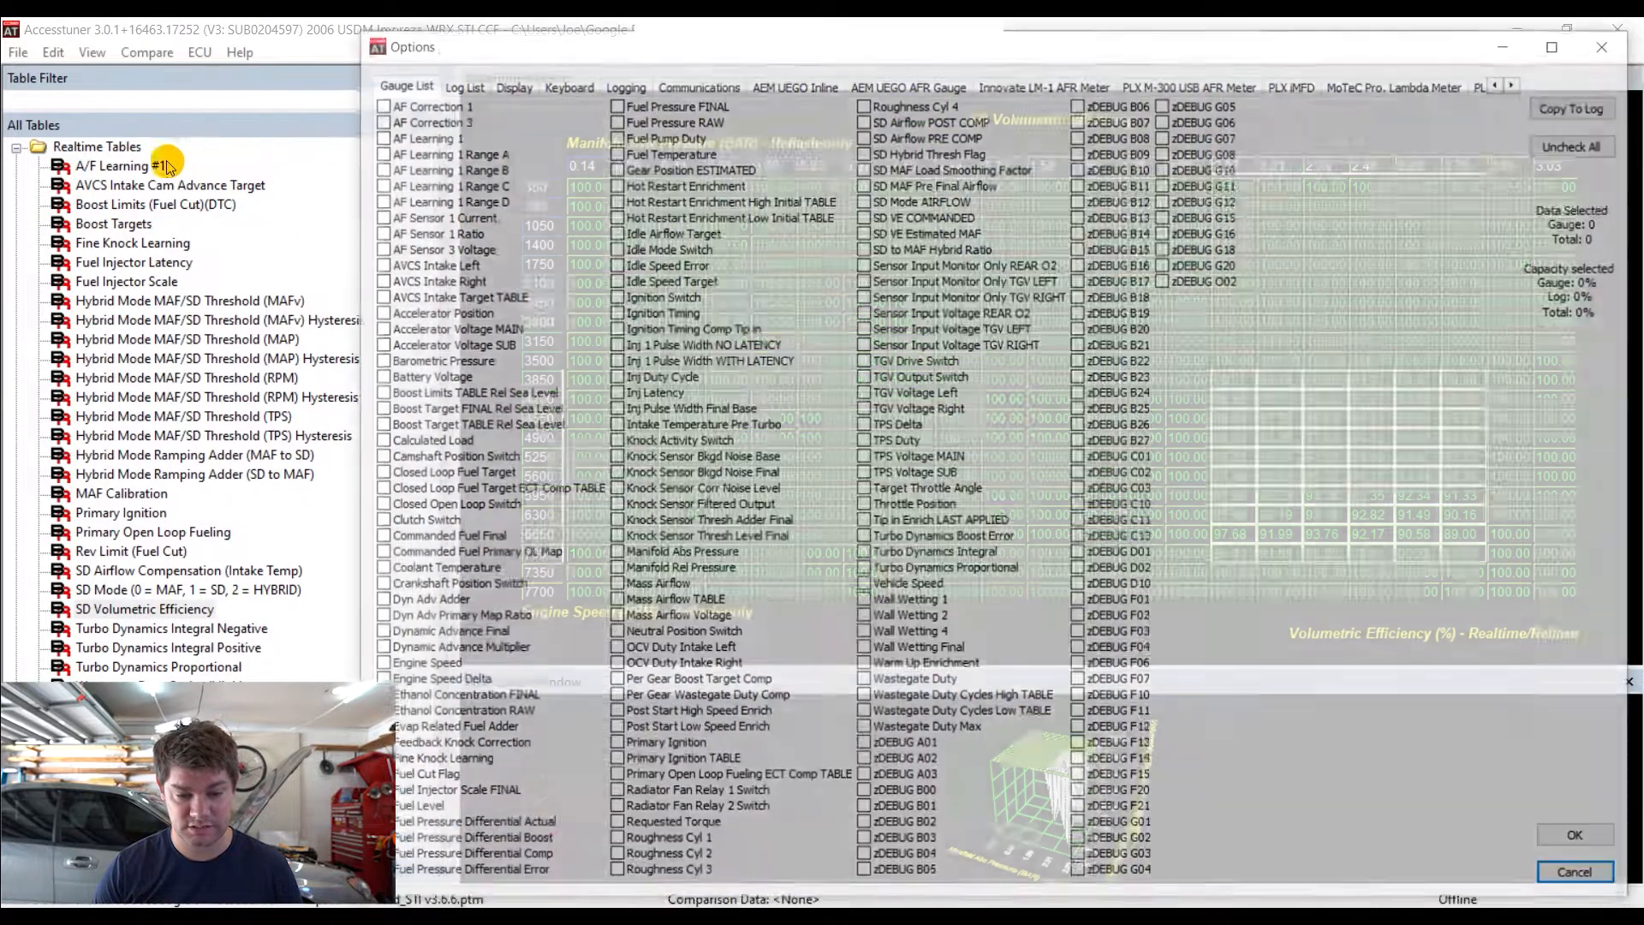
left_click(510, 84)
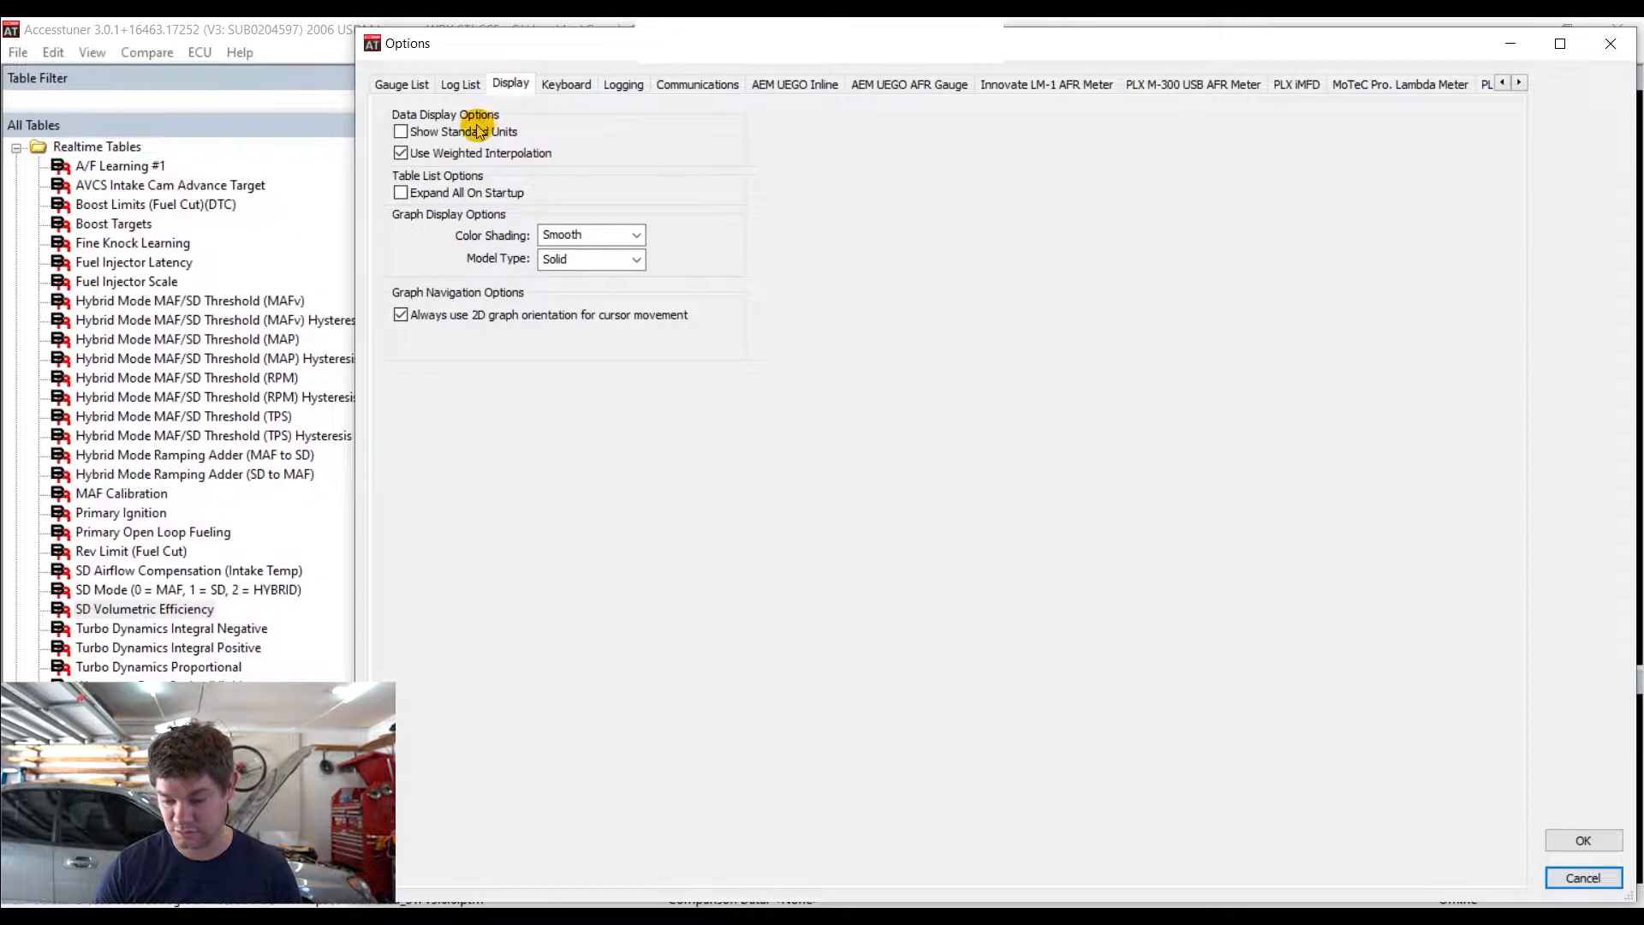
left_click(400, 131)
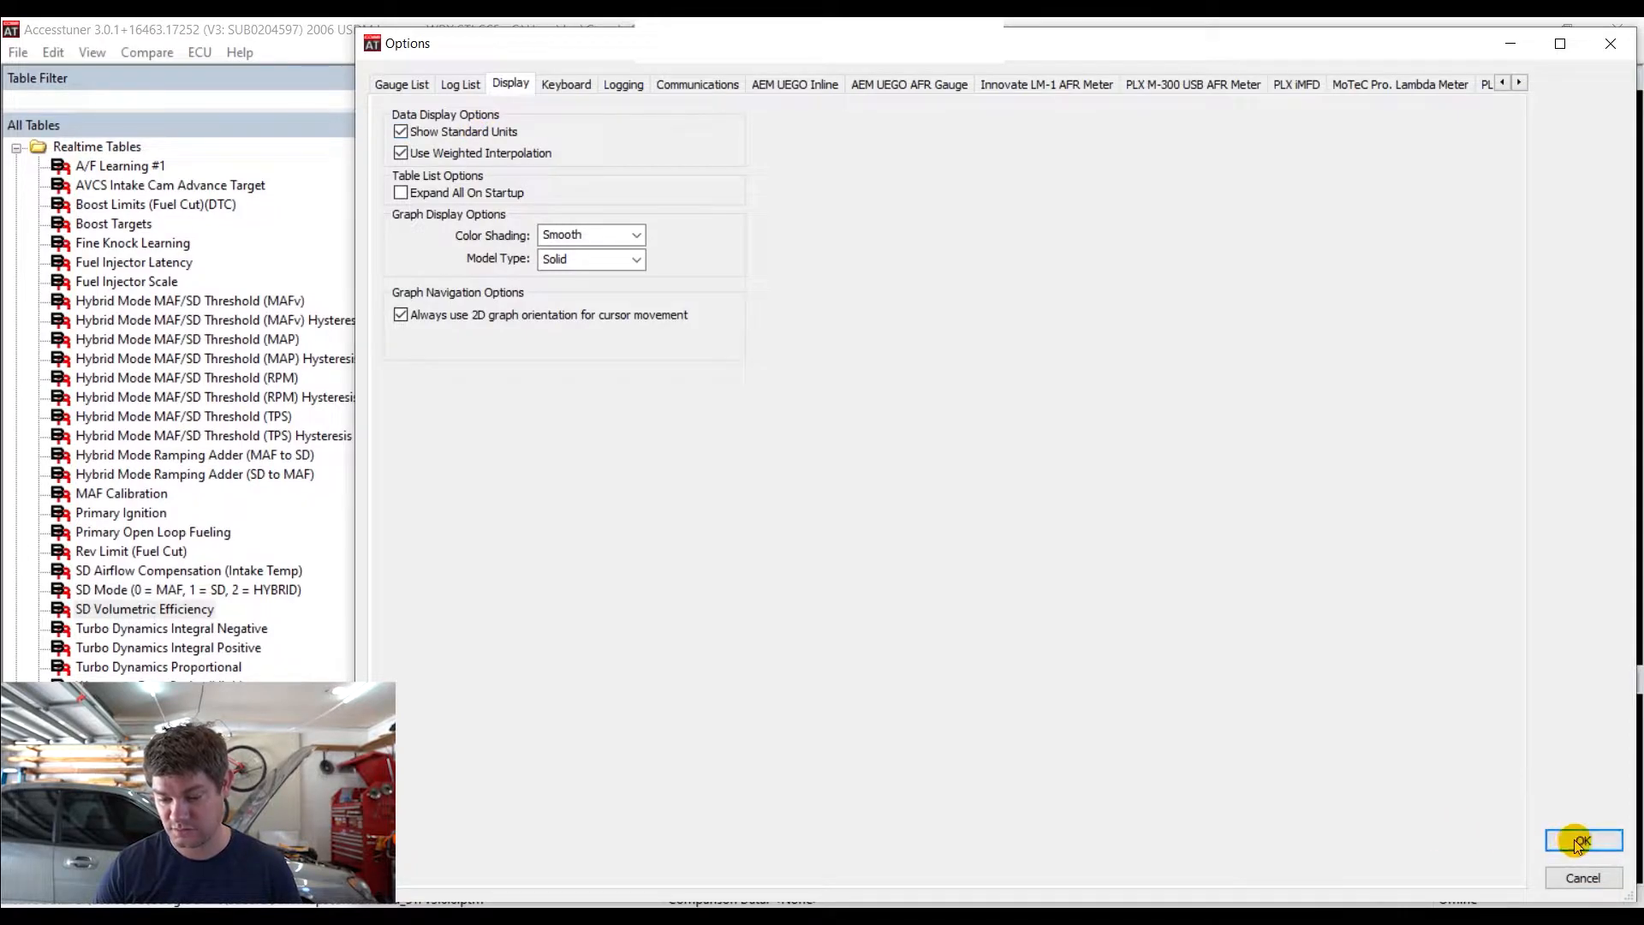
left_click(1581, 842)
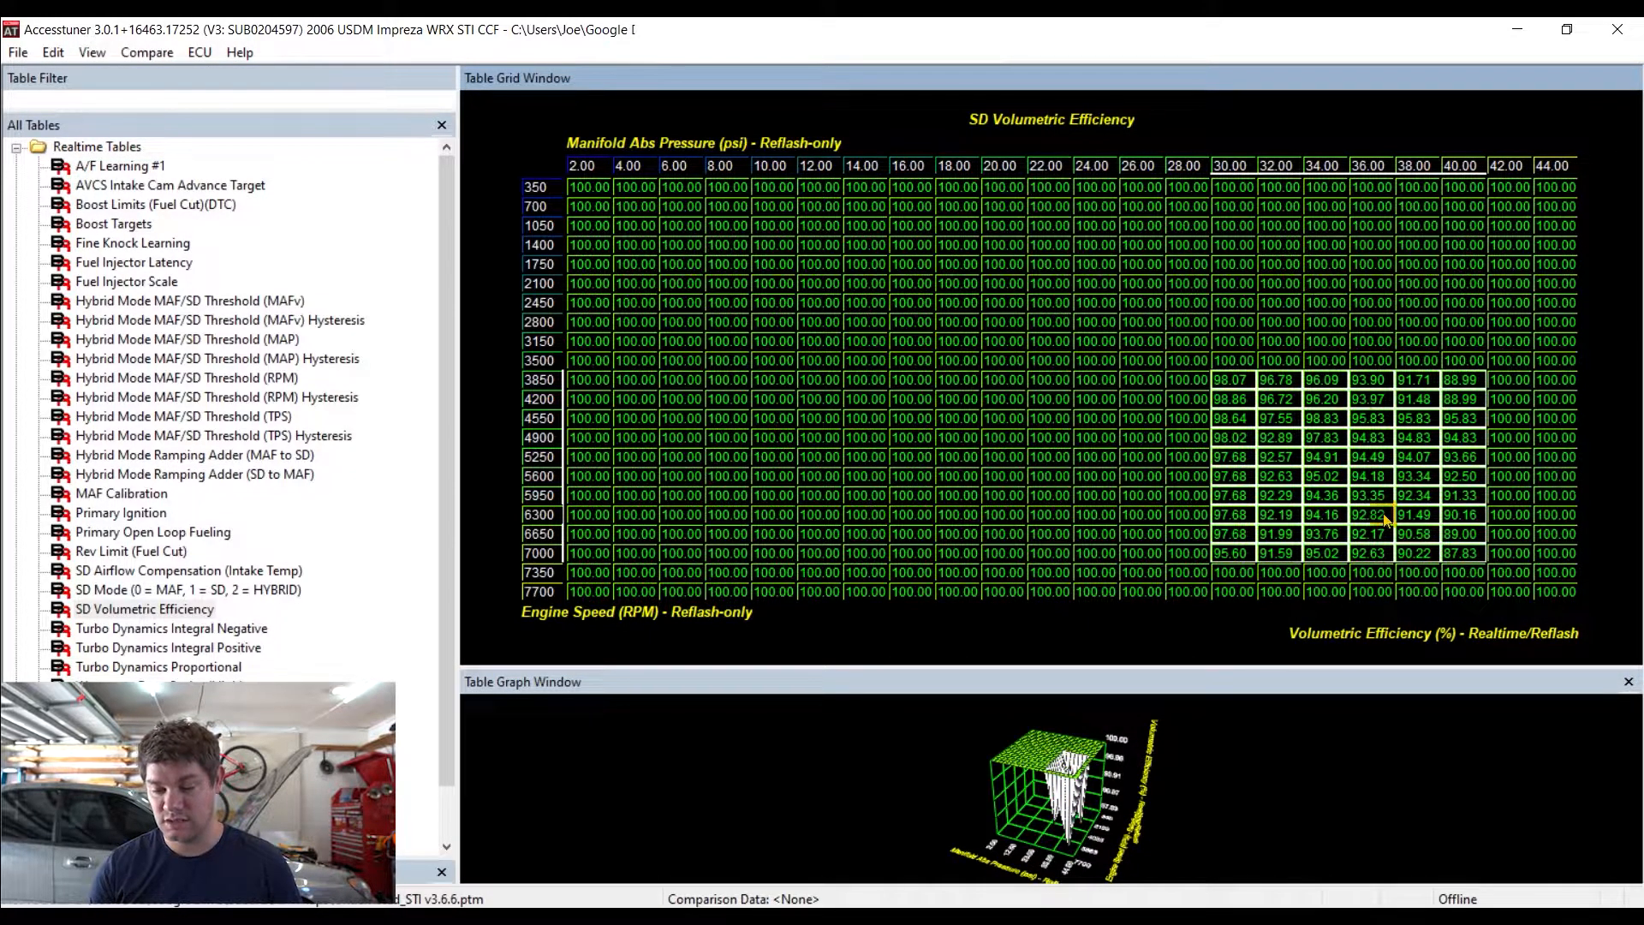
left_click(1368, 514)
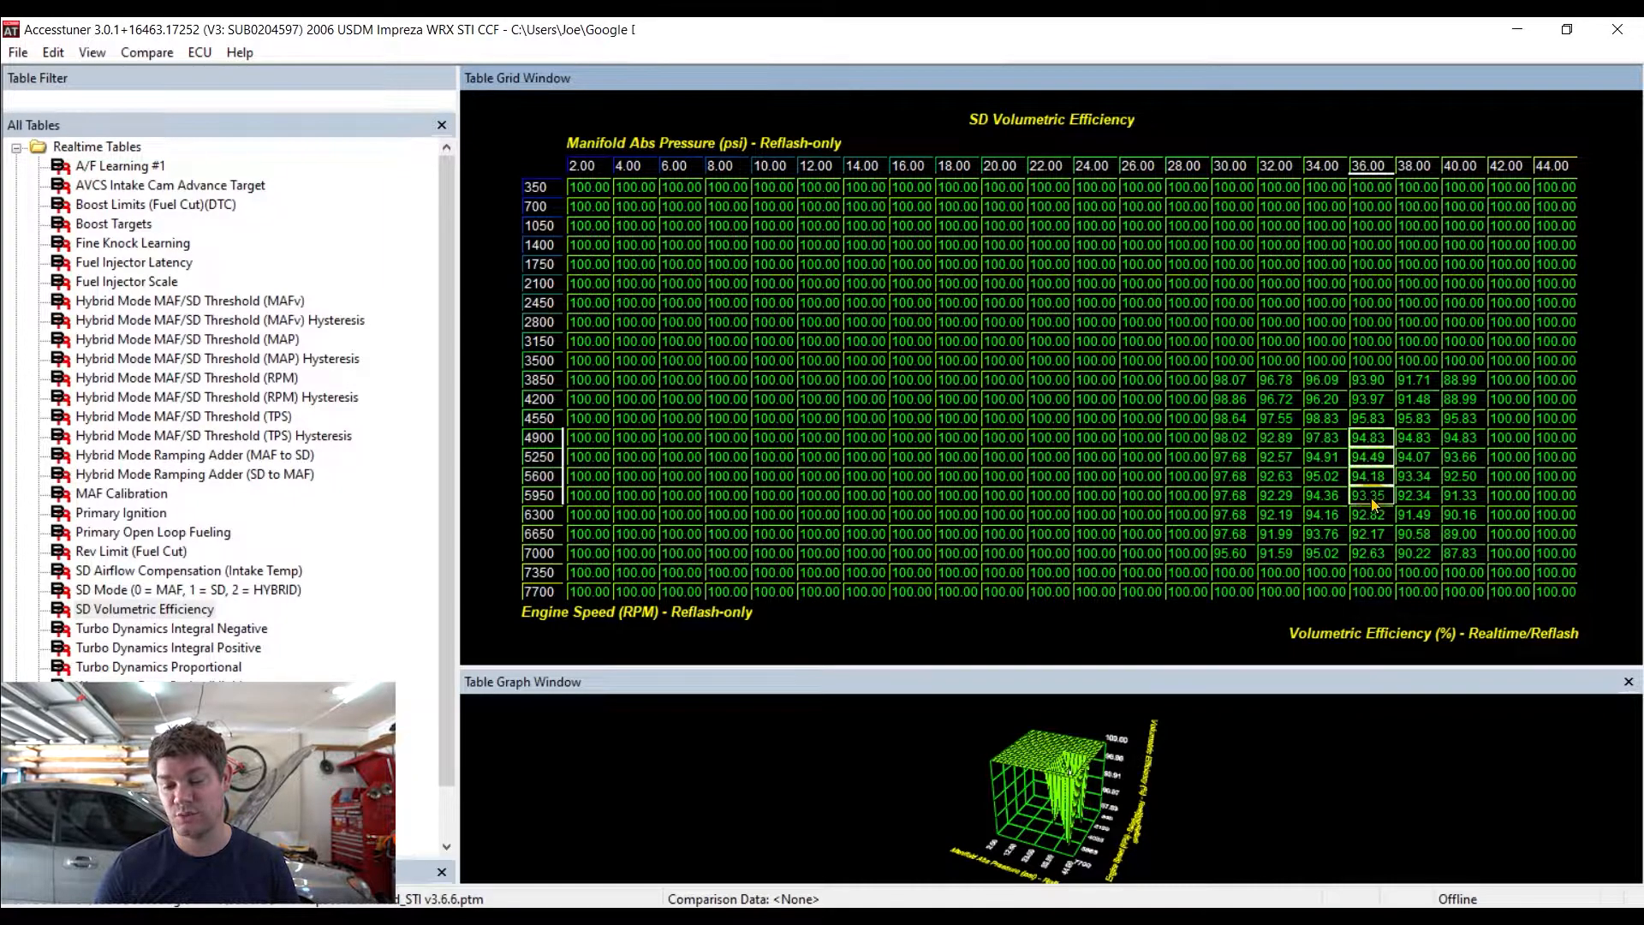
left_click(1369, 514)
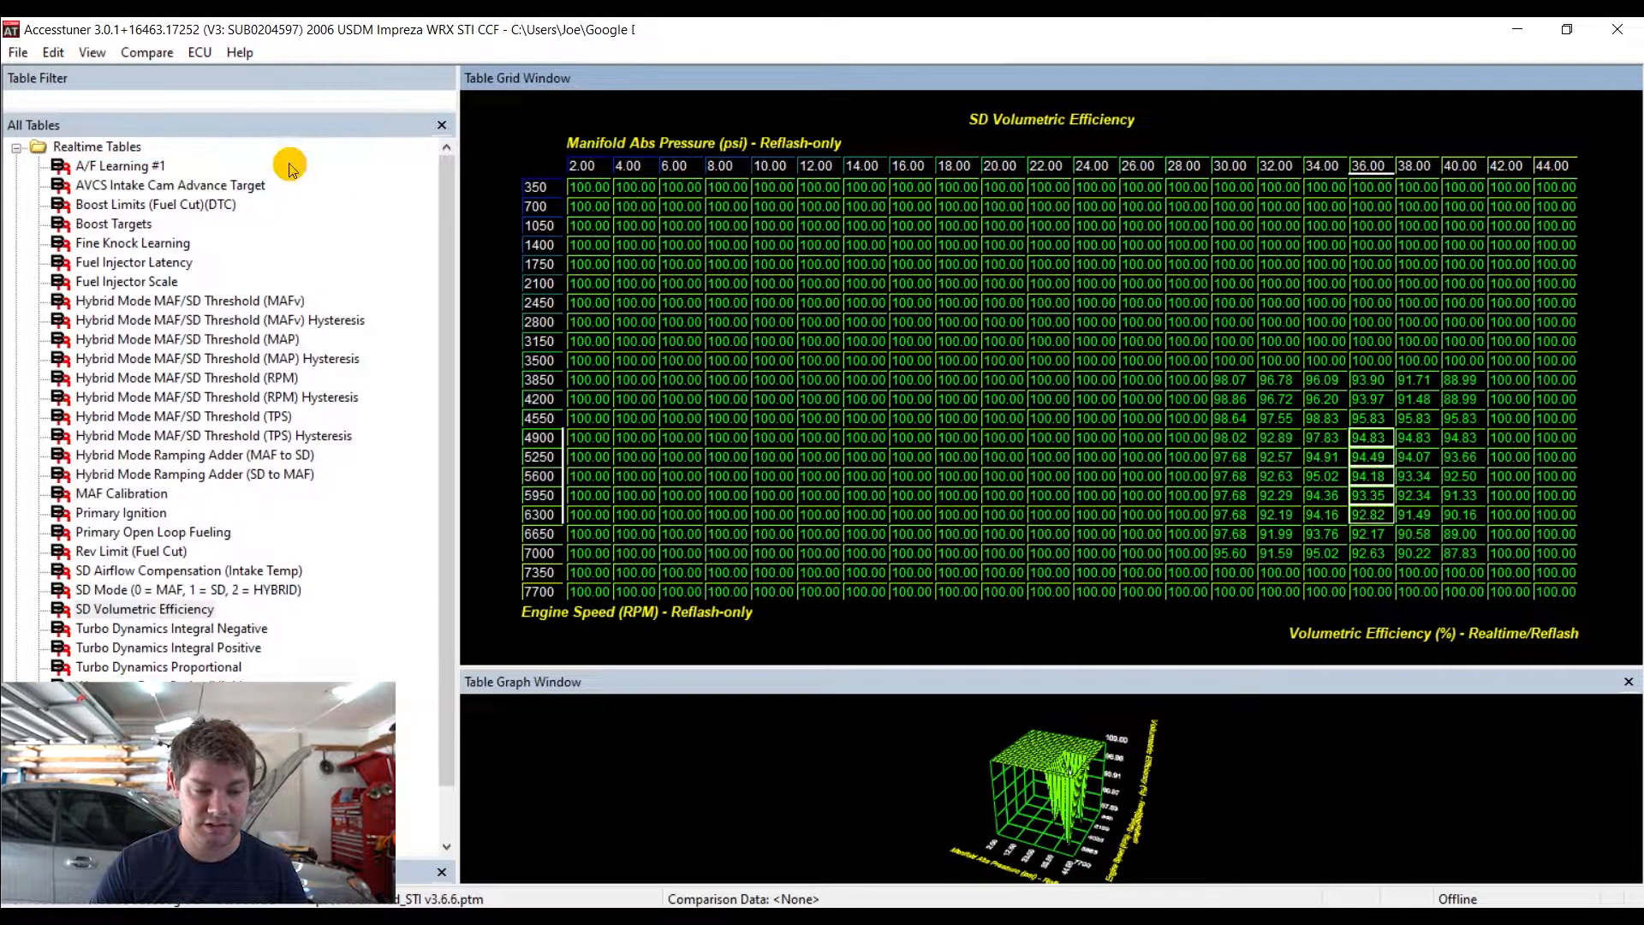
Bring up the Load Accessport Map dialog listing UnderRated_STI maps in ATR Maps
left_click(18, 51)
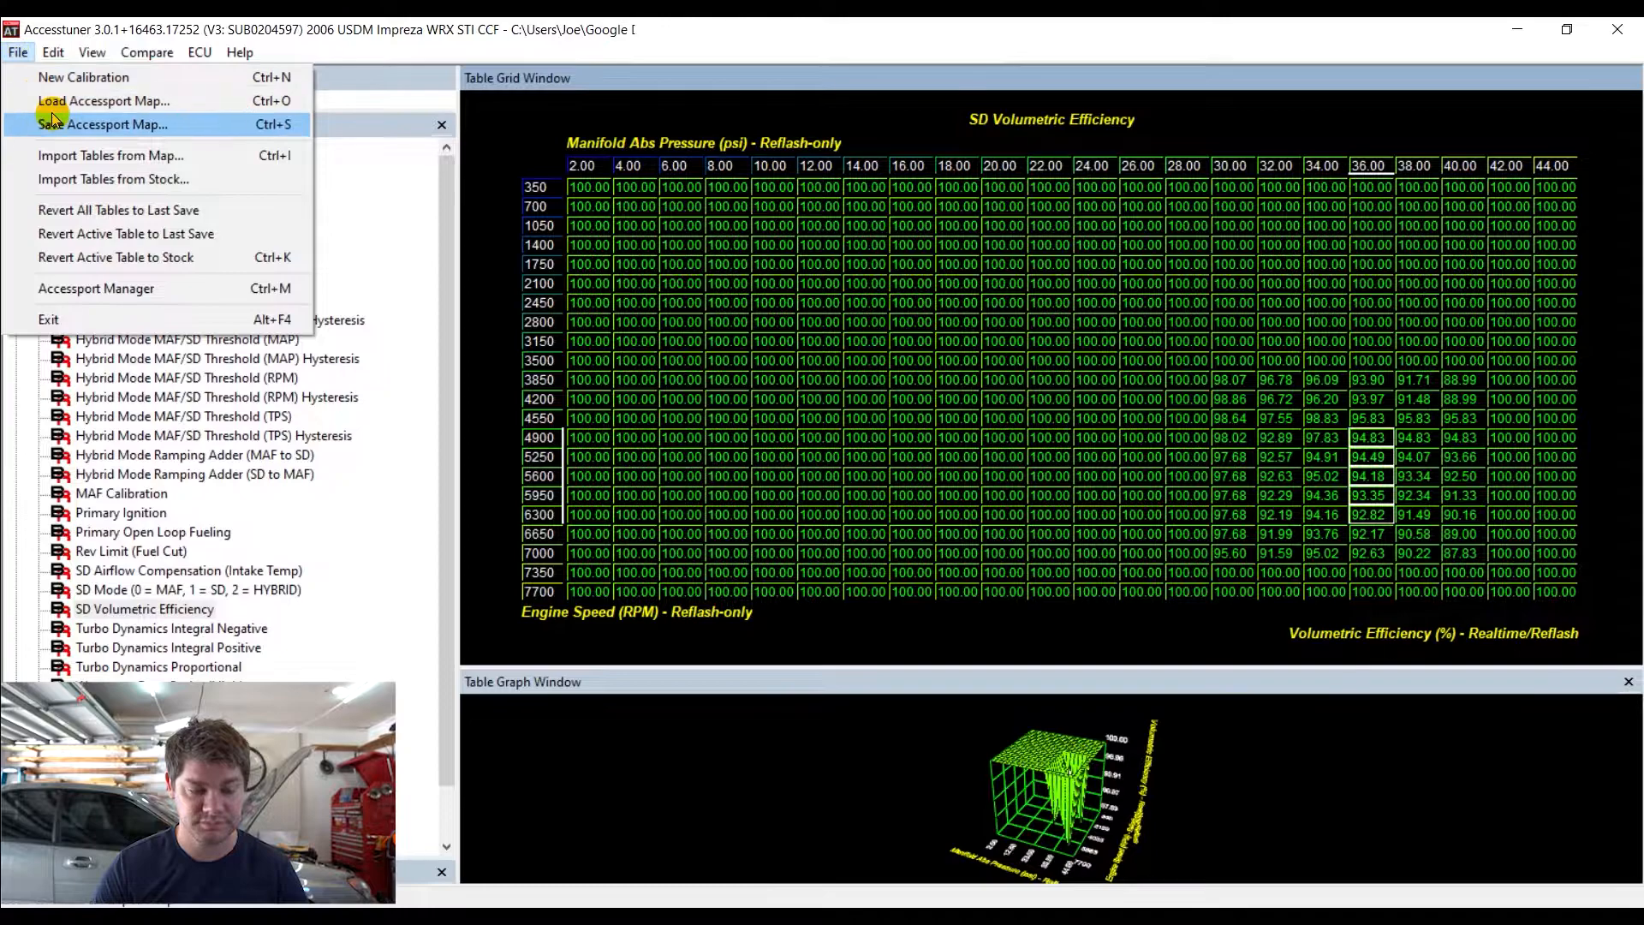
left_click(104, 99)
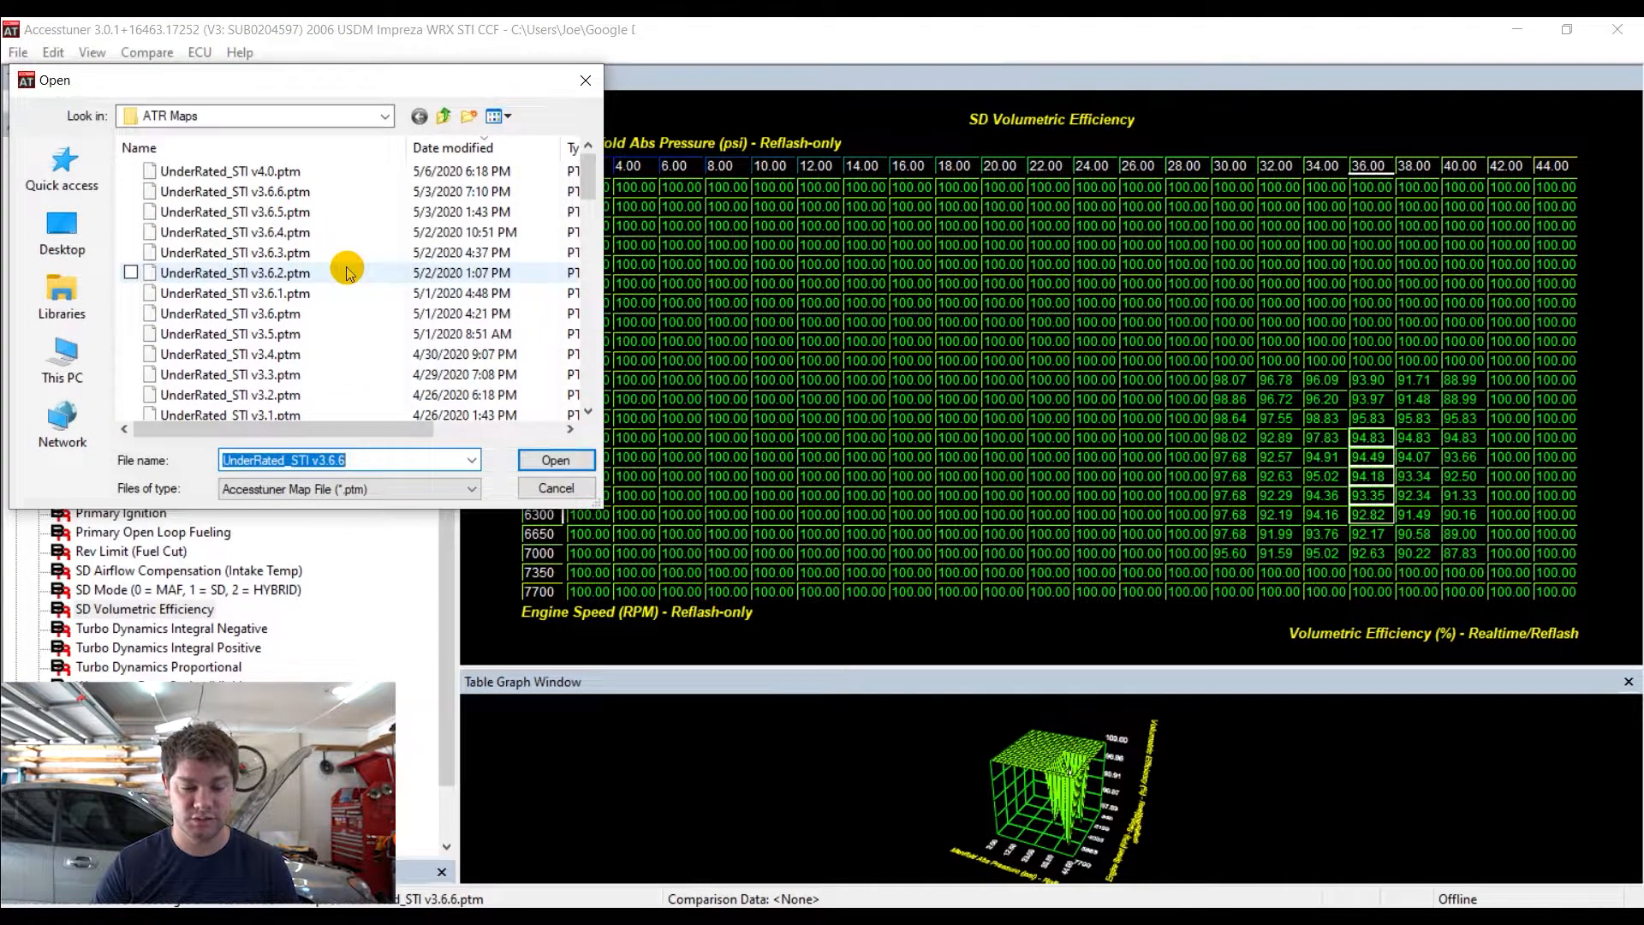
mouse_move(493, 398)
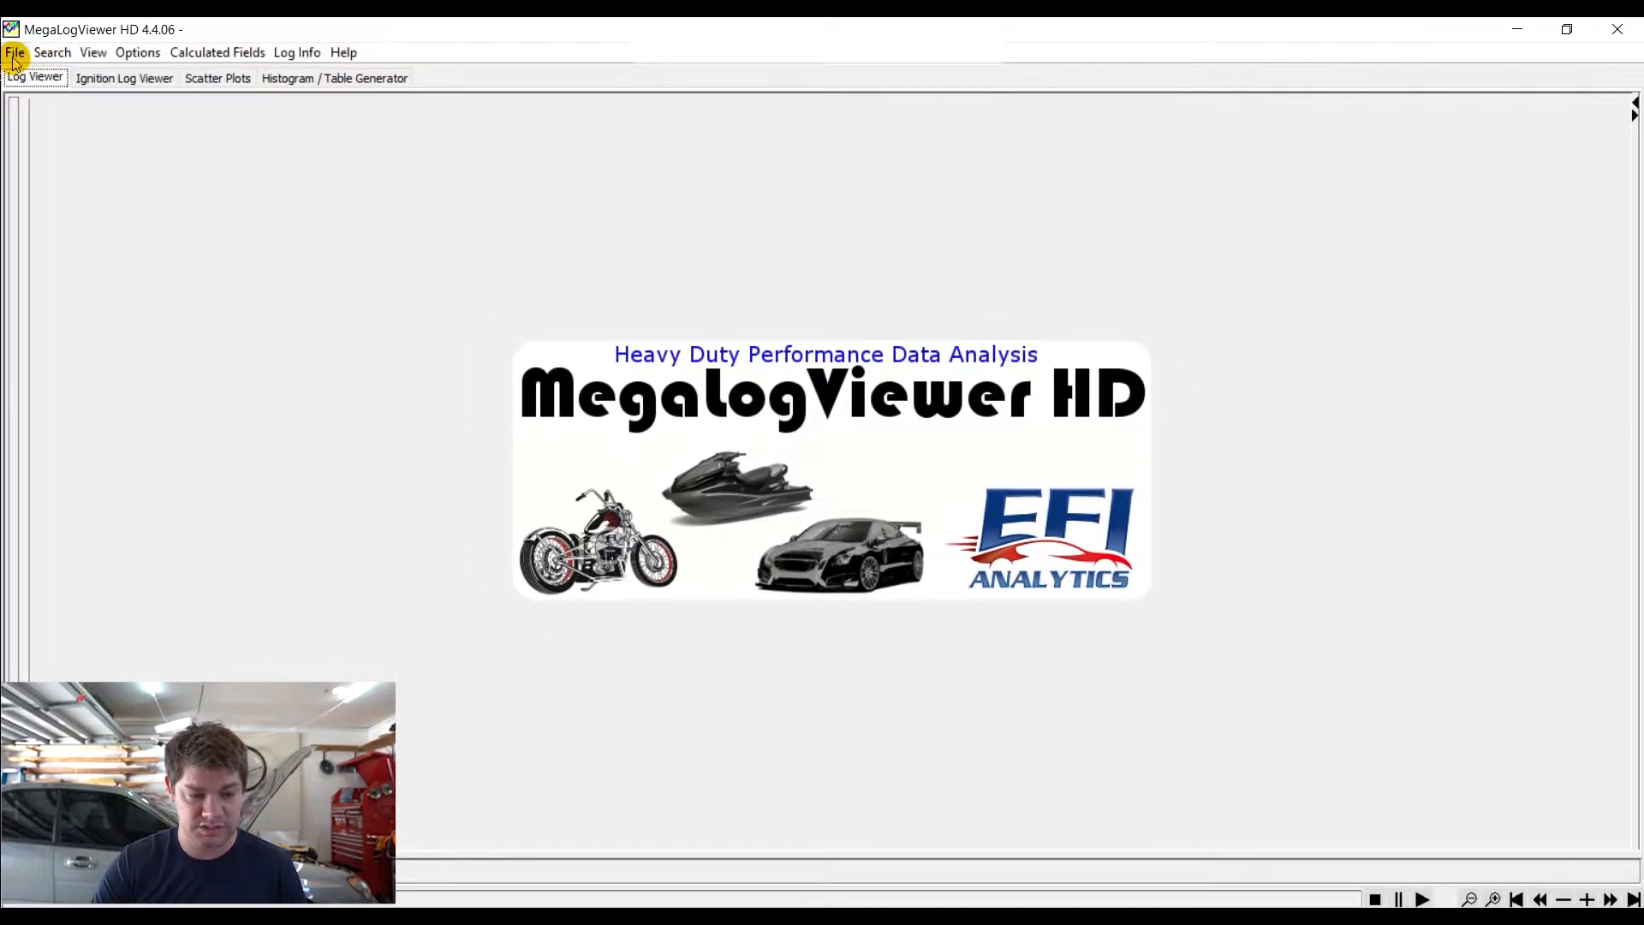
Open the newest UnderRated_STI v3.6.5 ECU Mapping log, found by sorting on date modified
left_click(15, 53)
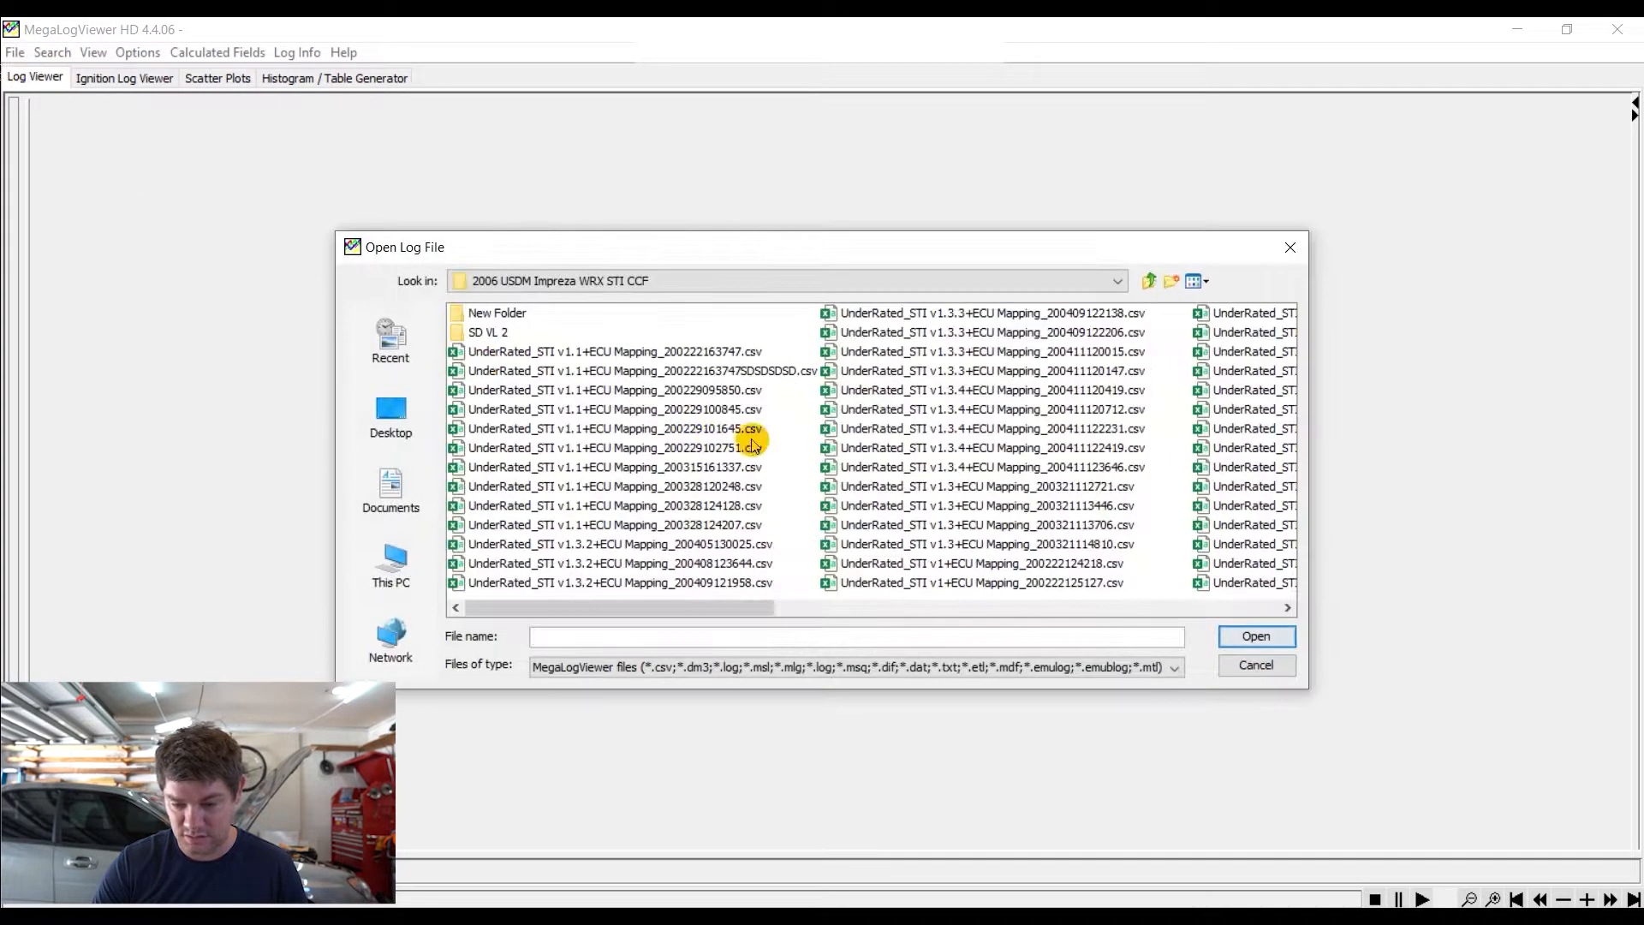
left_click(1196, 281)
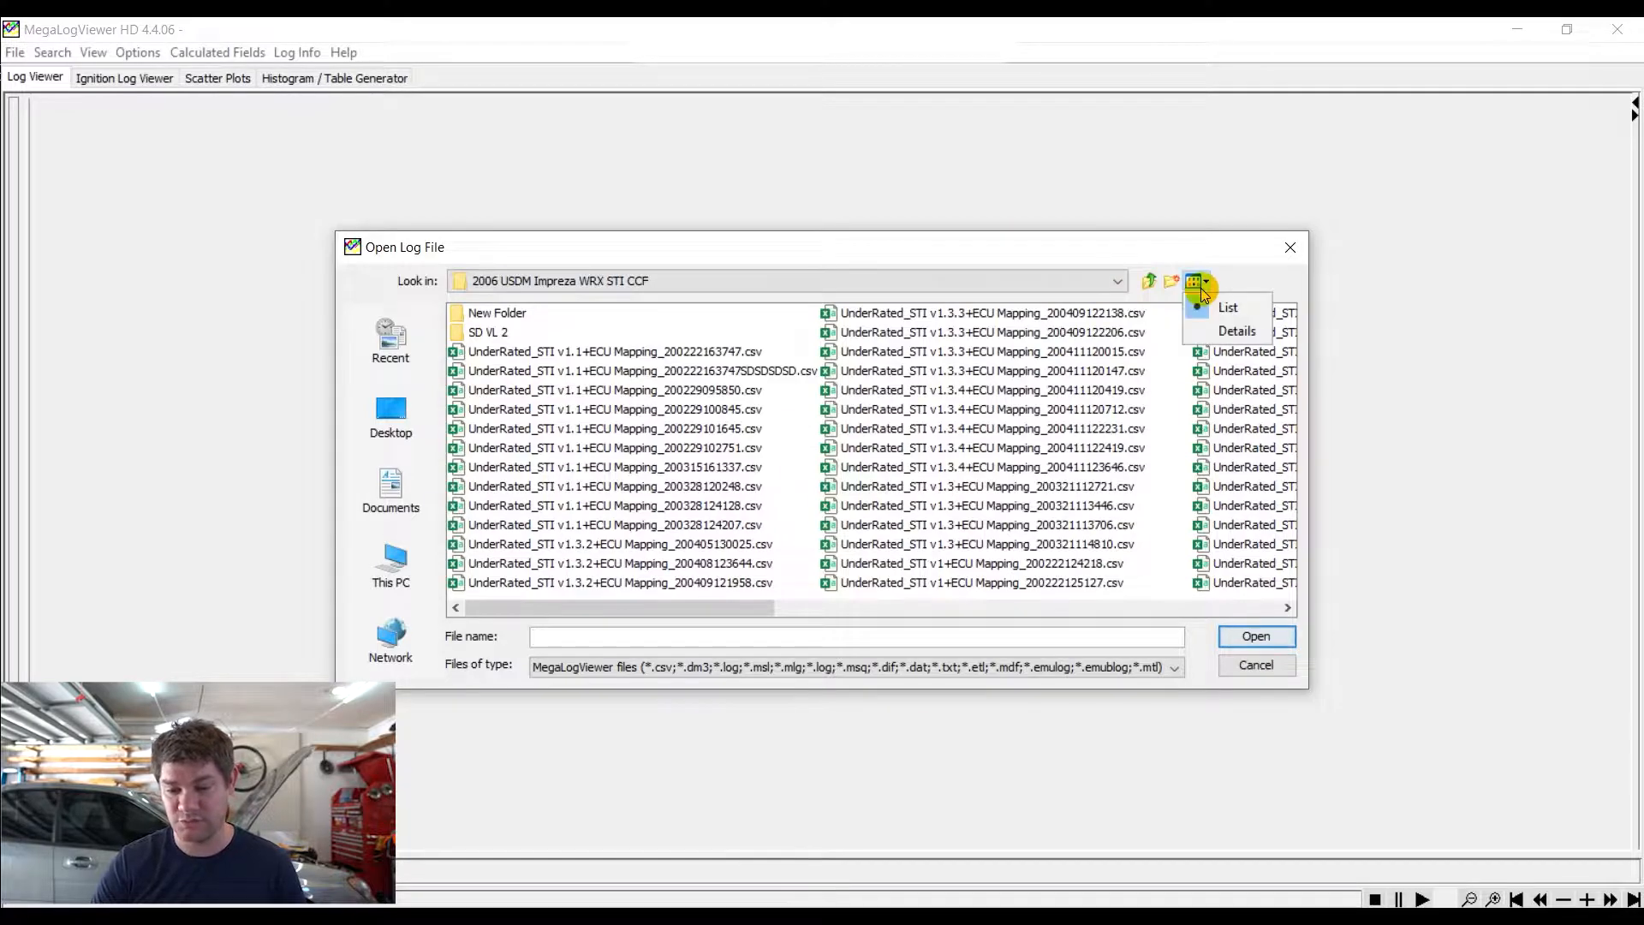
left_click(1236, 331)
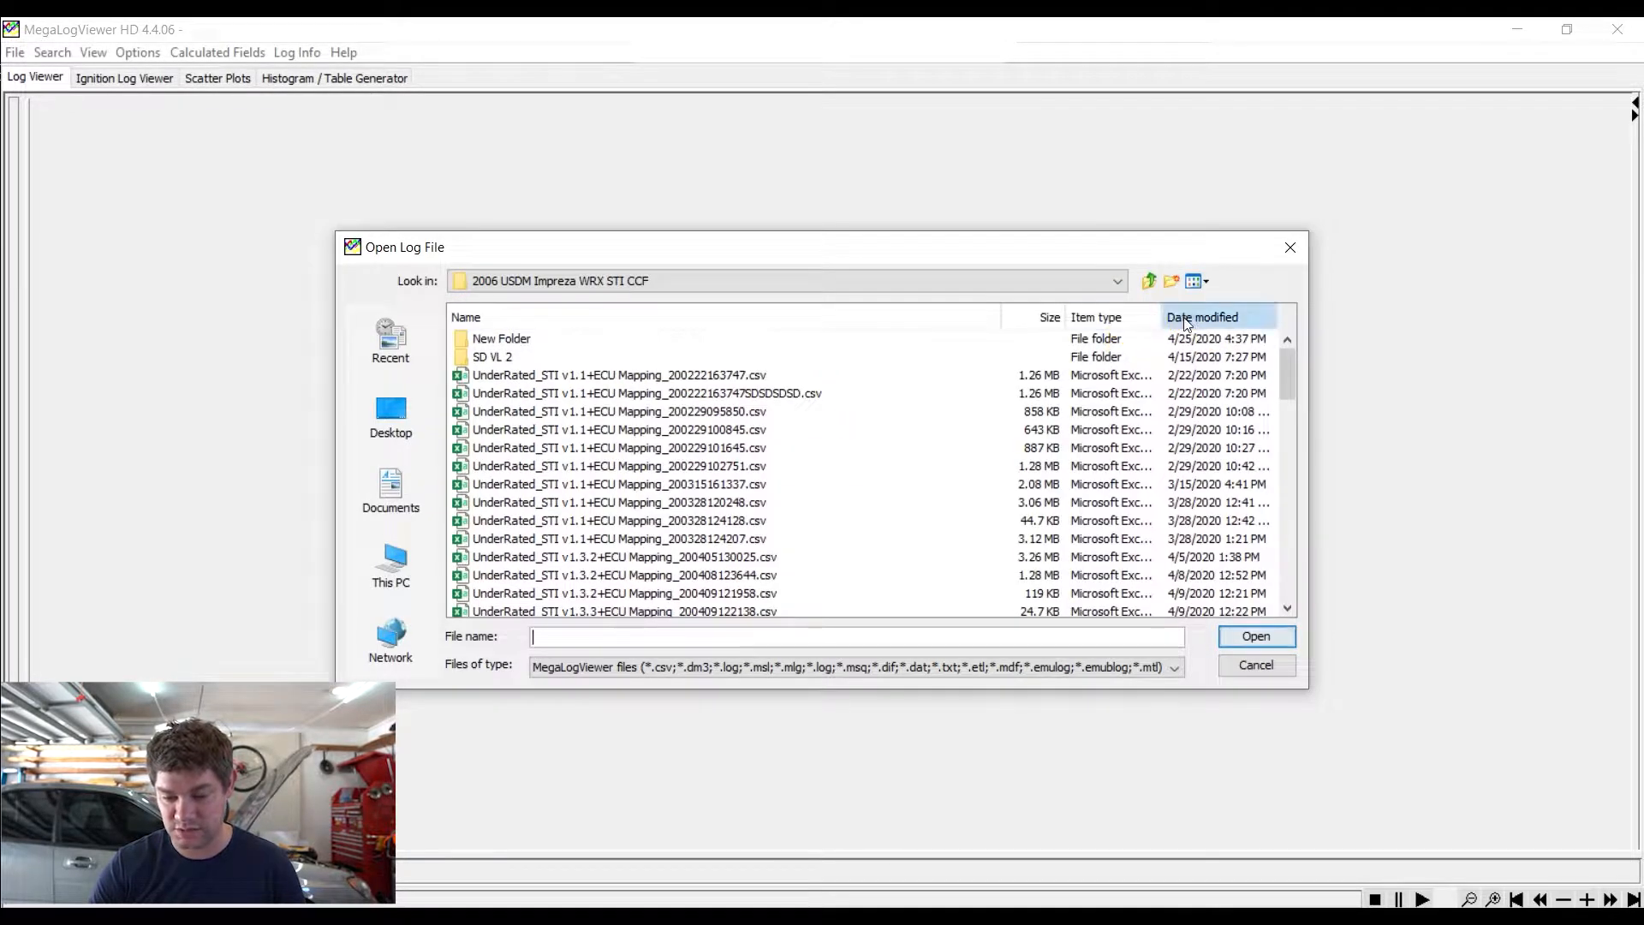
left_click(1201, 317)
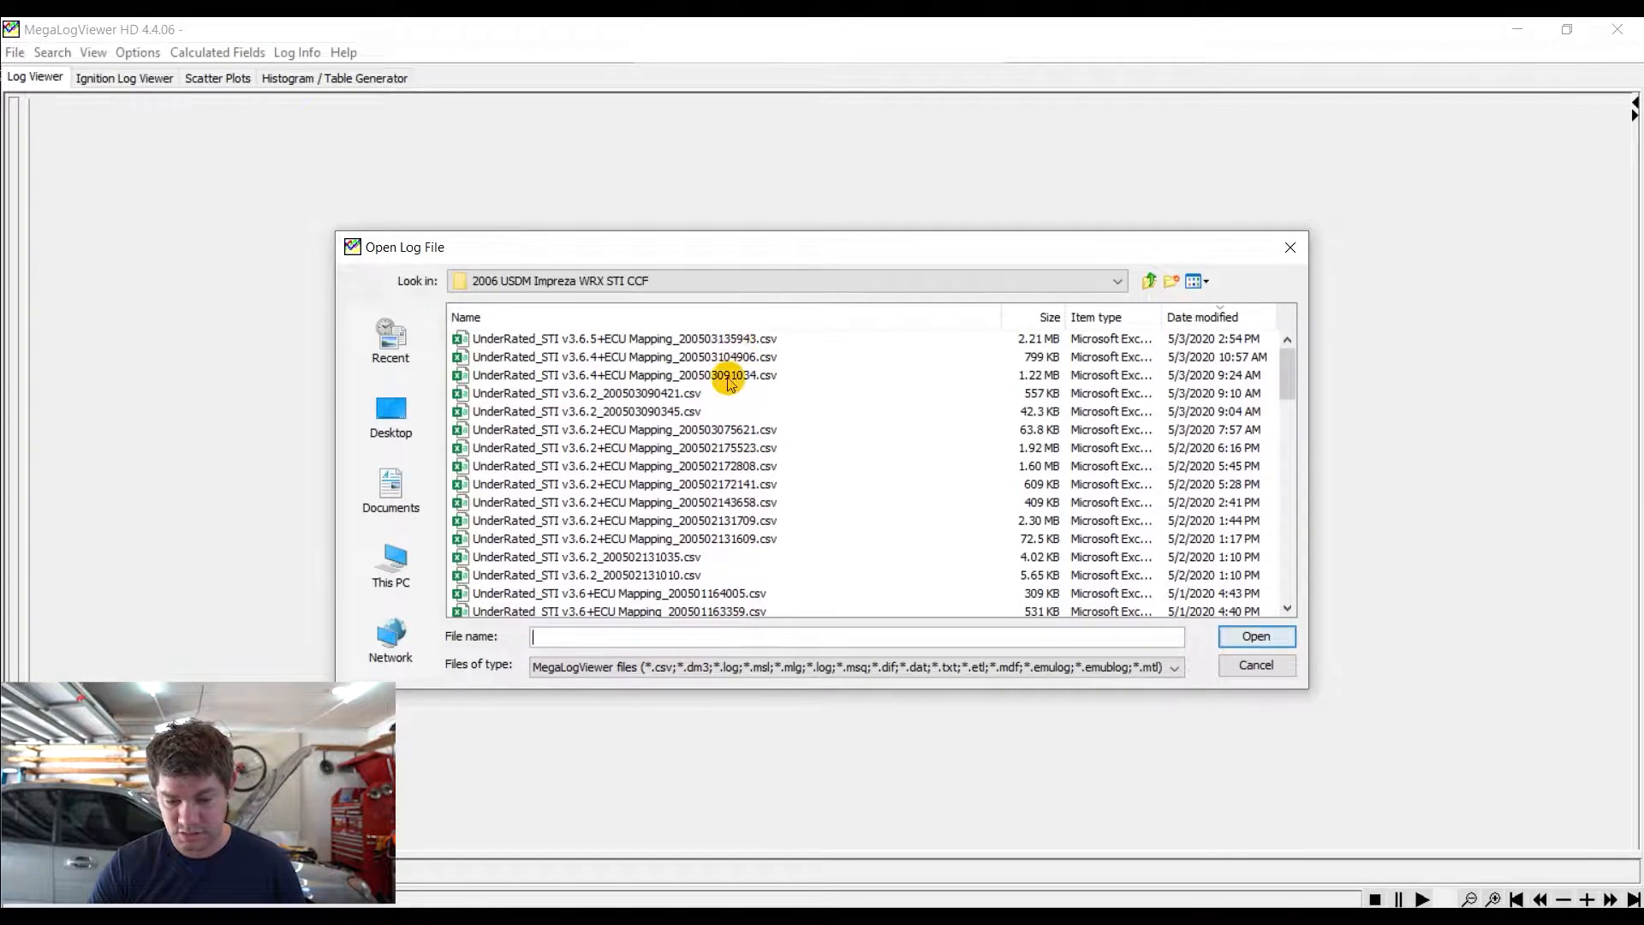
left_click(621, 338)
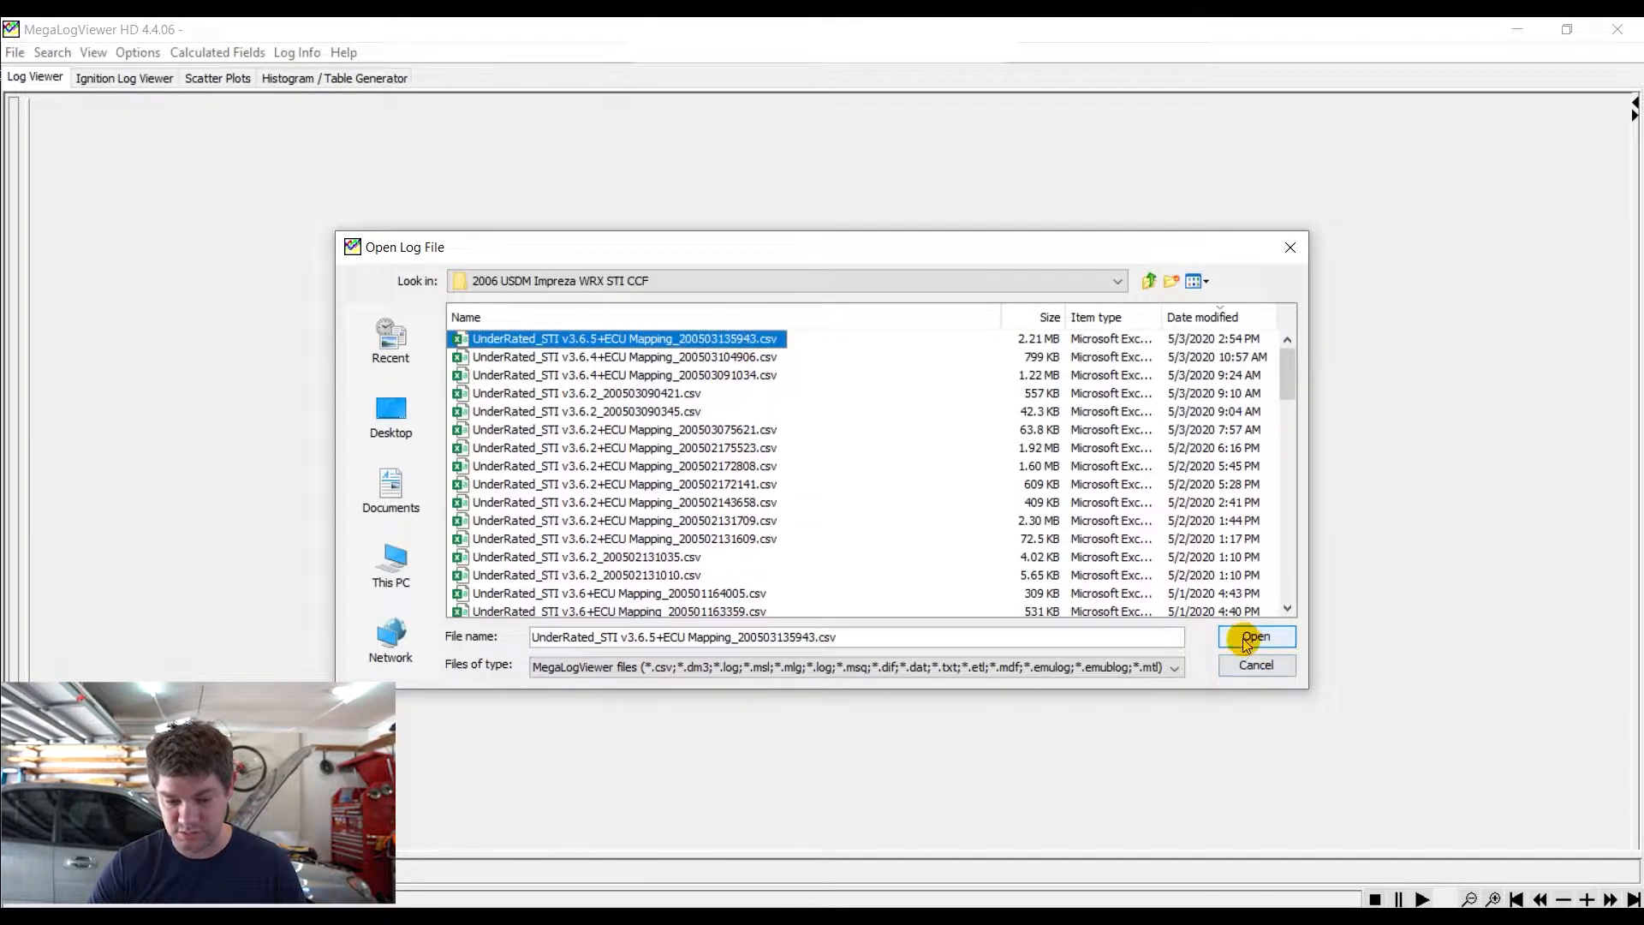
left_click(1254, 636)
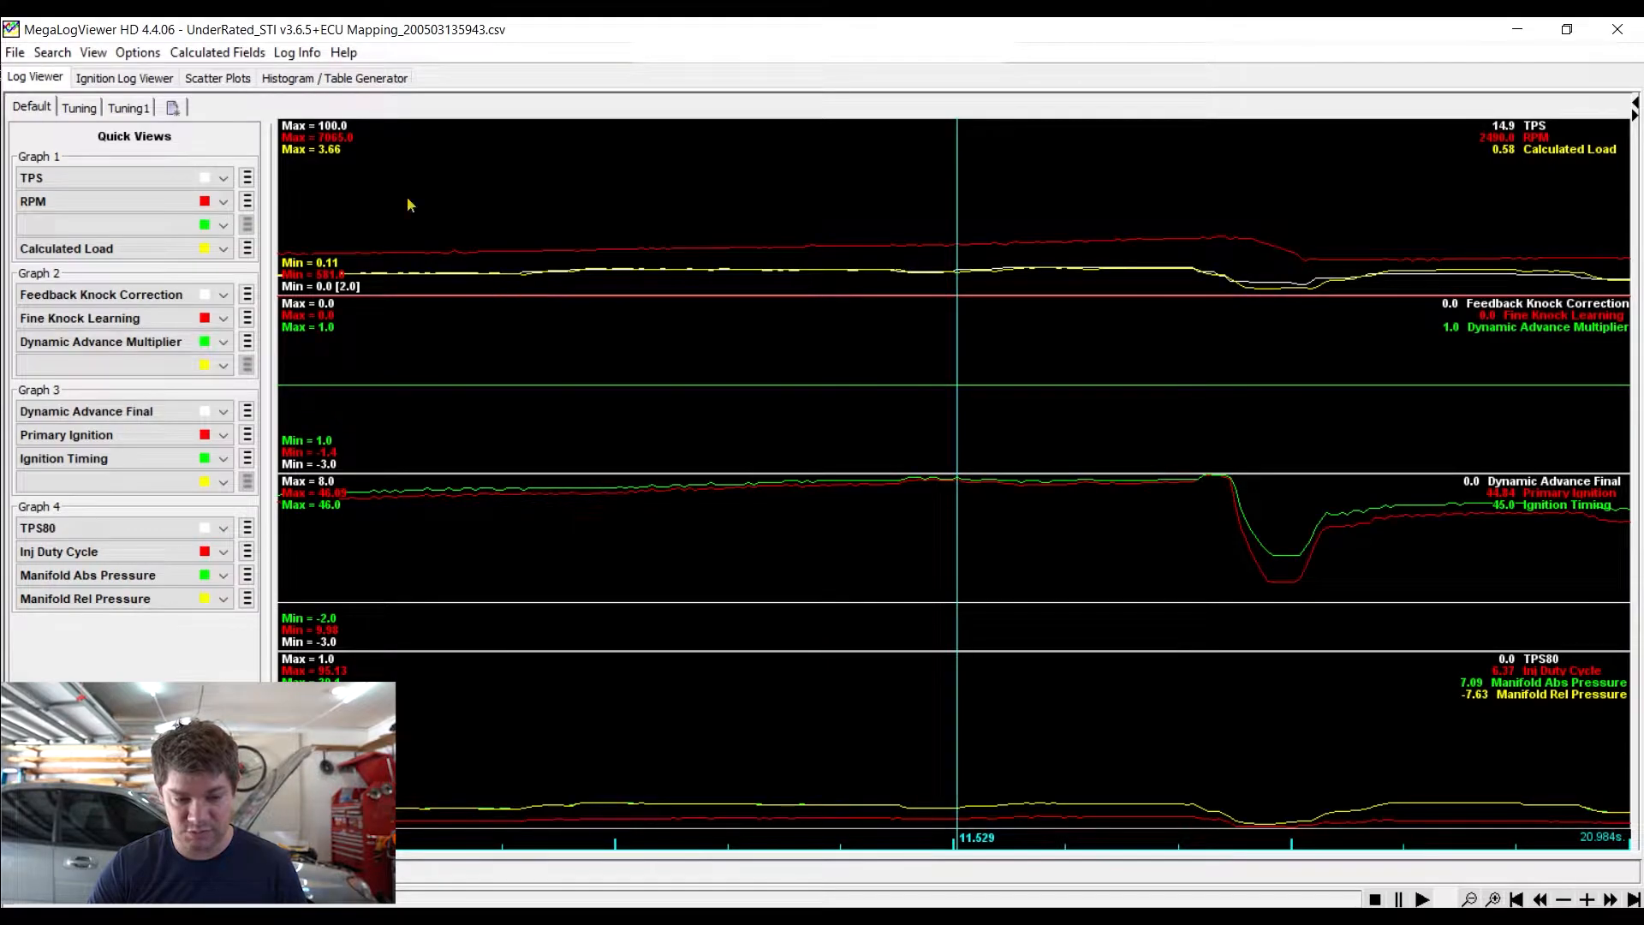
Show the WBS histogram table with RPM on X and manifold absolute pressure on Y
left_click(333, 76)
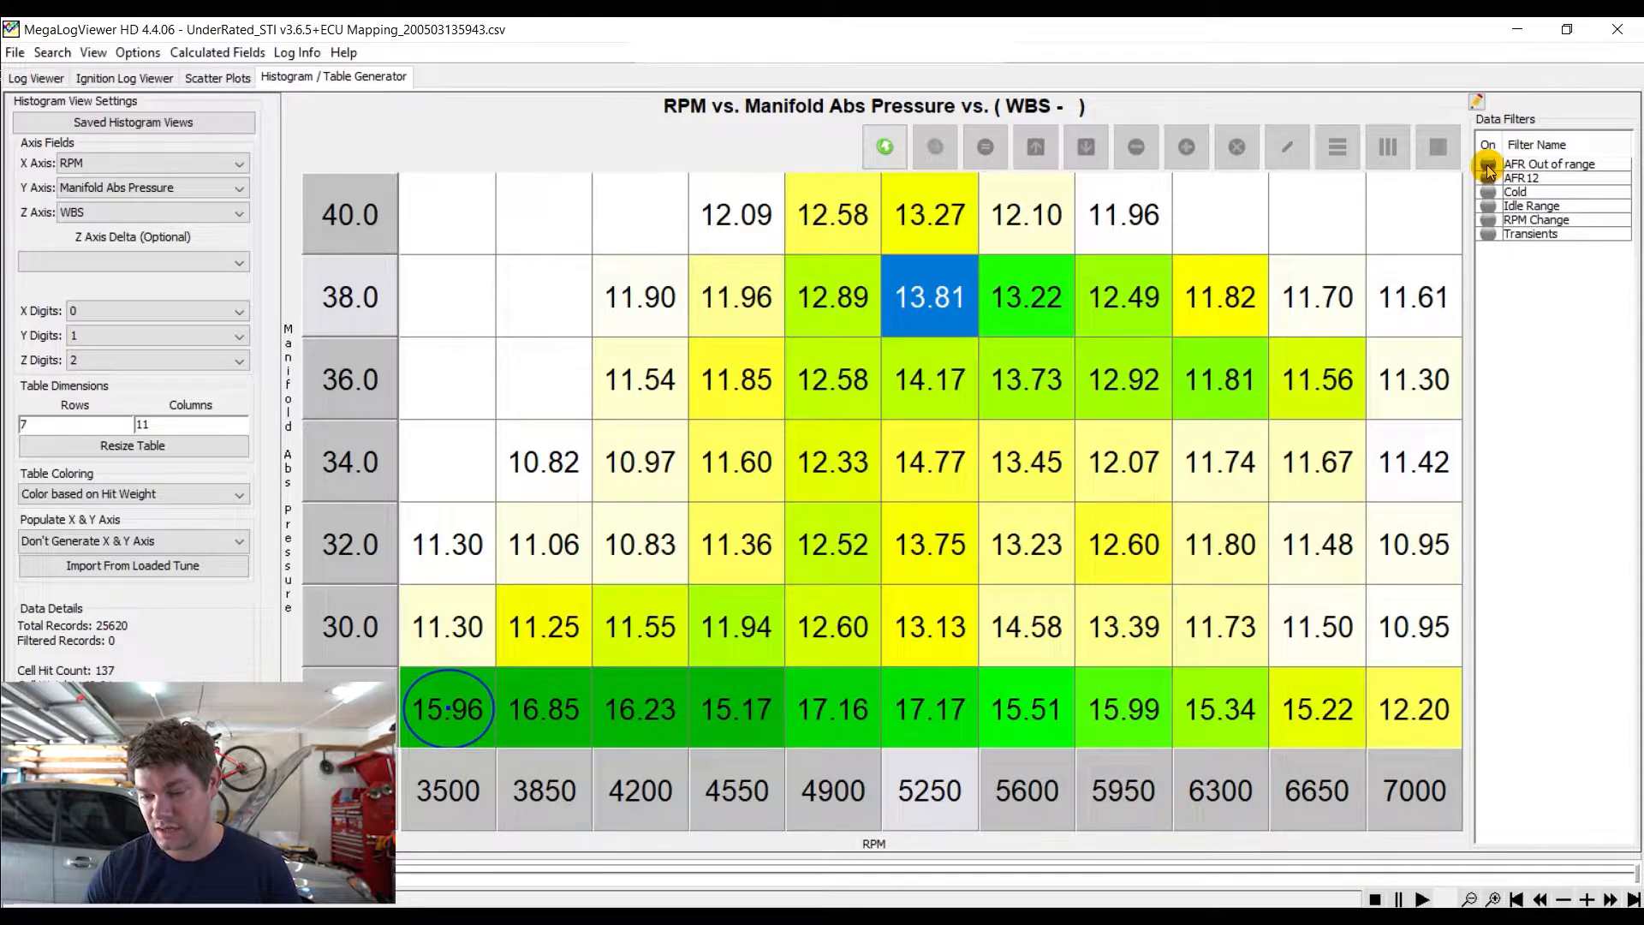
Toggle the AFR 12 data filter on and then back off
left_click(1488, 178)
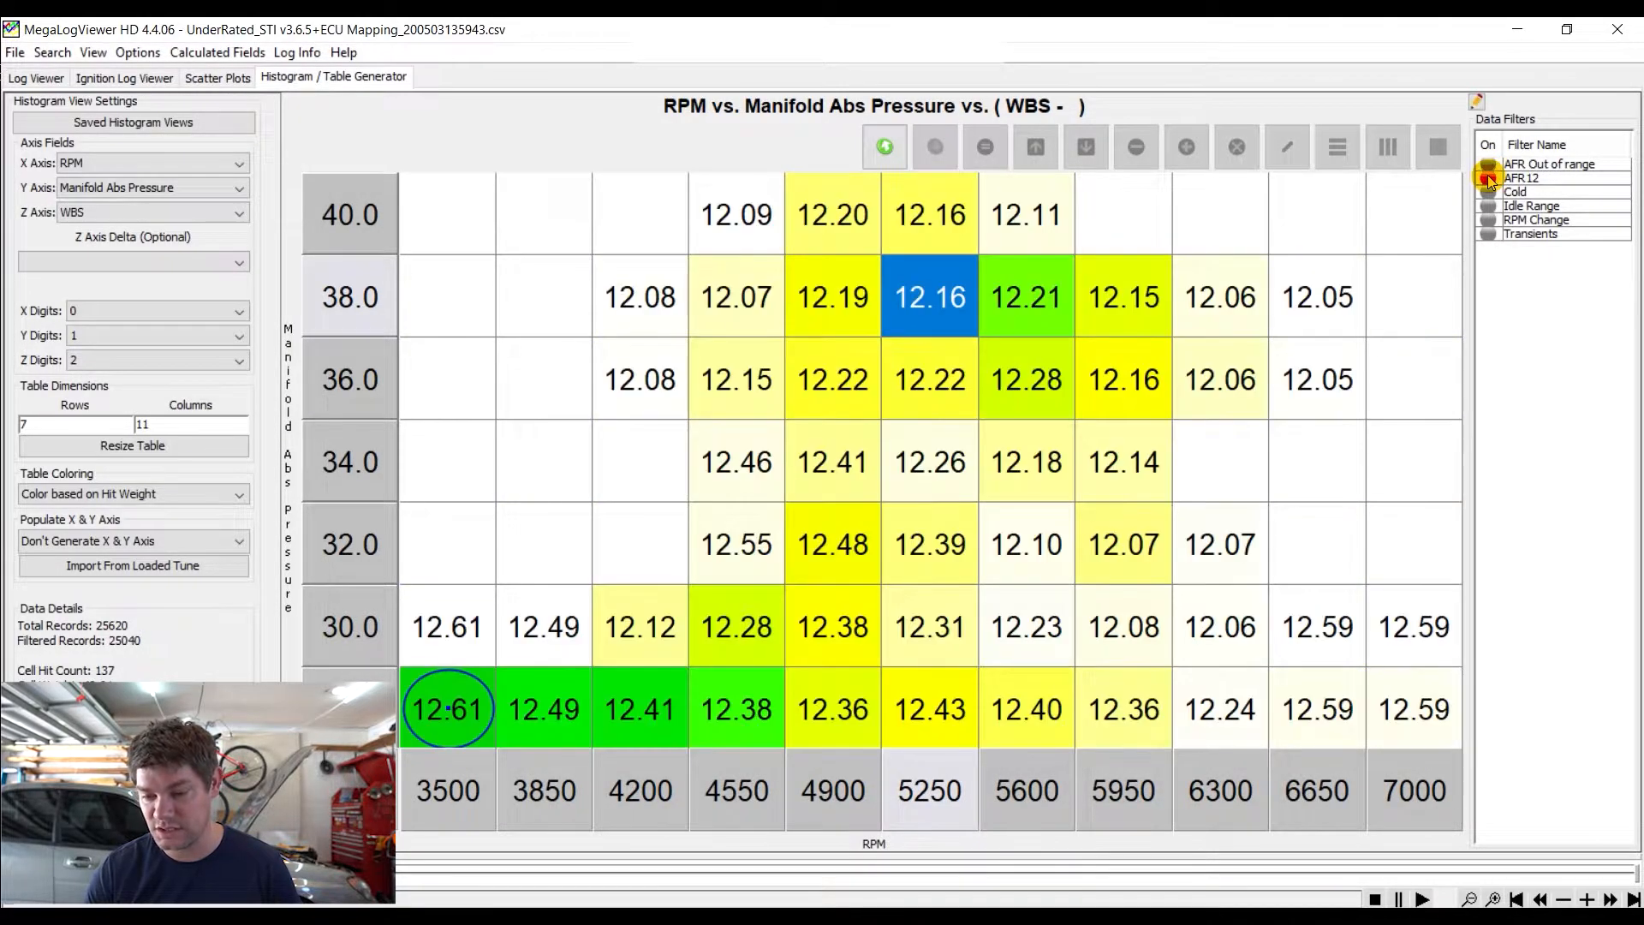
left_click(1487, 178)
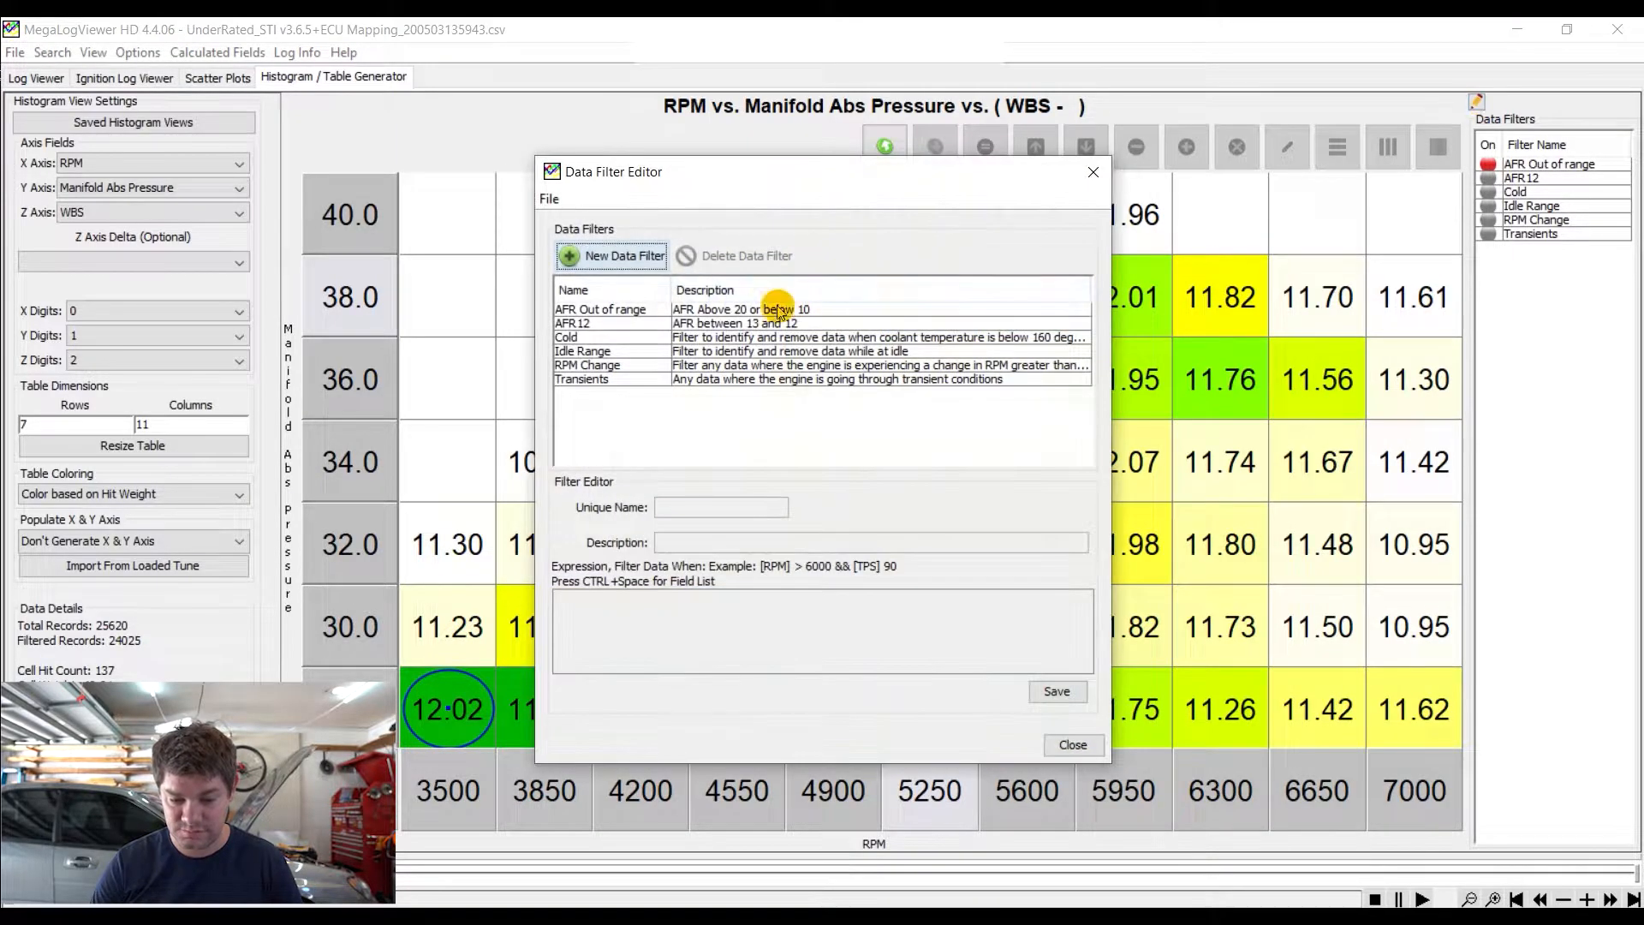
Check the AFR Out of range expression [WBS] > 13 OR [WBS] < 9, then close the editor
left_click(599, 308)
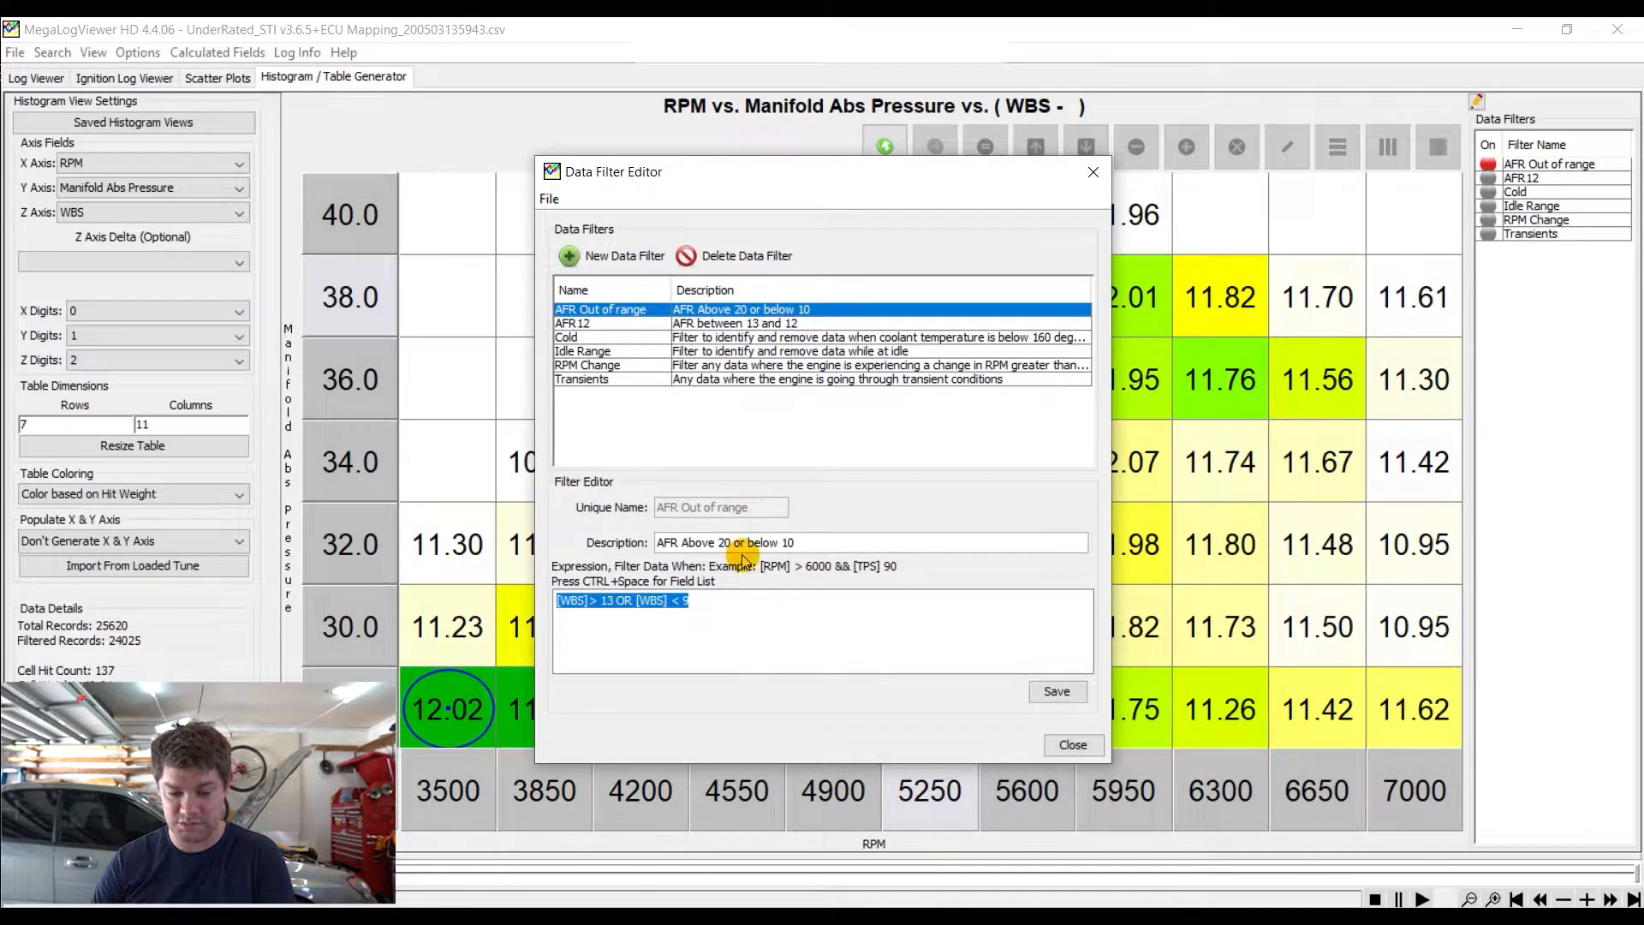
left_click(699, 618)
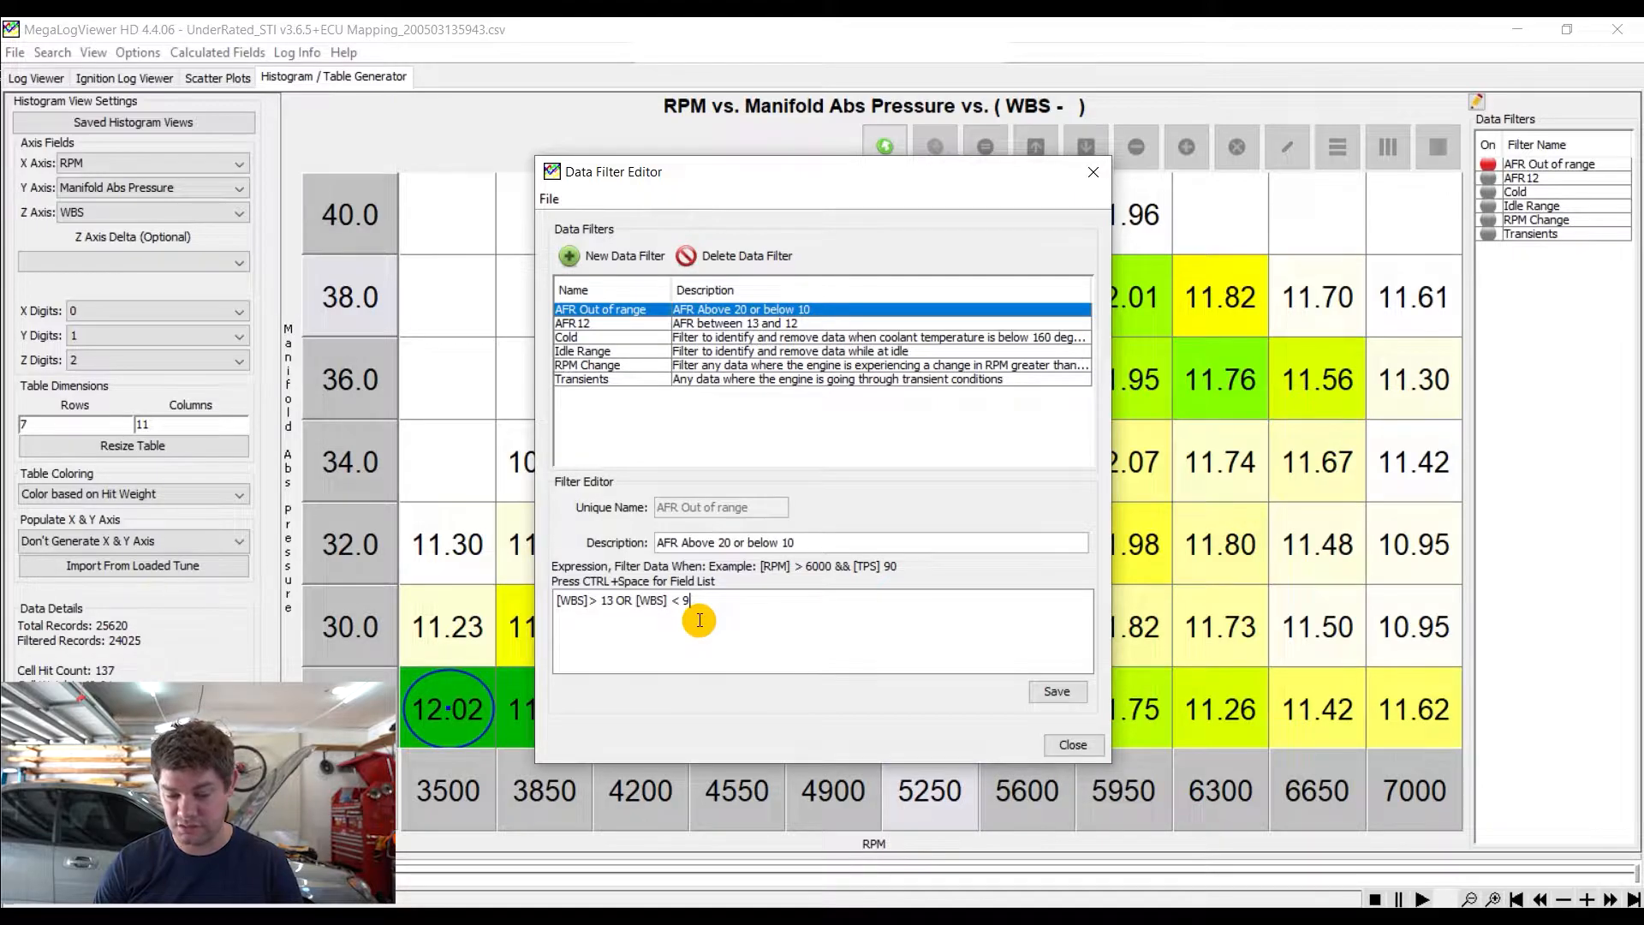
left_click(1071, 744)
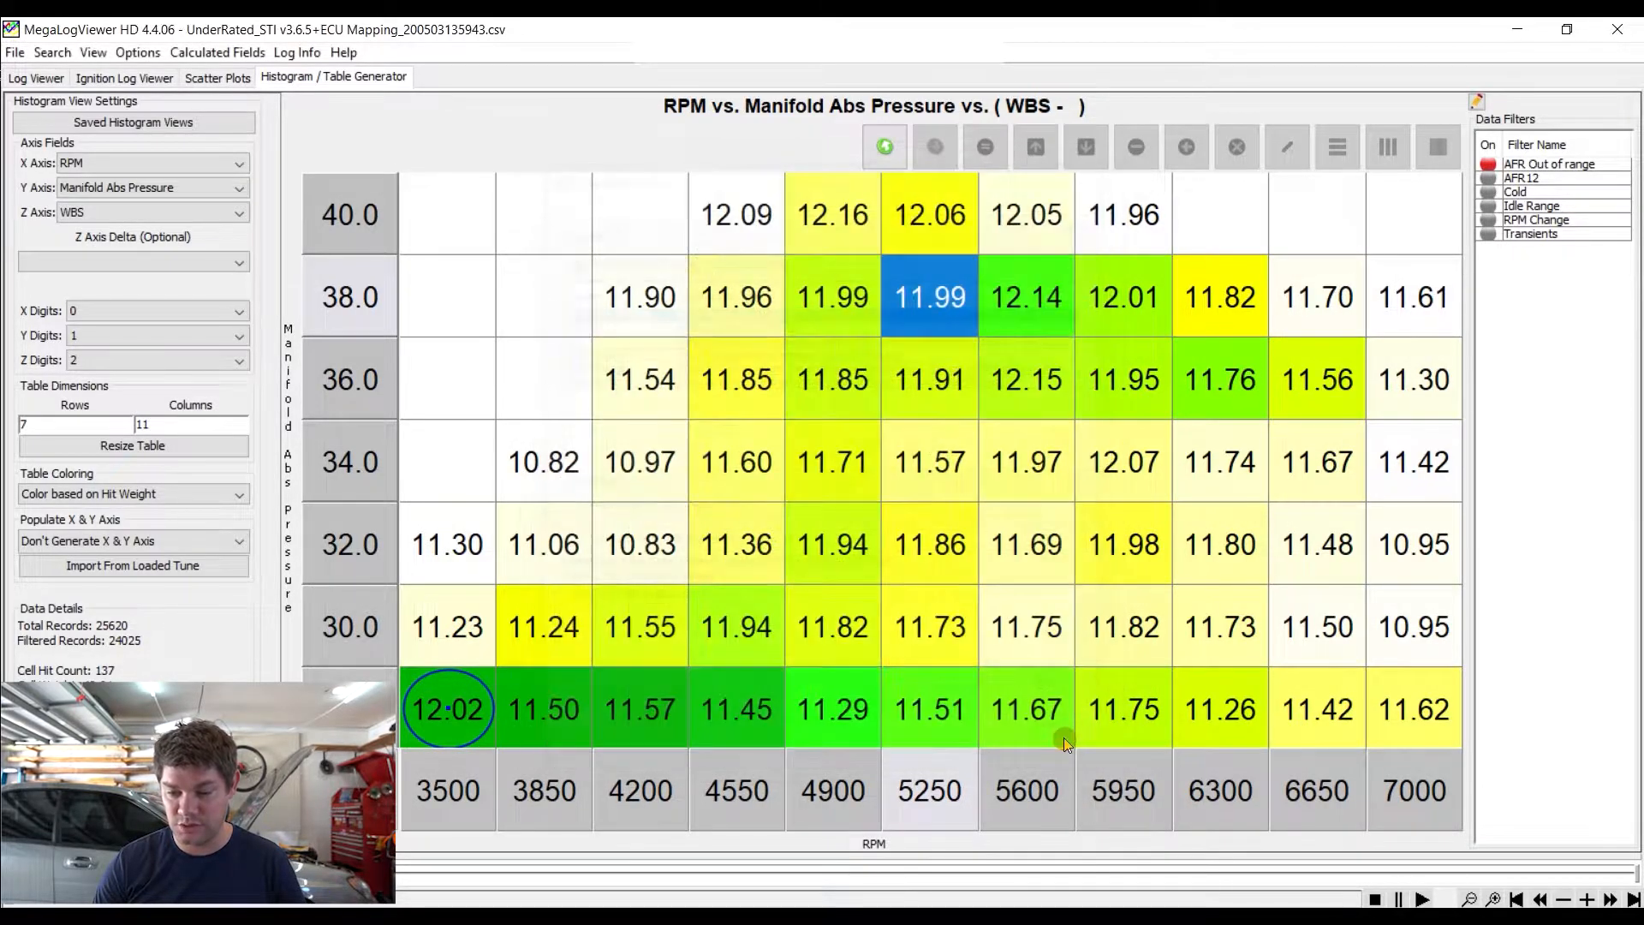
mouse_move(1115, 378)
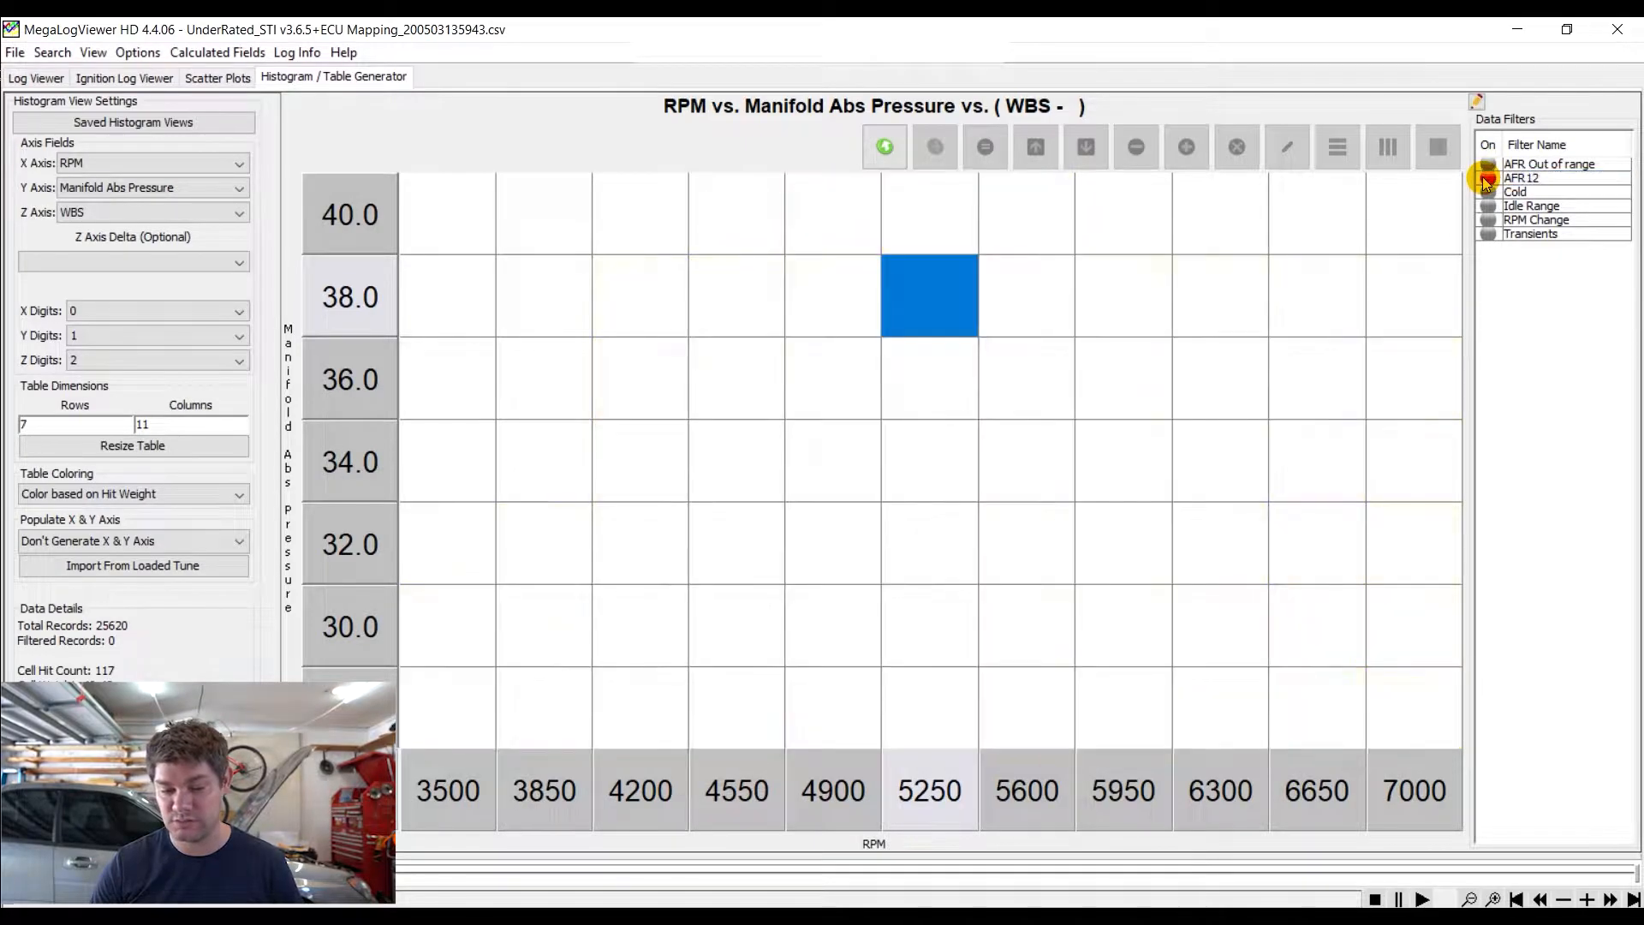
Turn on the AFR 12 data filter so the RPM vs MAP table shows readings near 12
left_click(1488, 177)
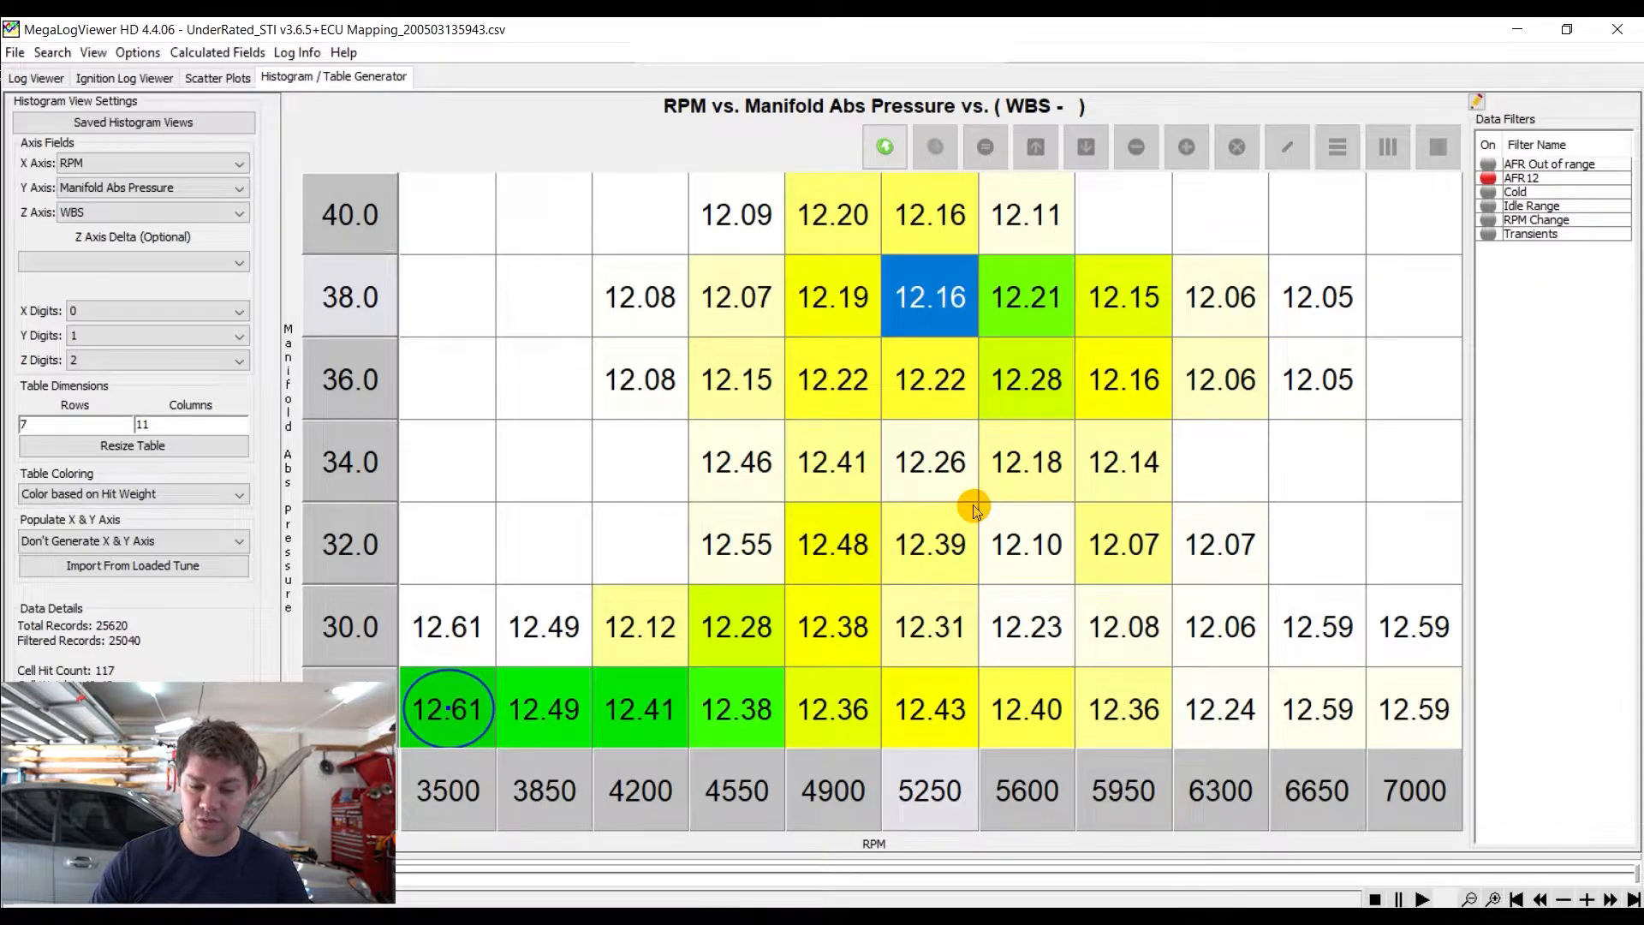
Switch back to Accesstuner, showing the v3.6.6 SD Volumetric Efficiency table
left_click(831, 297)
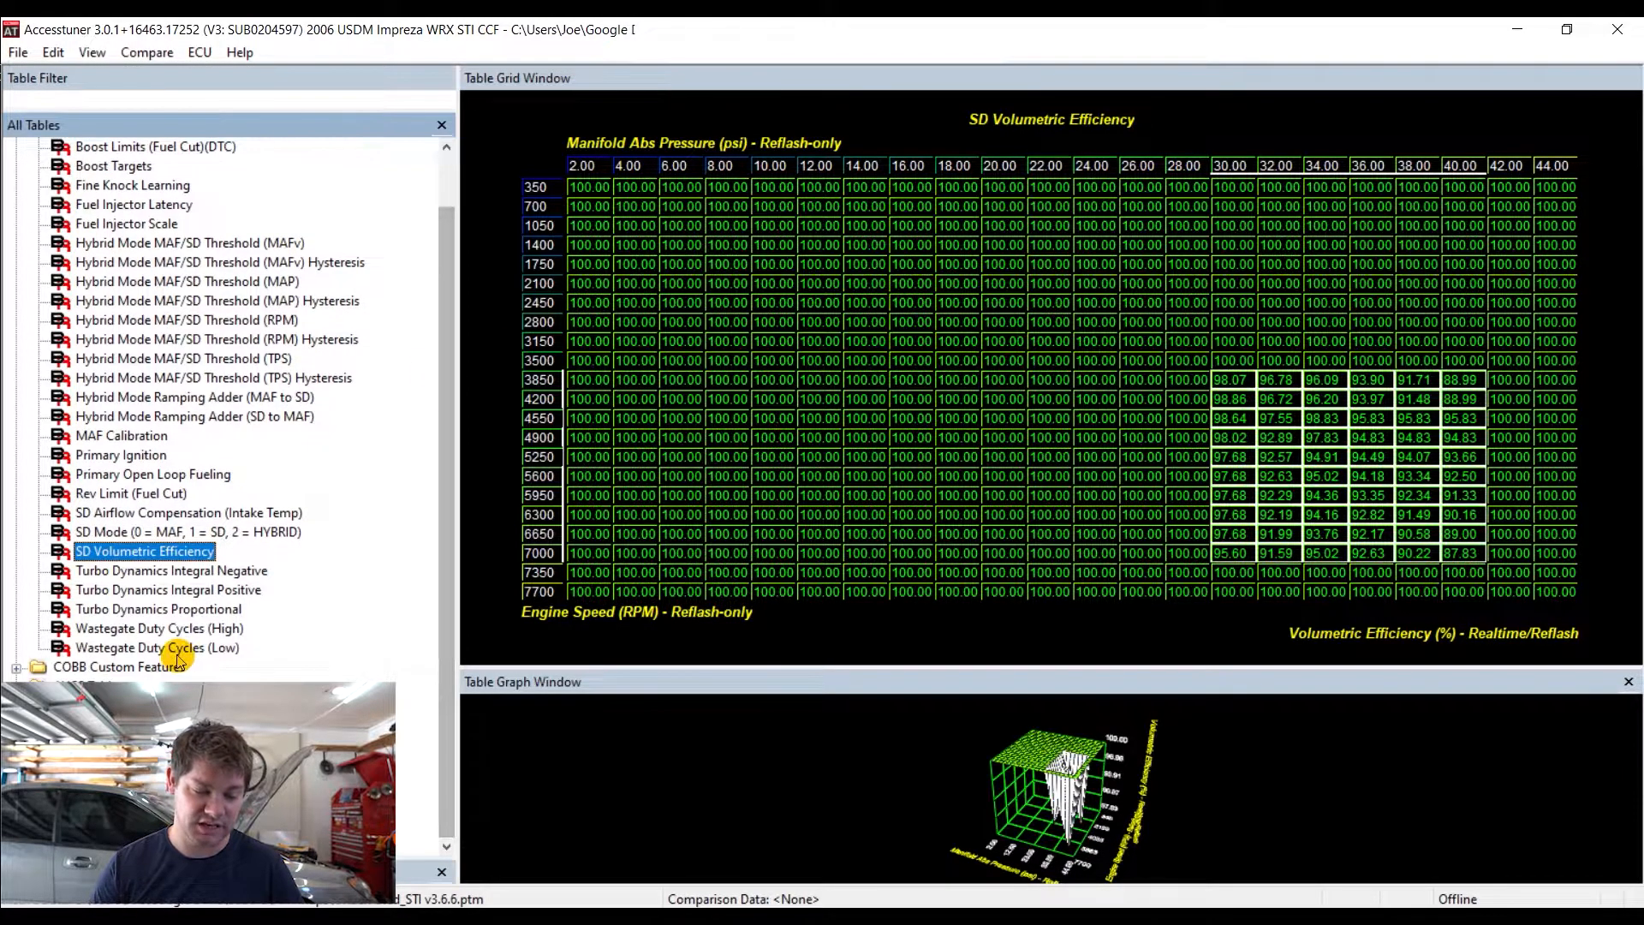
Open Fuel Injector Scale (Flex Fuel Blending Ratio) and inspect the 10%, 50% and 60% ethanol ratios
left_click(118, 667)
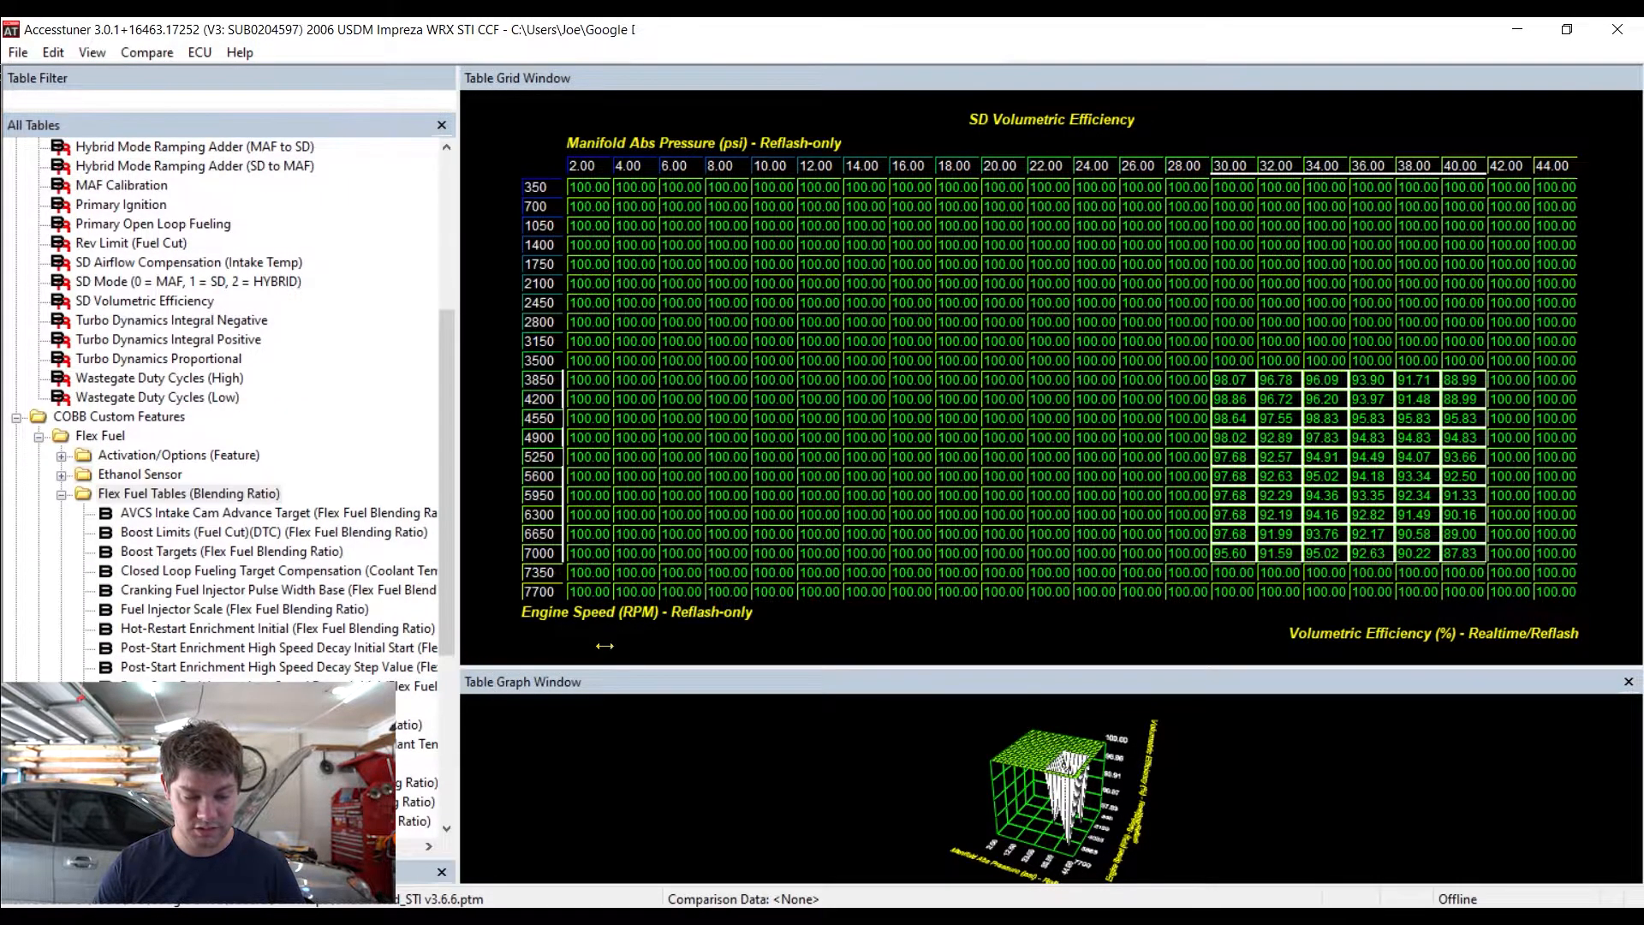
left_click(210, 609)
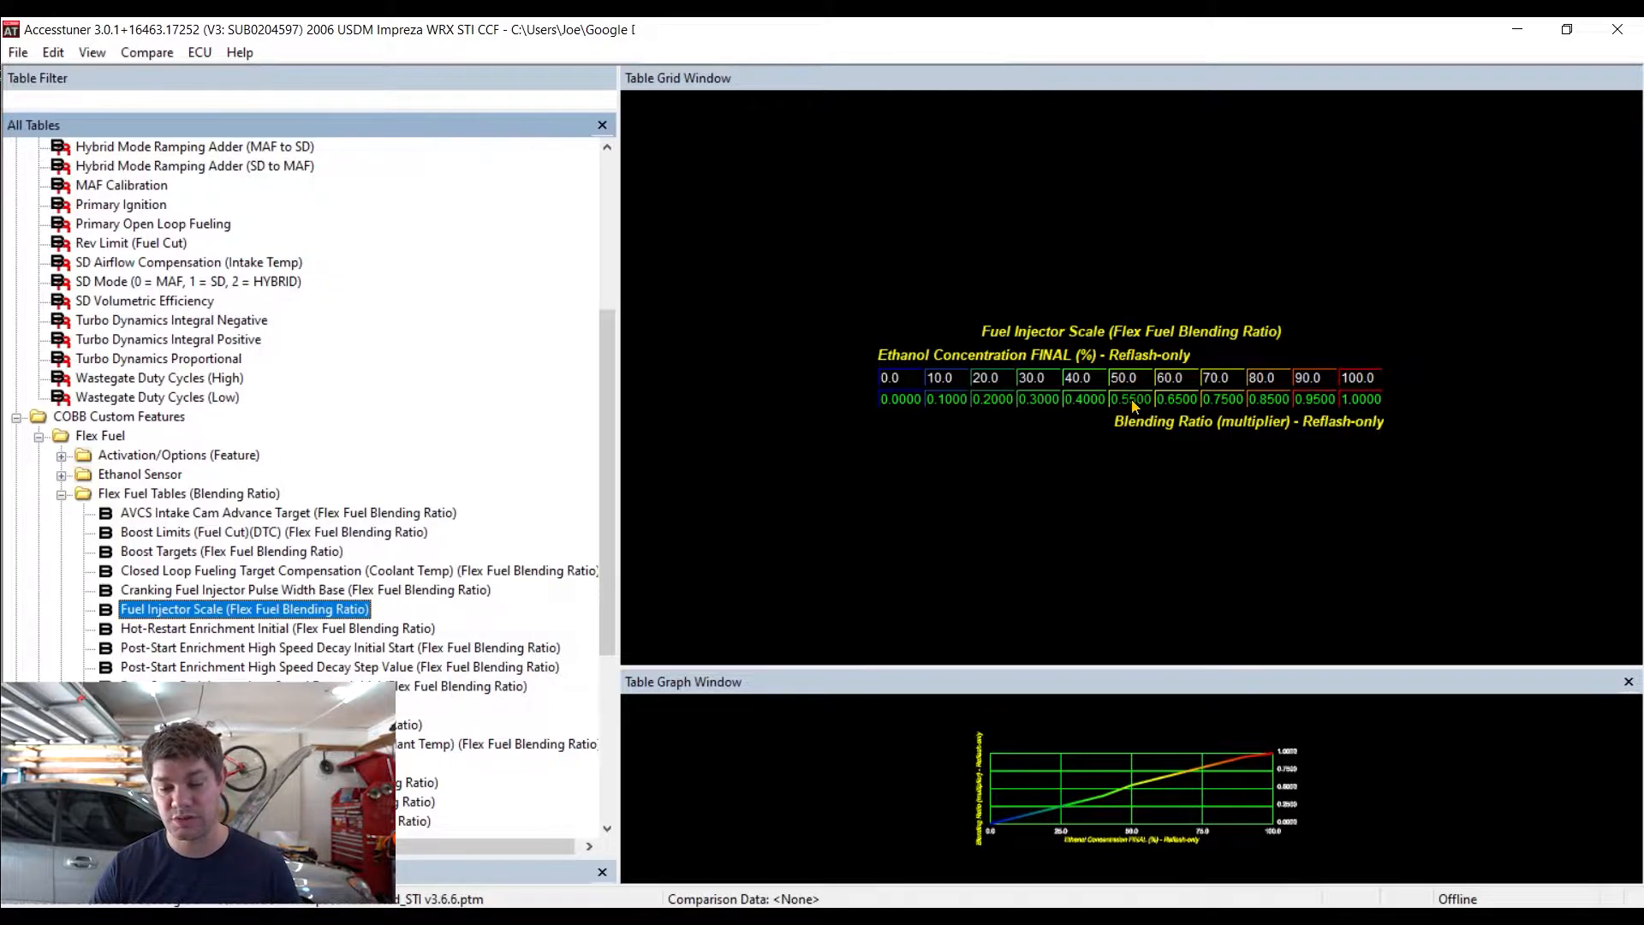
left_click(944, 398)
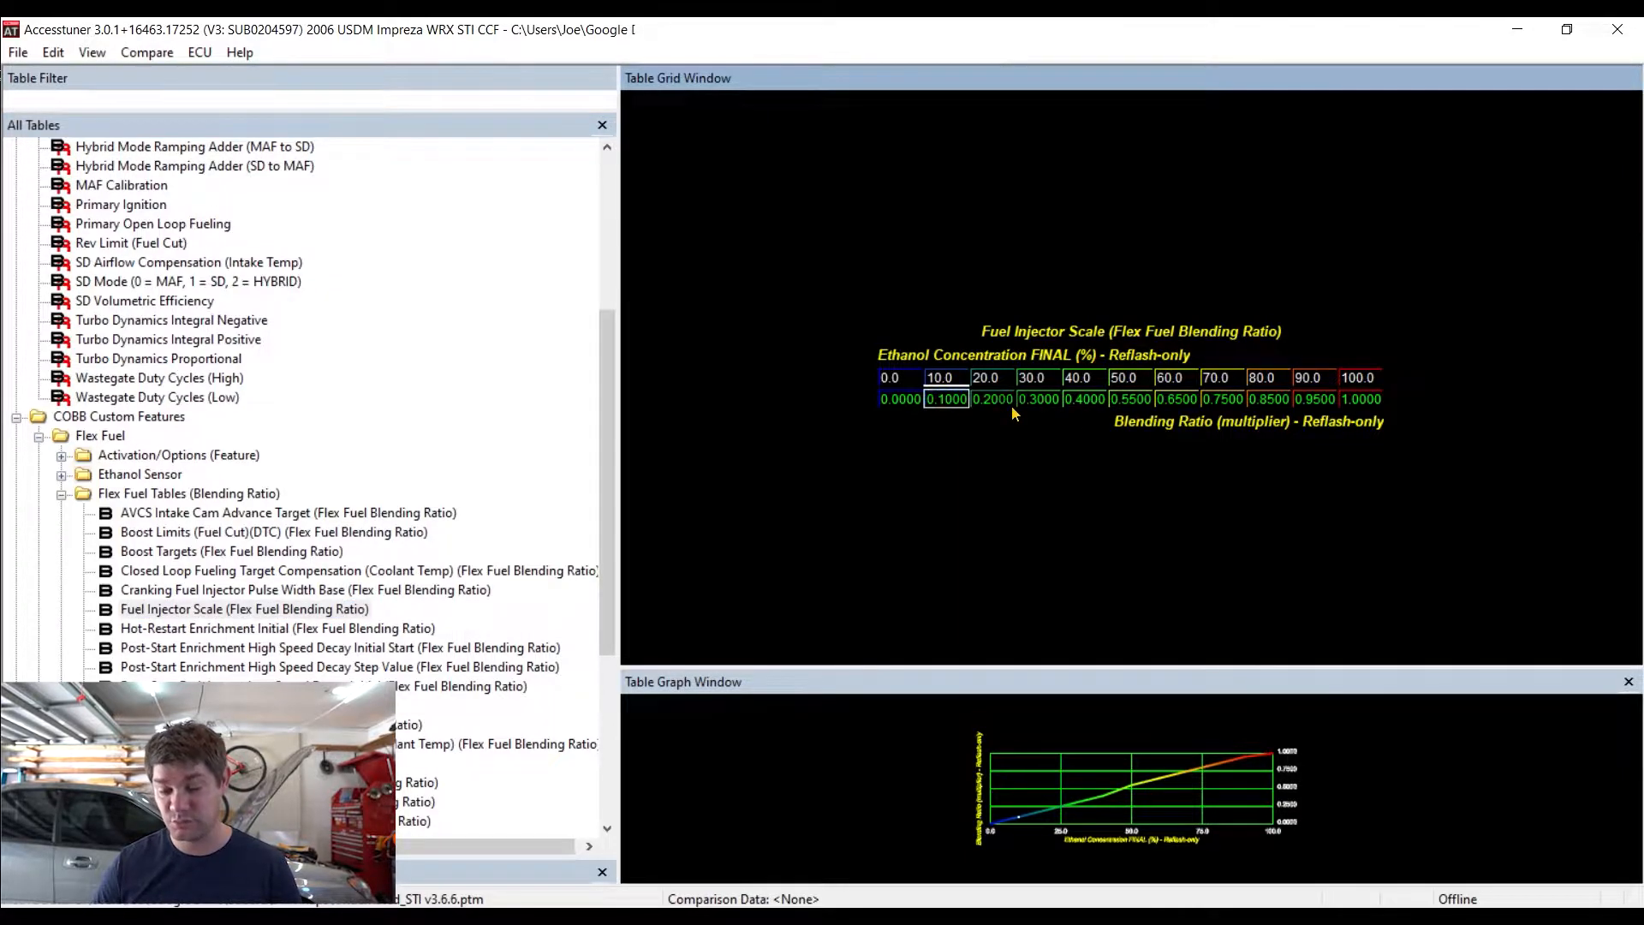
left_click(991, 398)
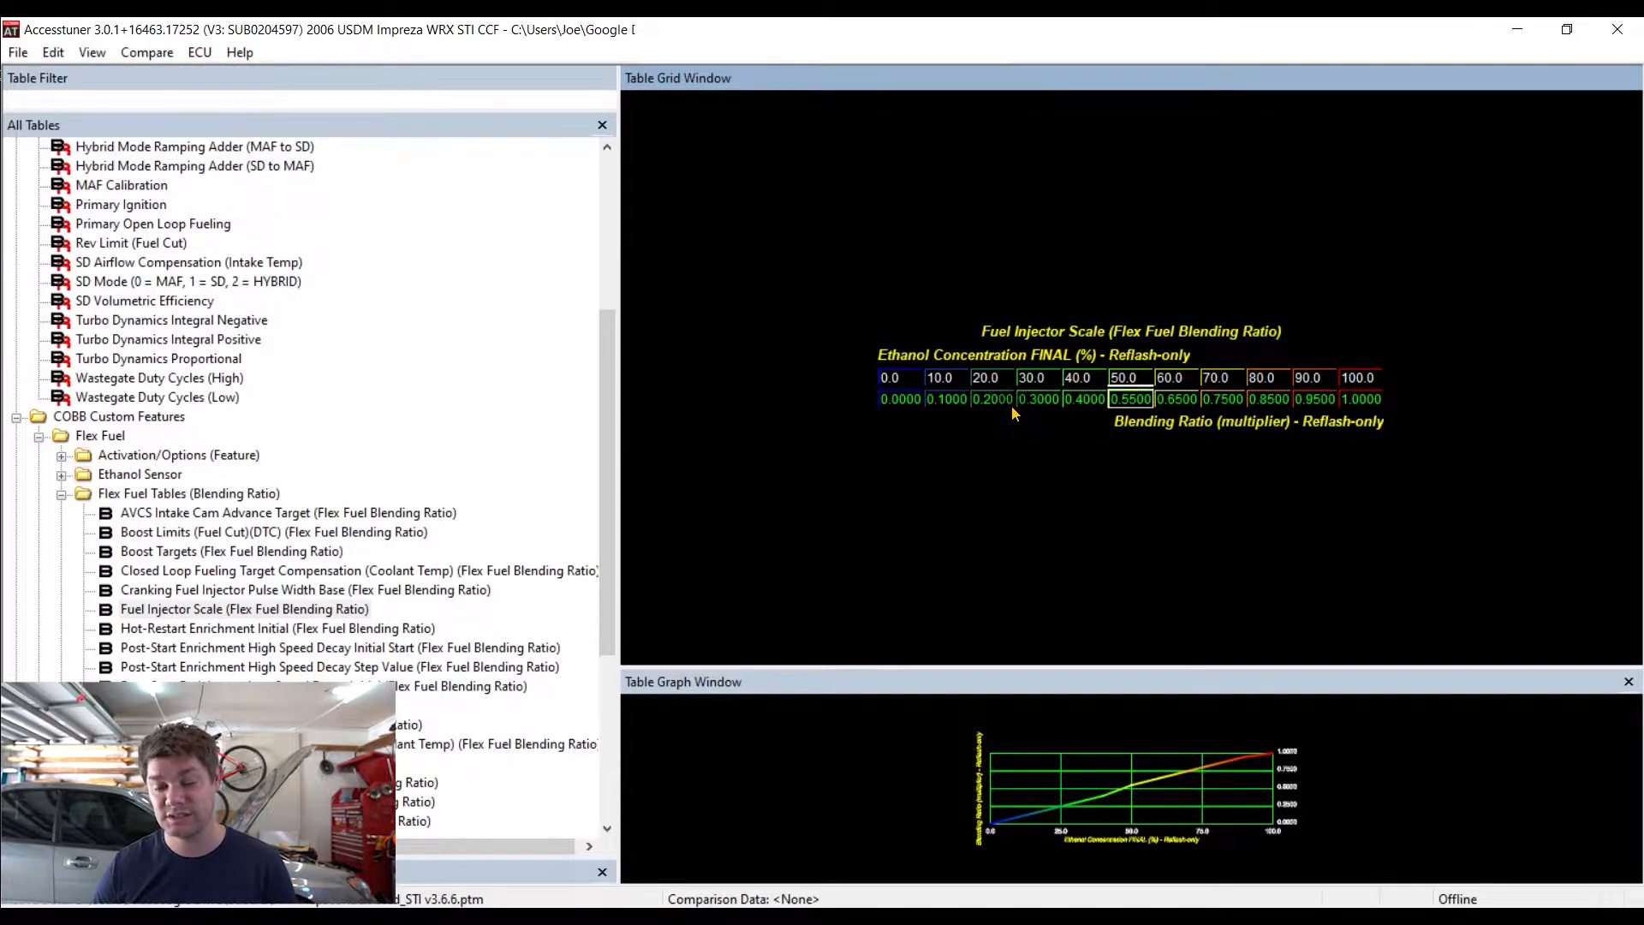
left_click(1314, 398)
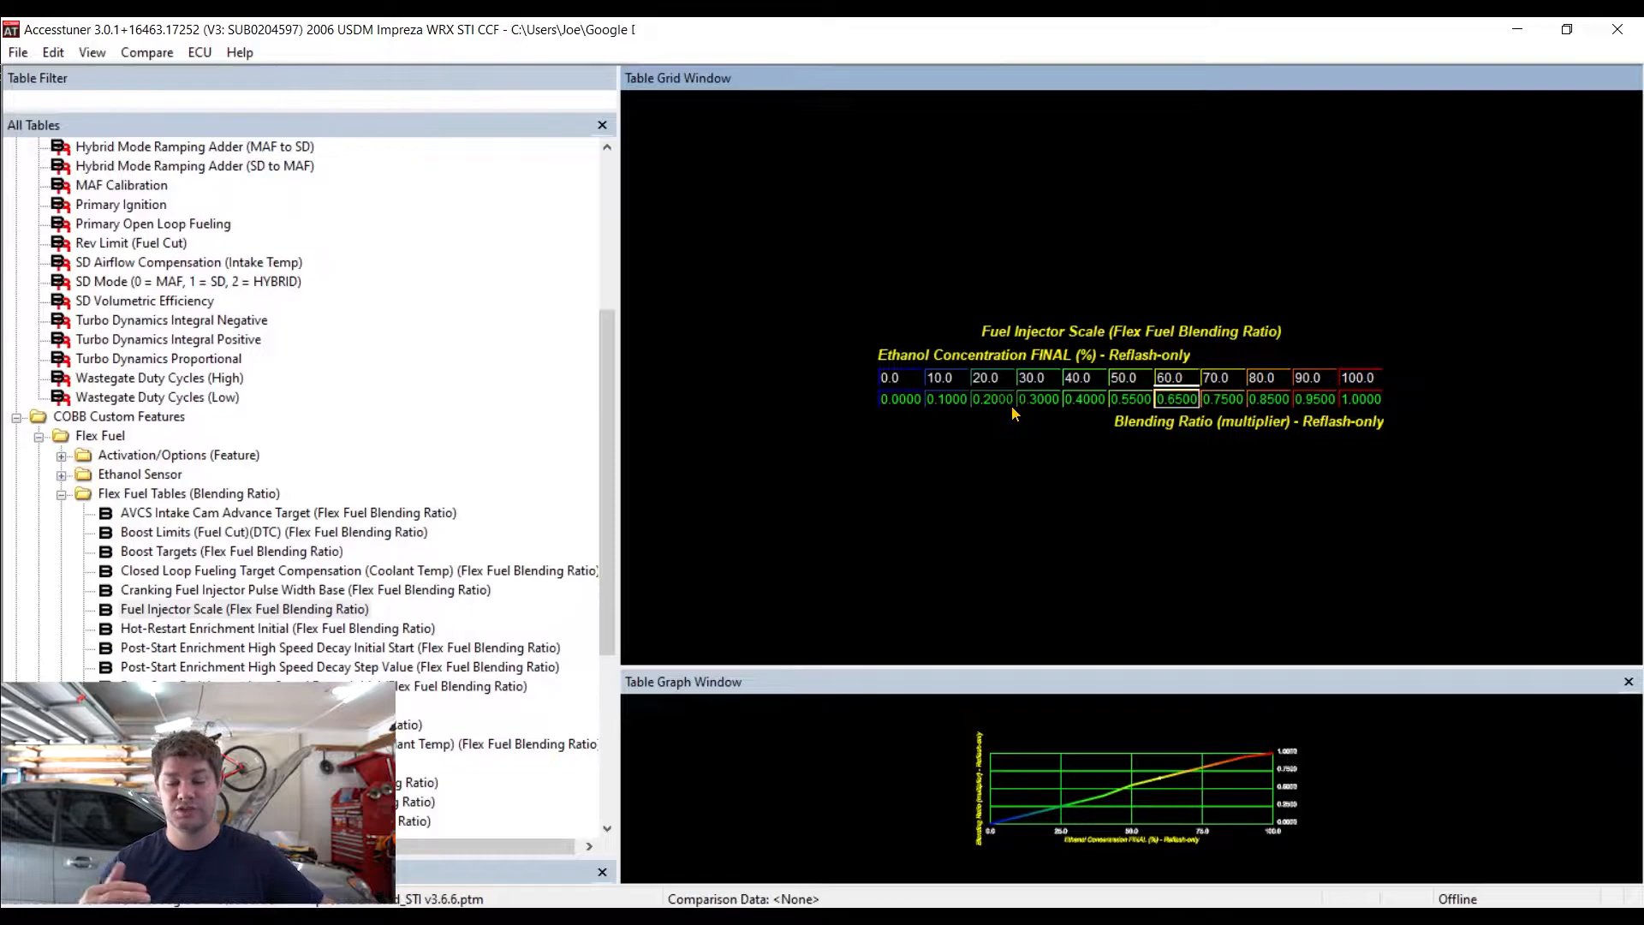
left_click(1130, 398)
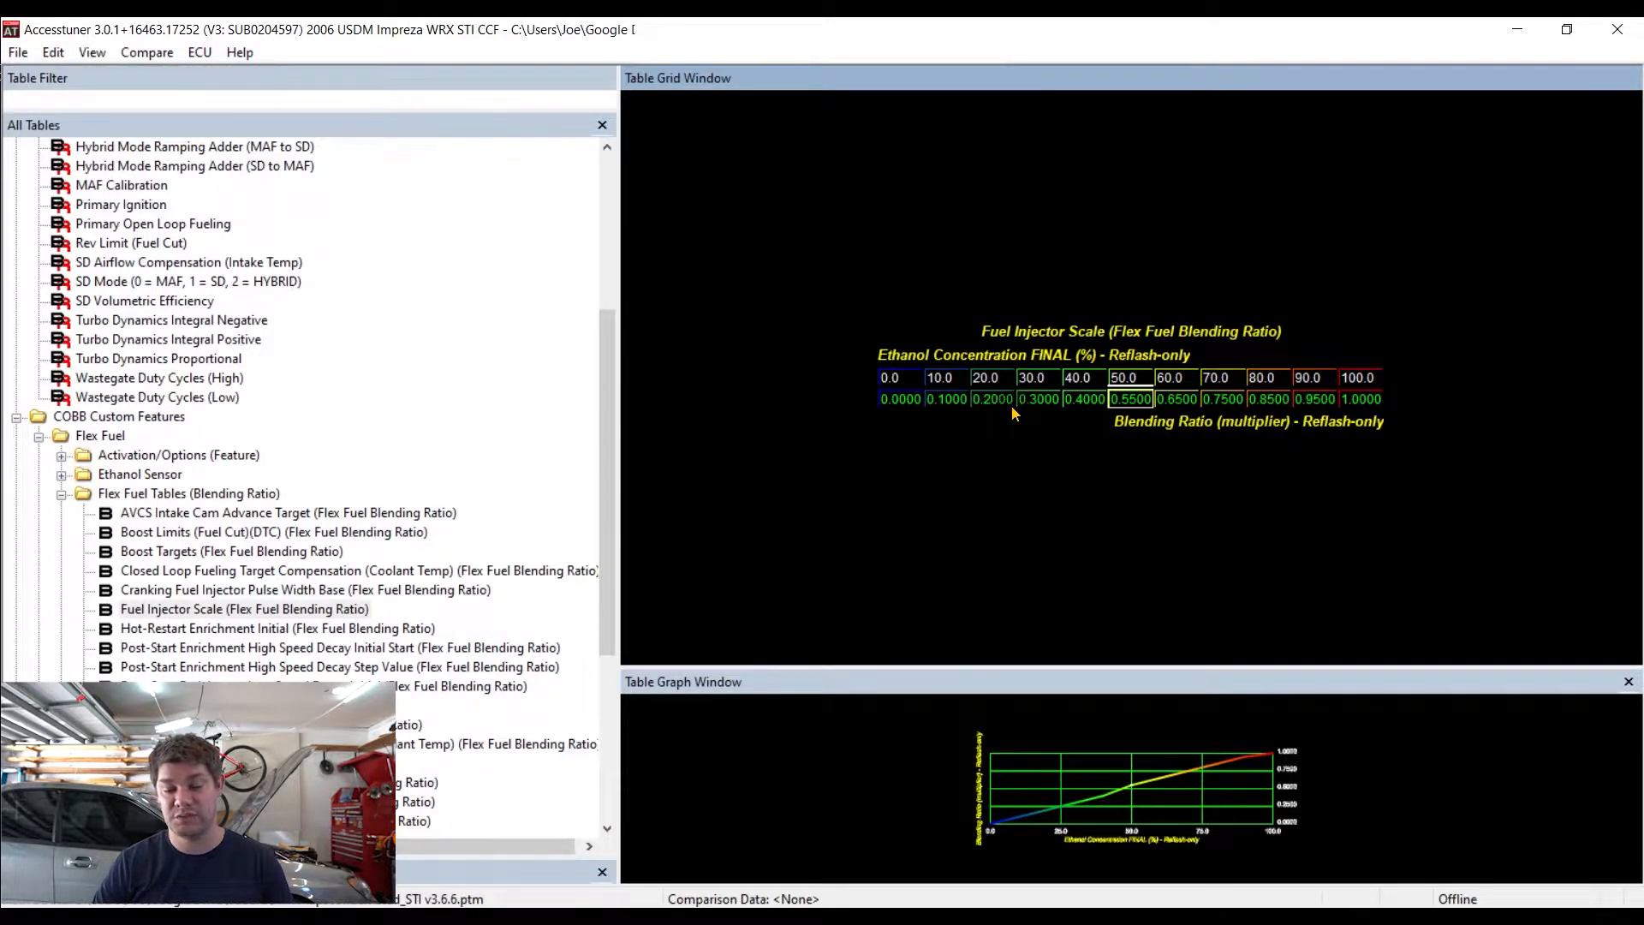
left_click(1130, 377)
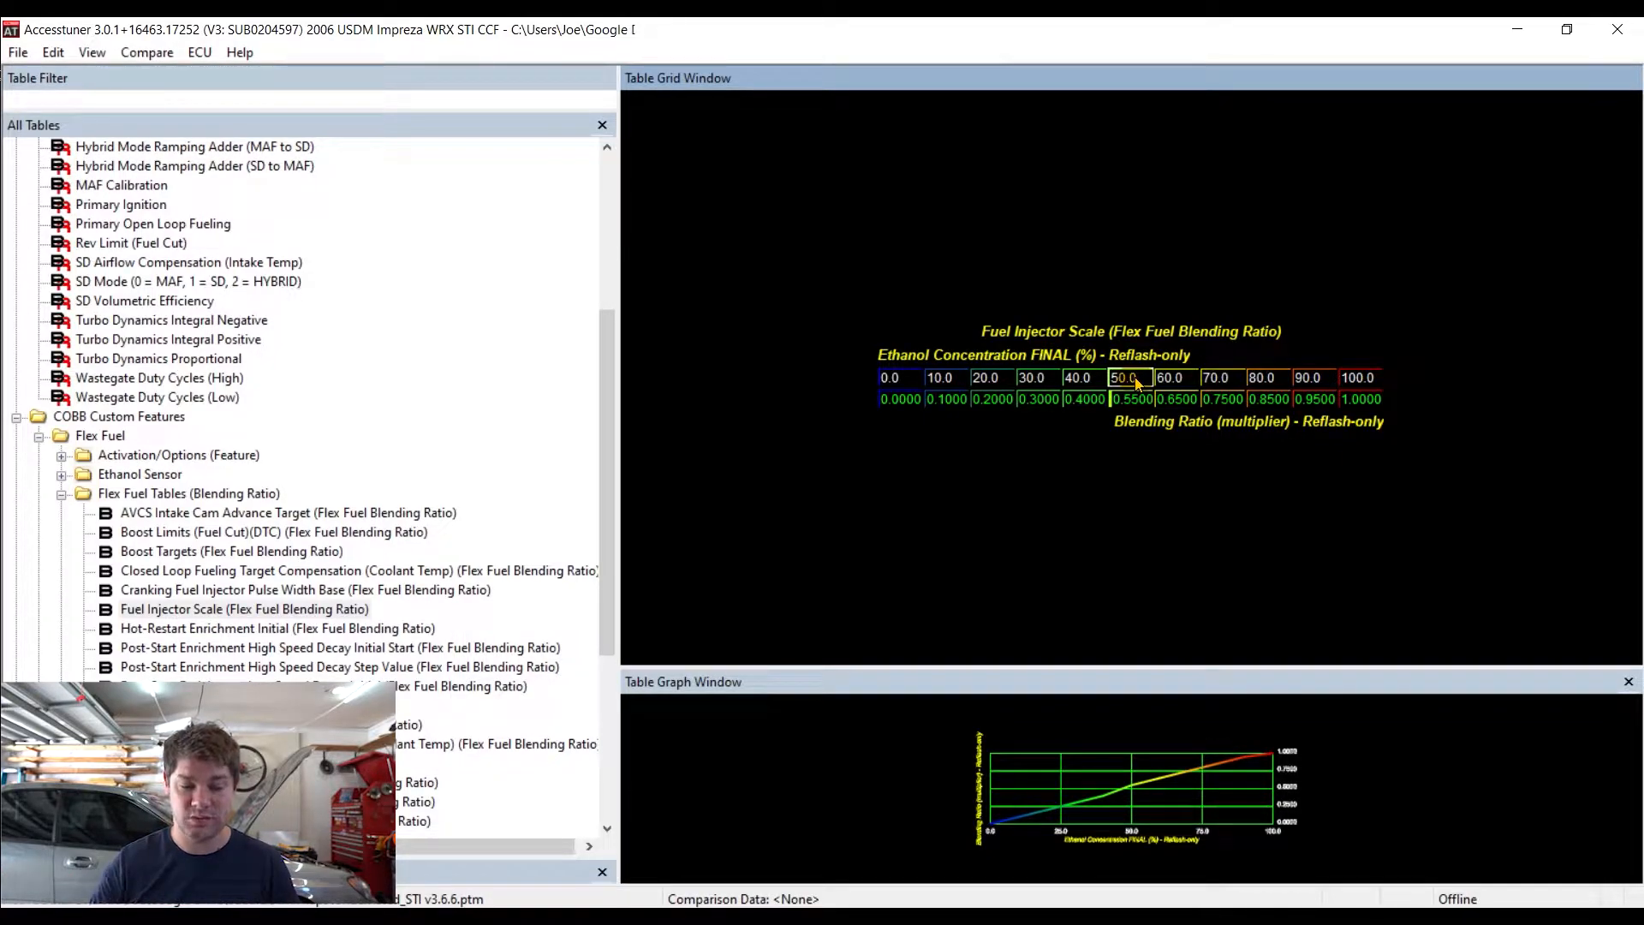
mouse_move(483, 308)
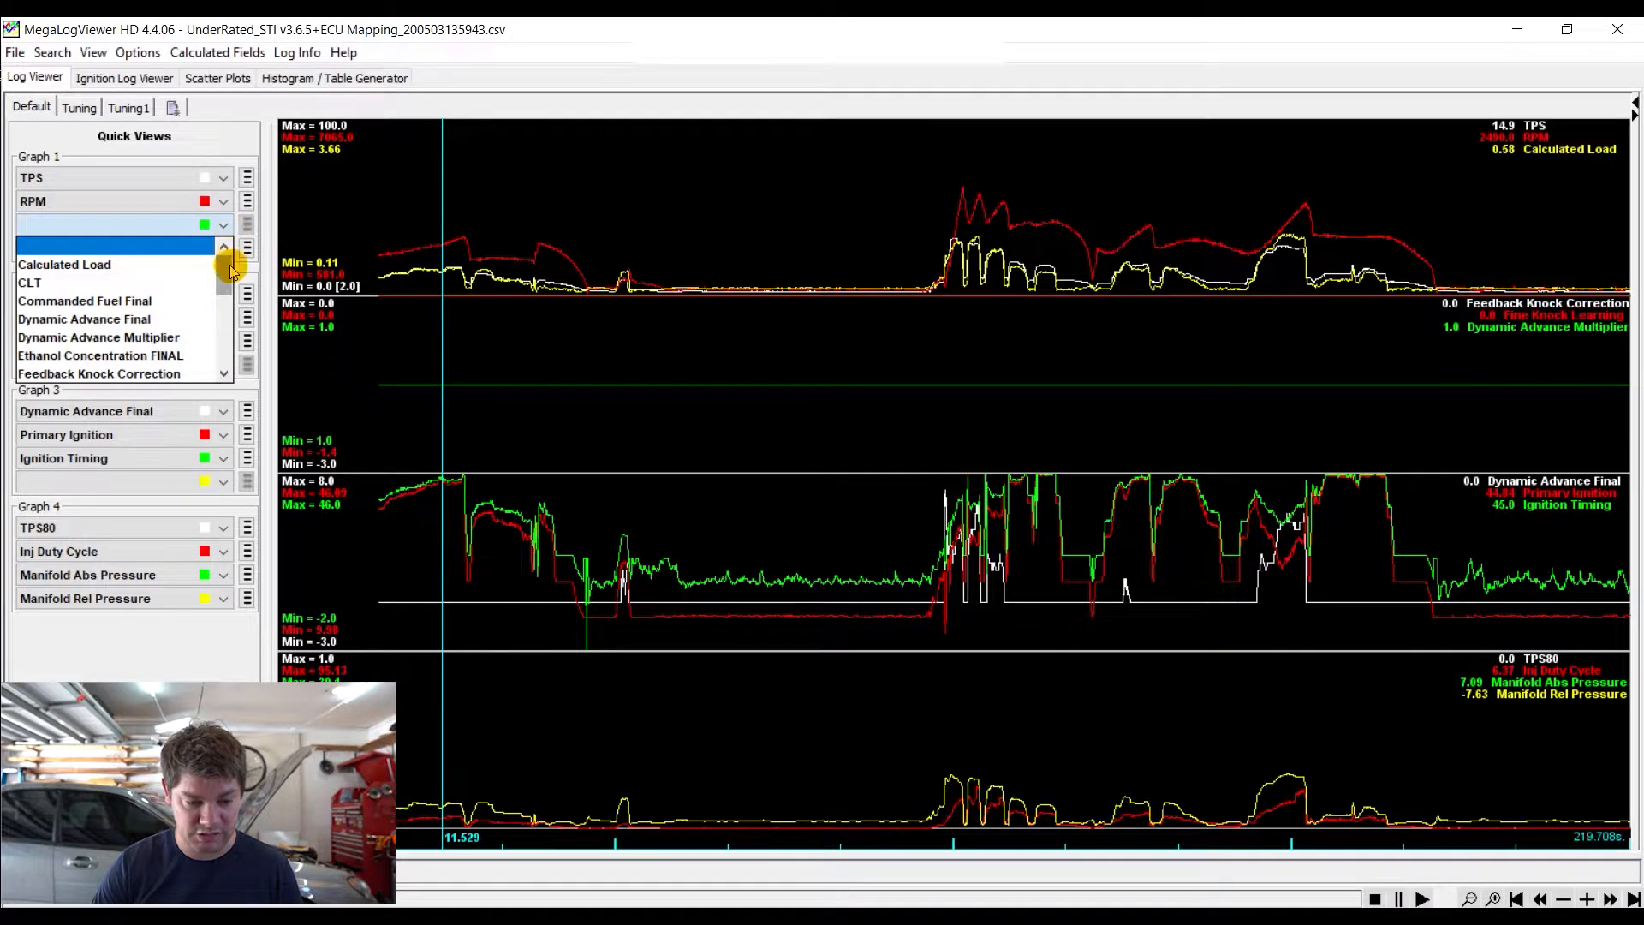
Plot the WBS wideband channel in Graph 1's empty slot
scroll("down", 3)
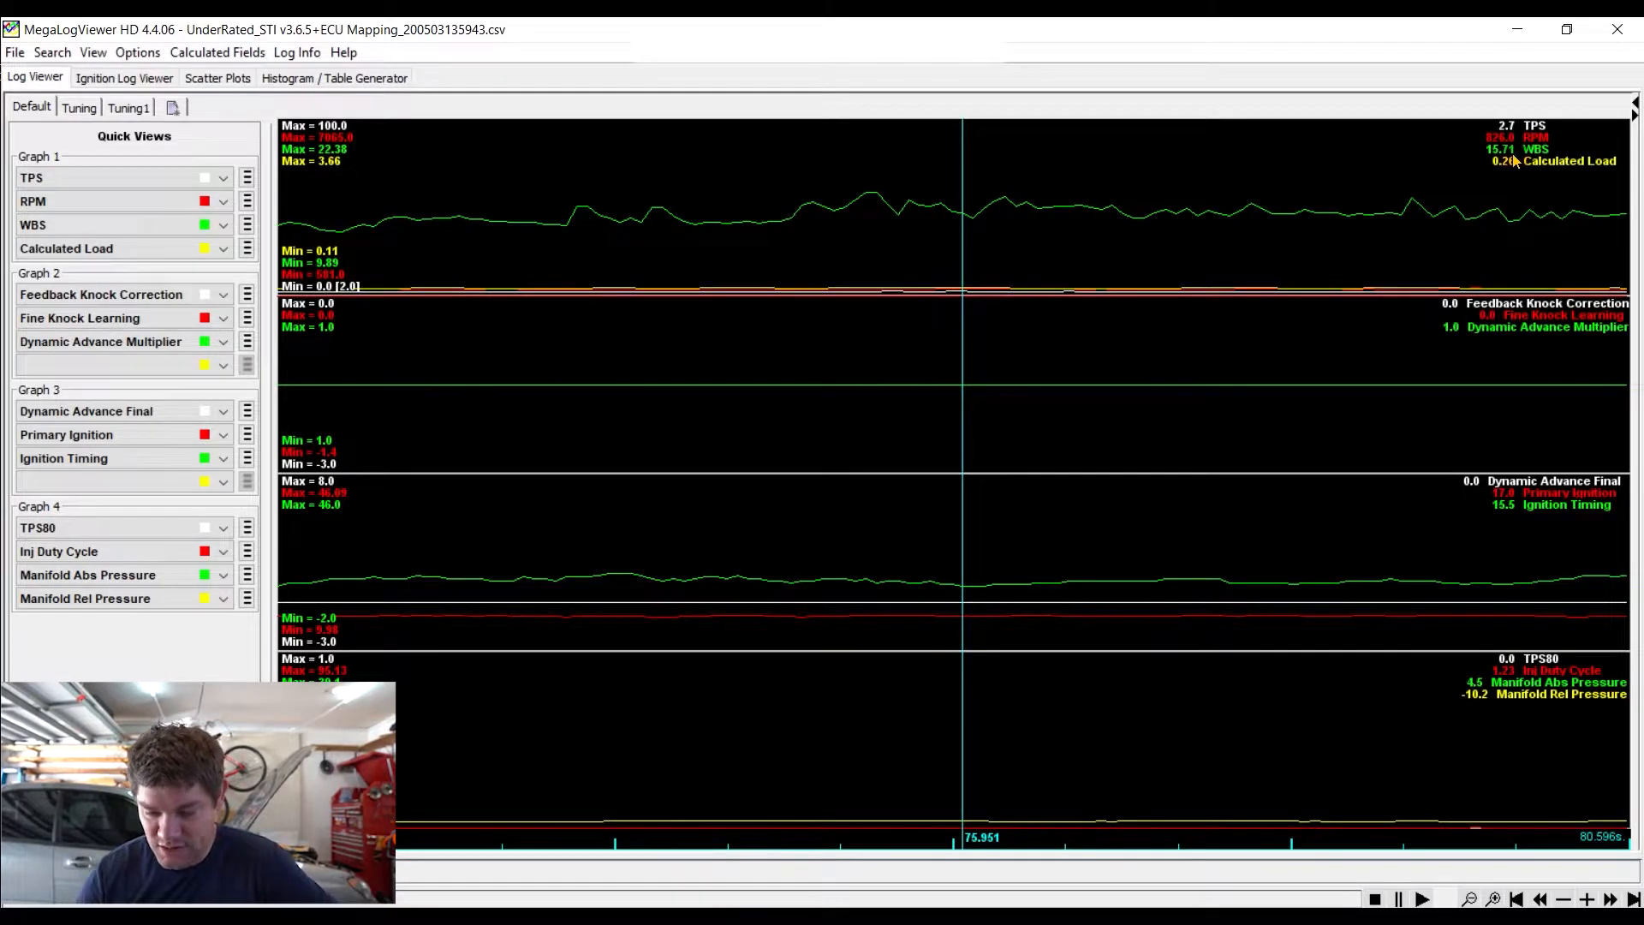
left_click(1420, 898)
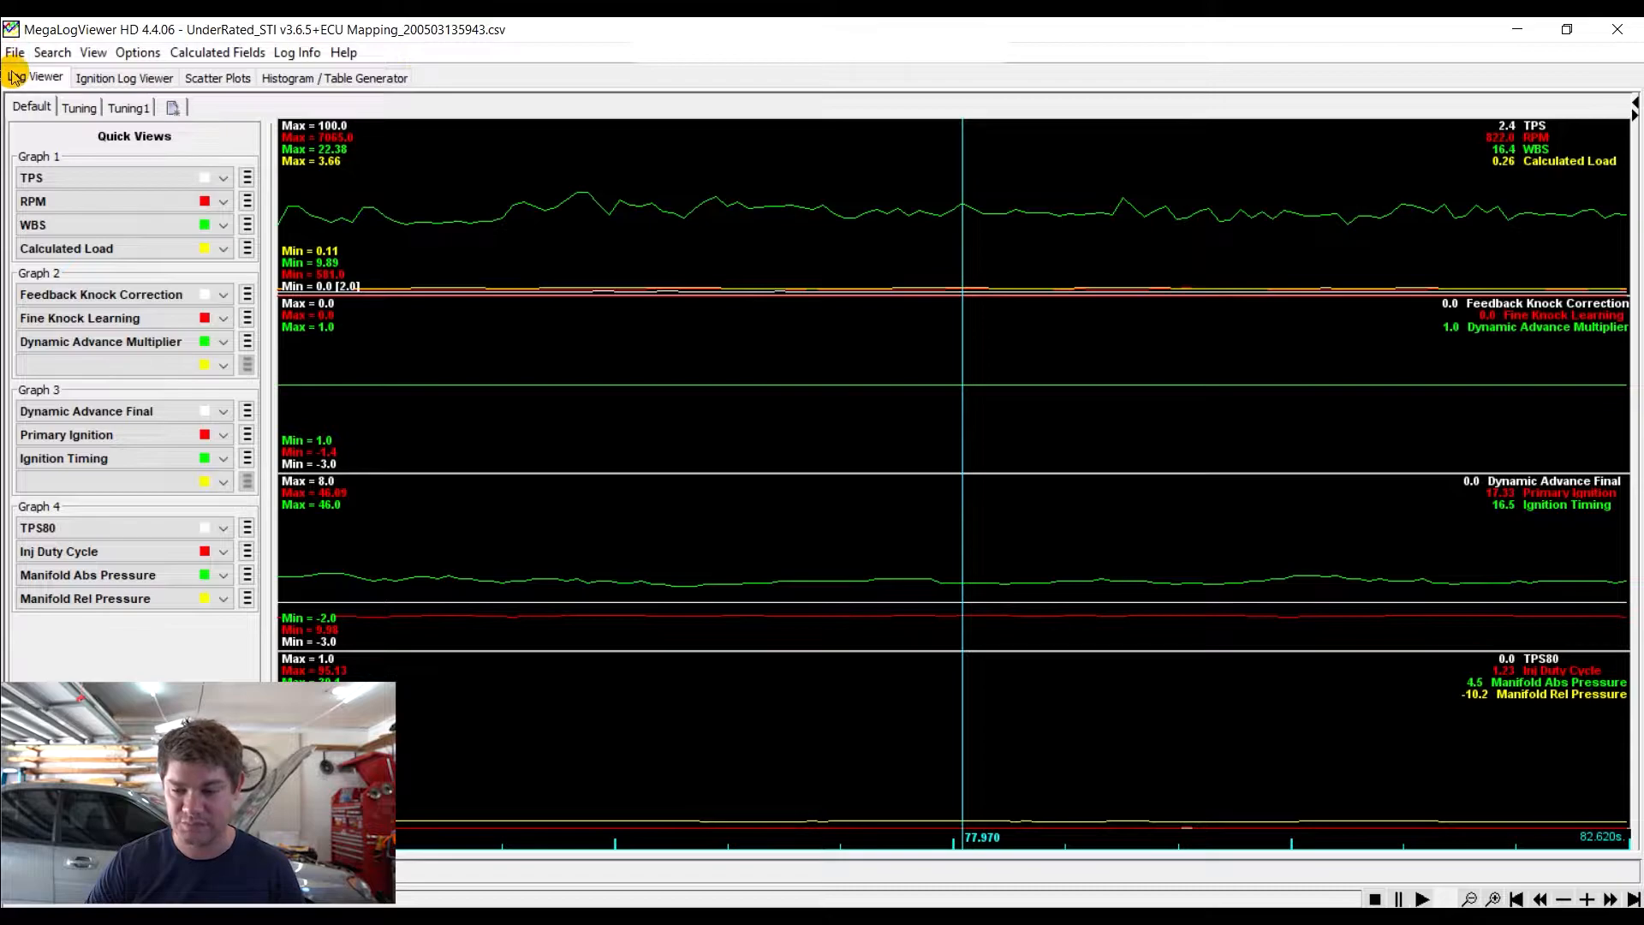
left_click(14, 52)
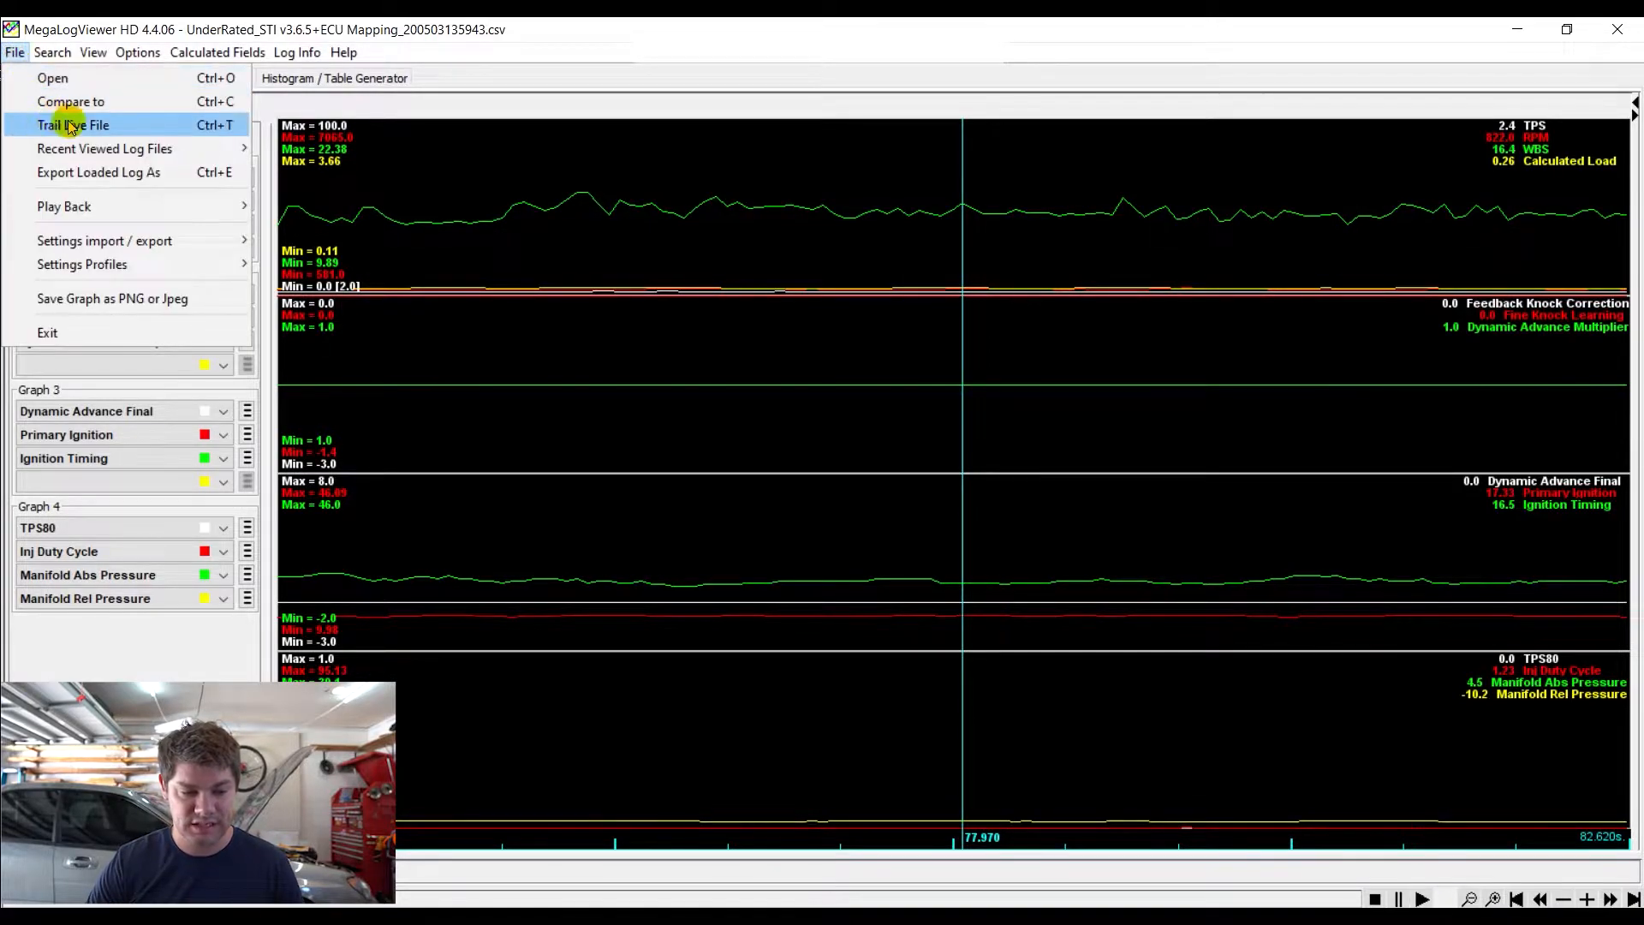
mouse_move(79, 78)
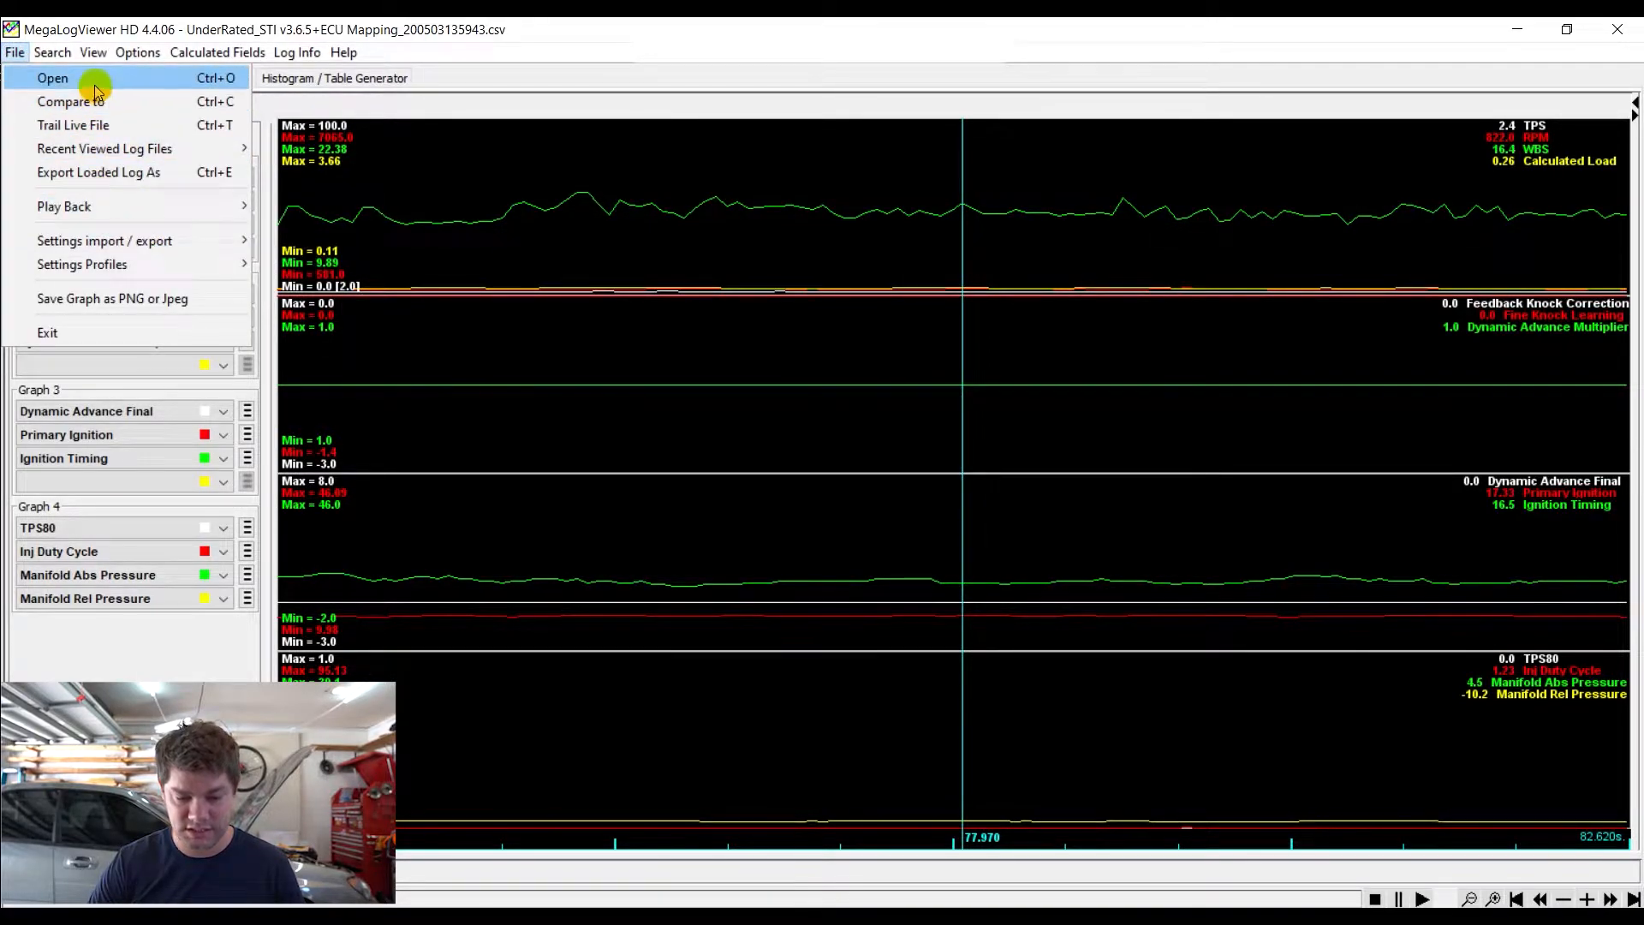
left_click(51, 78)
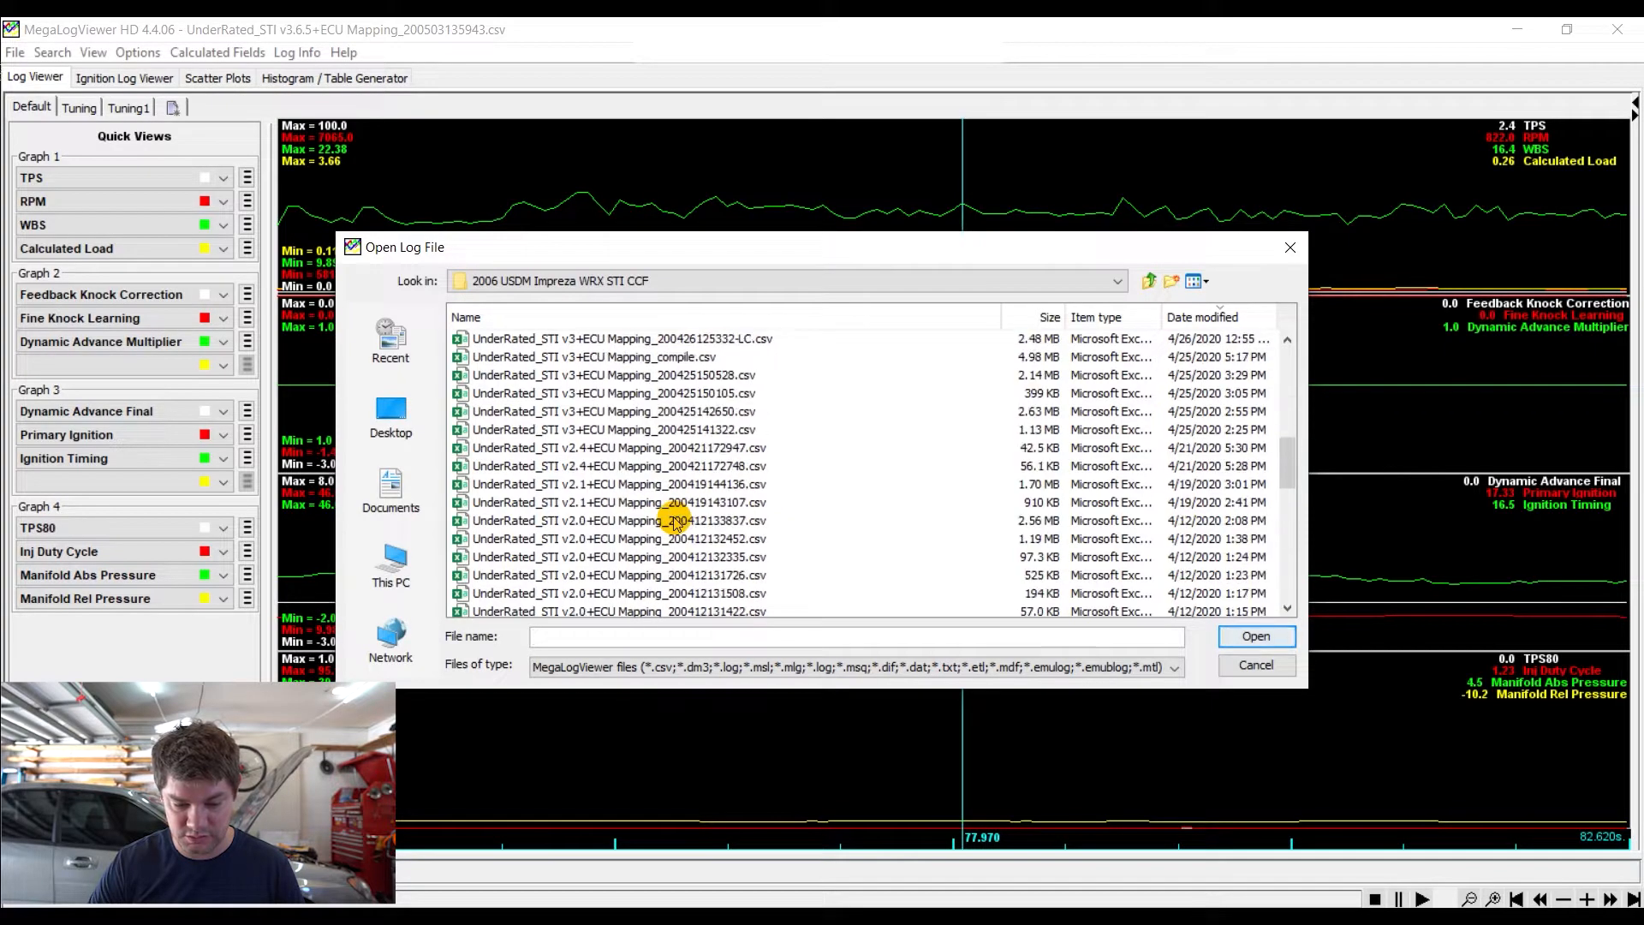
left_click(617, 502)
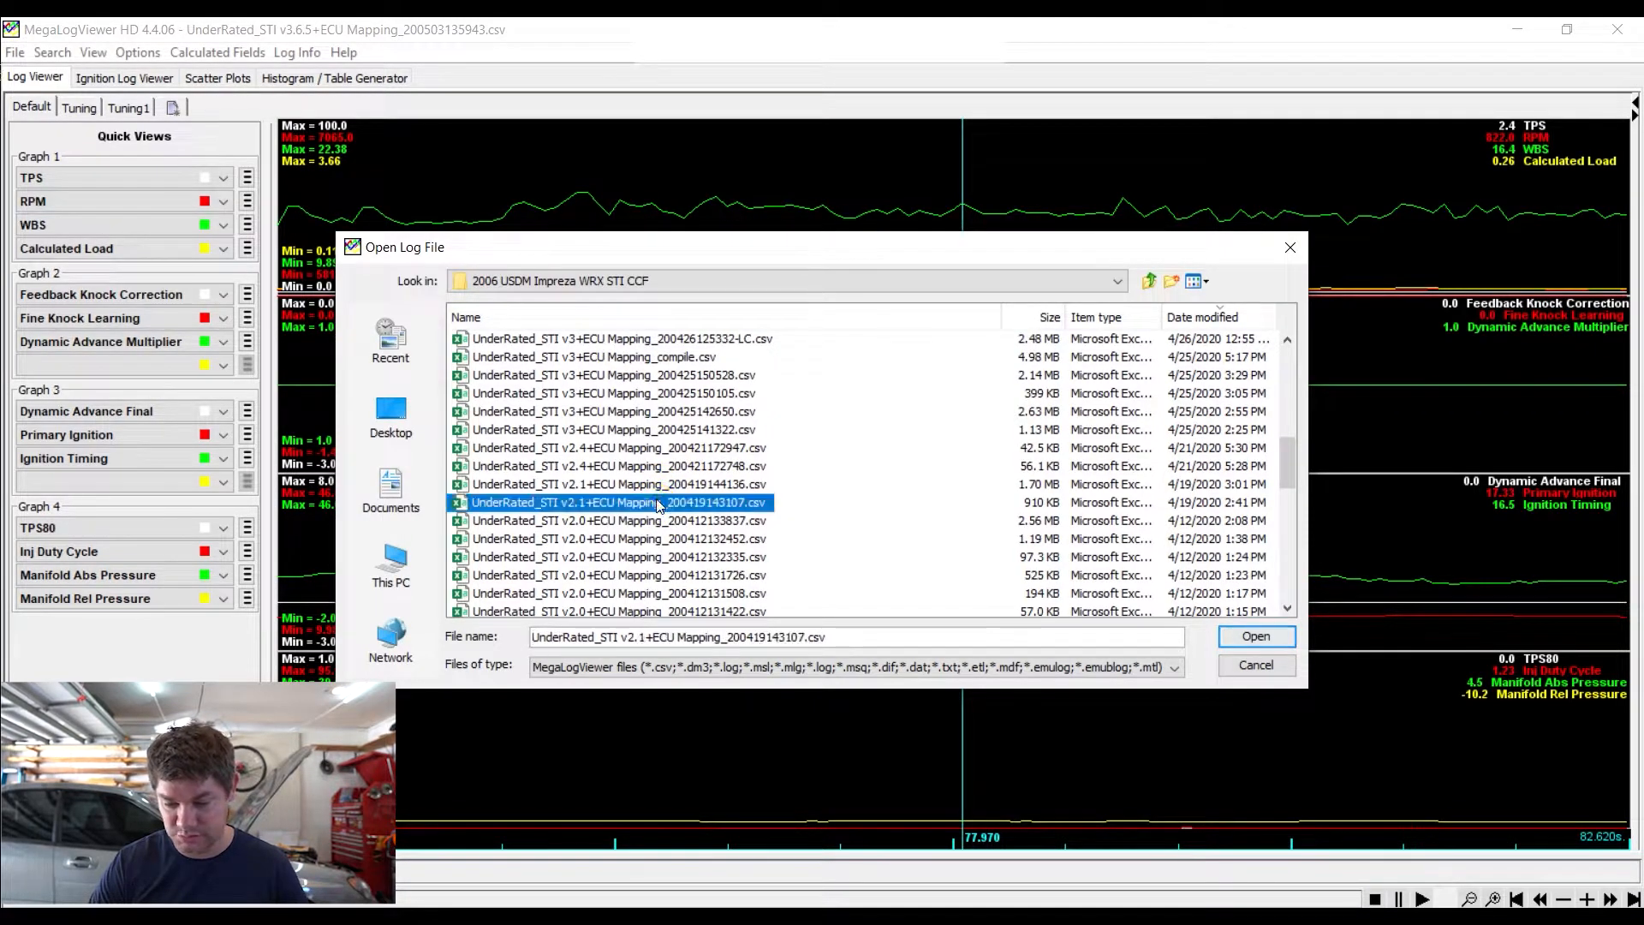
left_click(1253, 635)
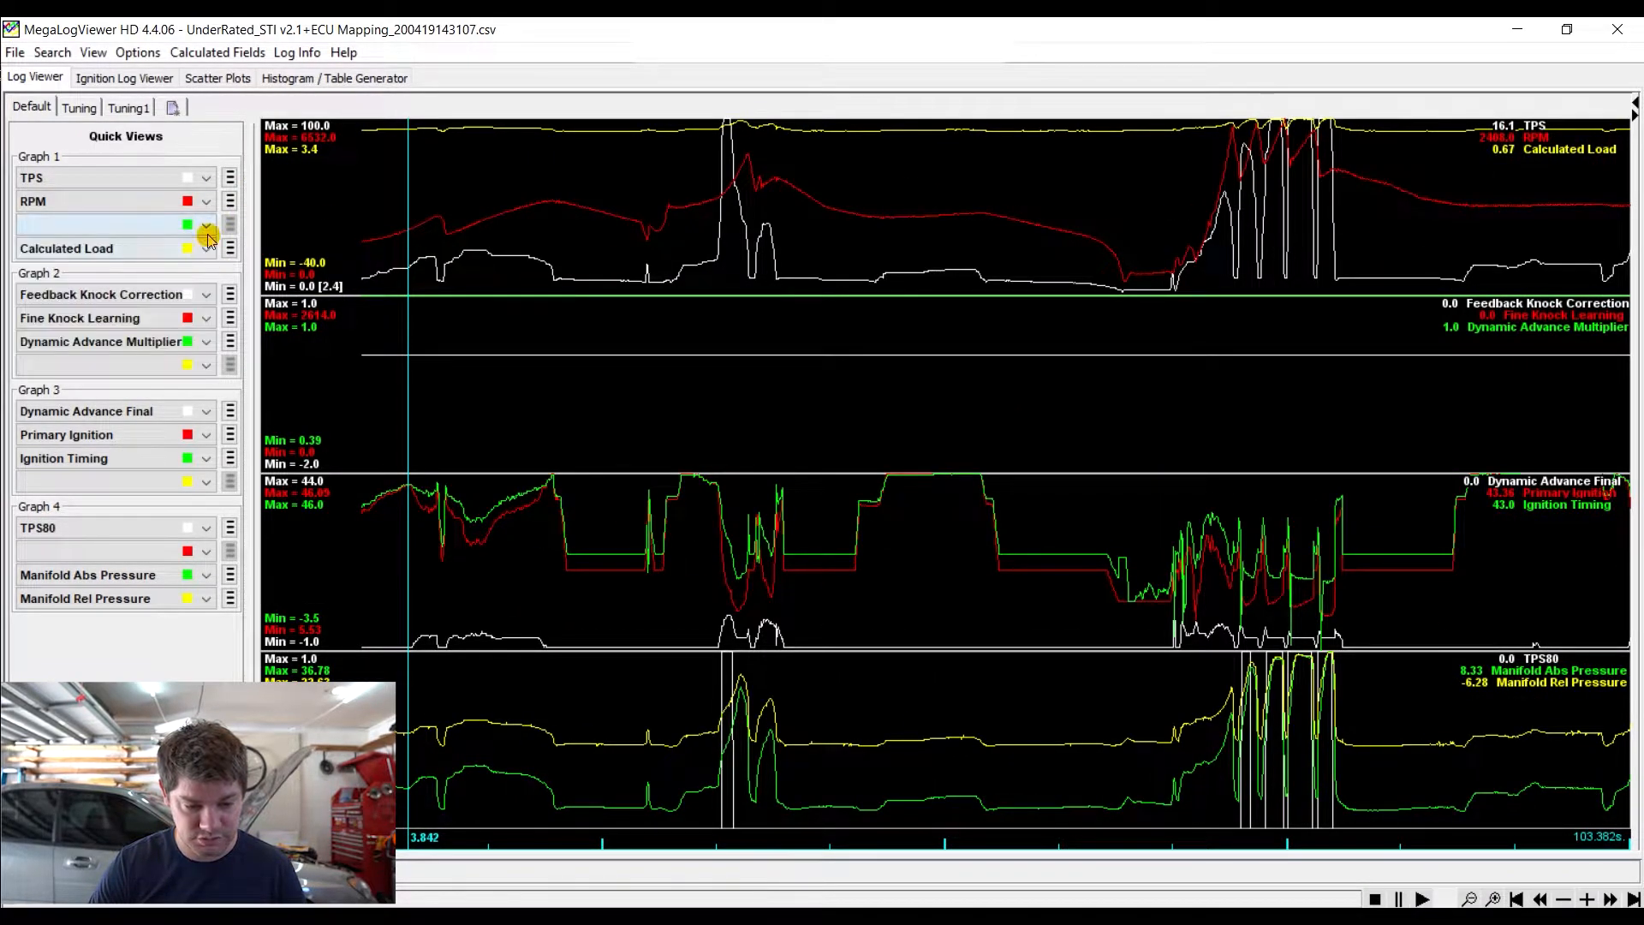
left_click(206, 224)
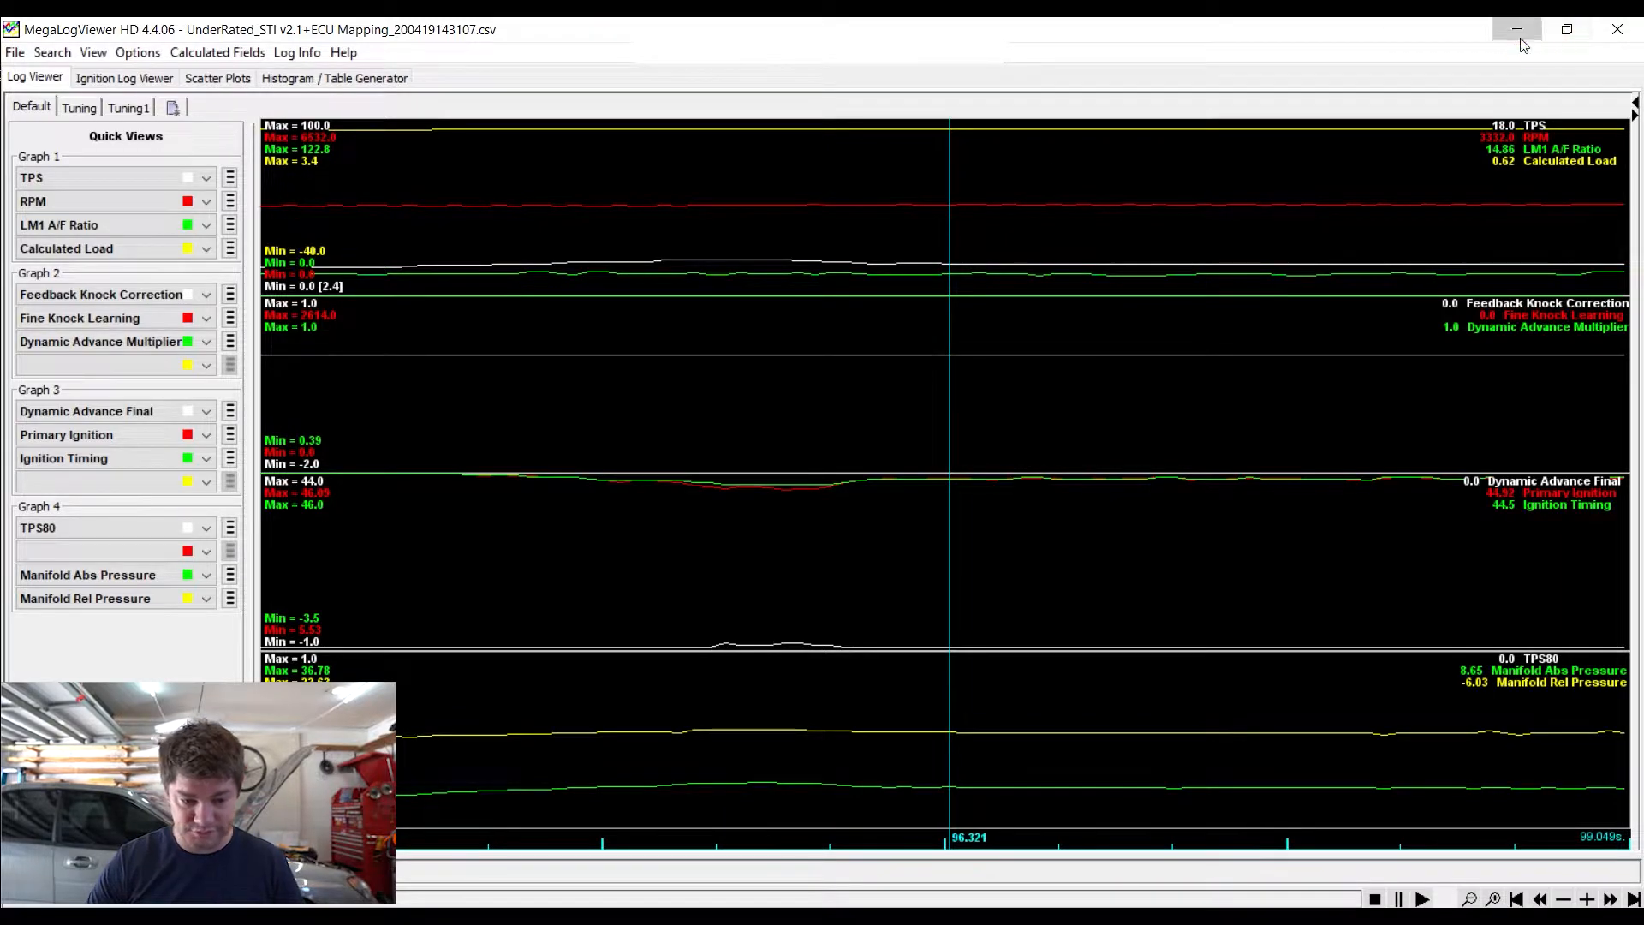
left_click(1518, 28)
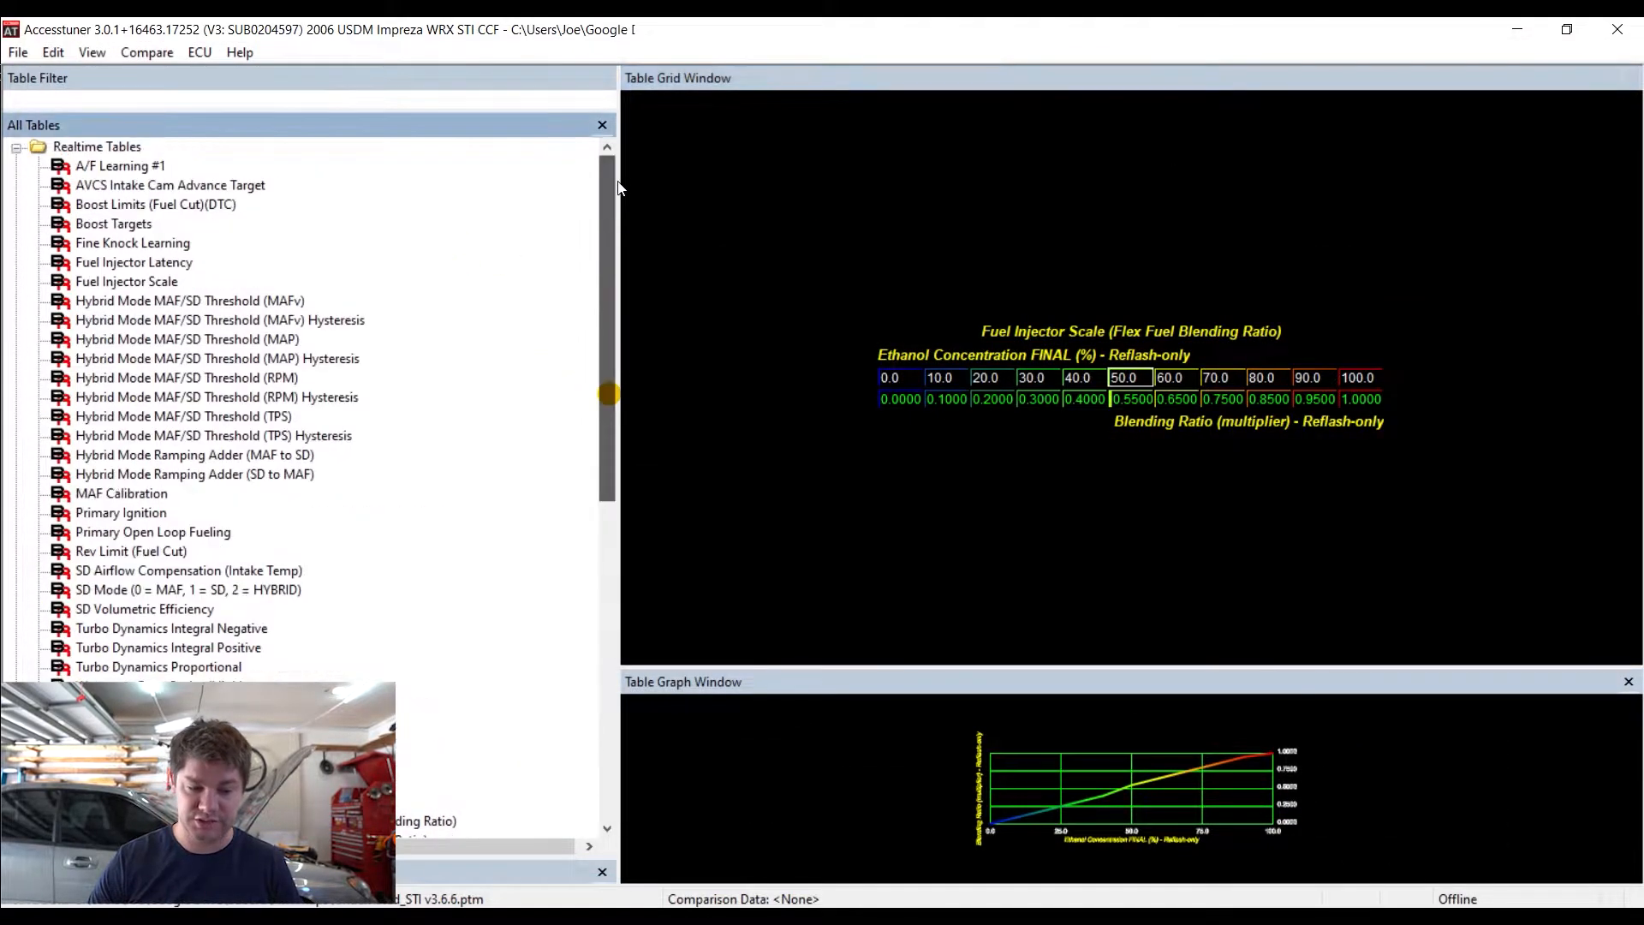
mouse_move(480, 779)
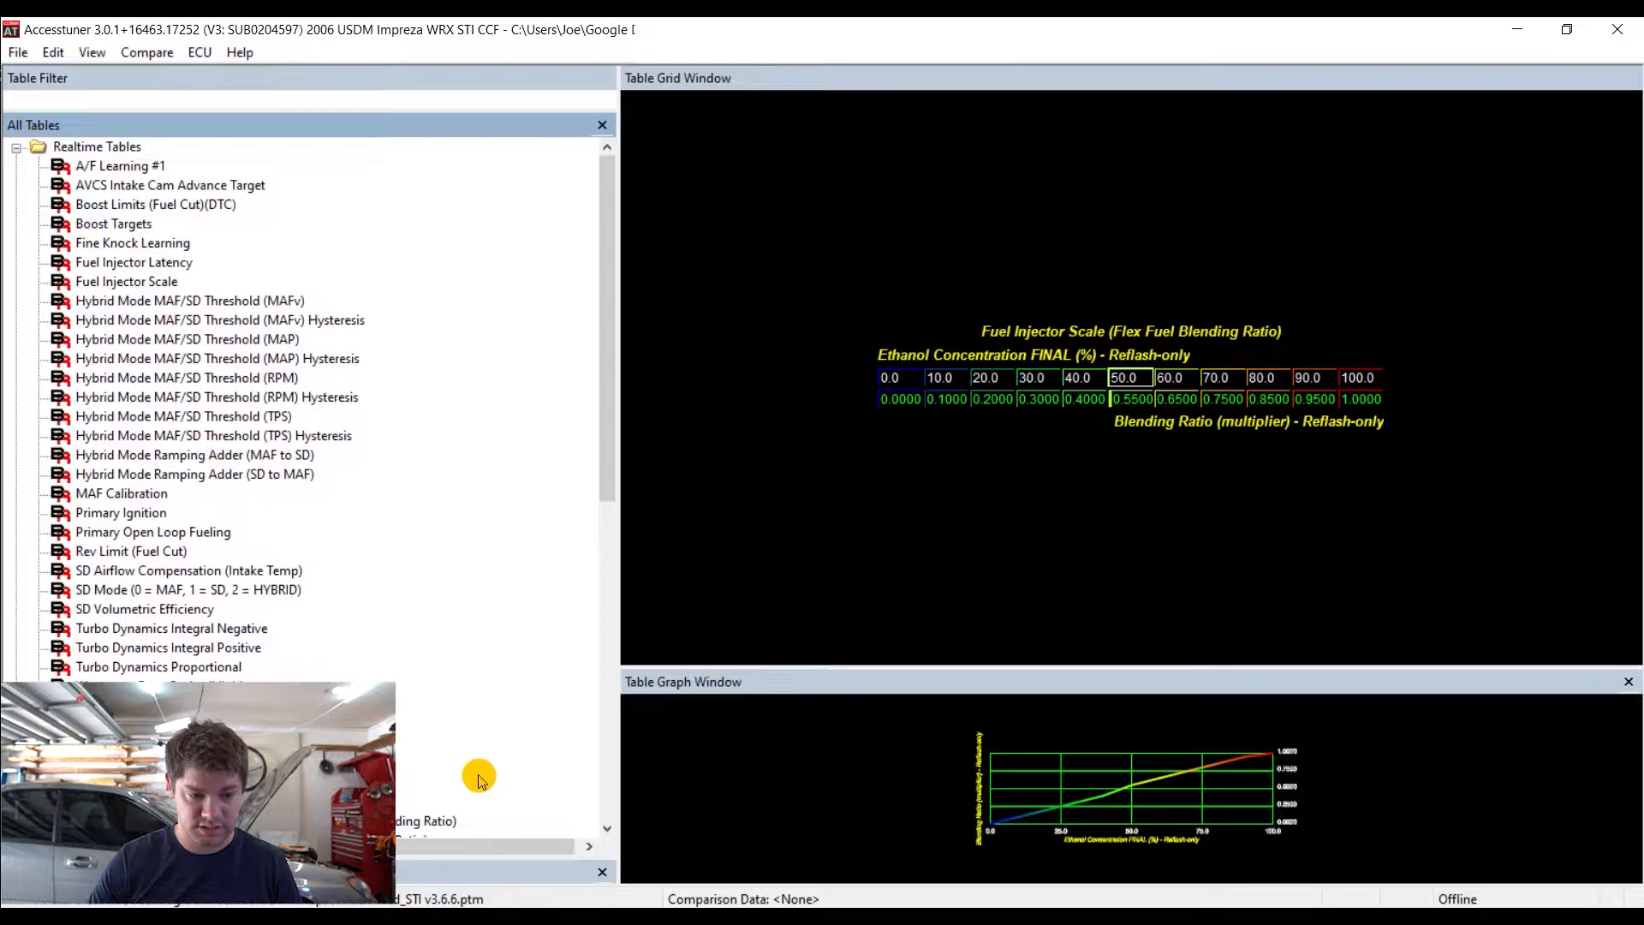
left_click(17, 52)
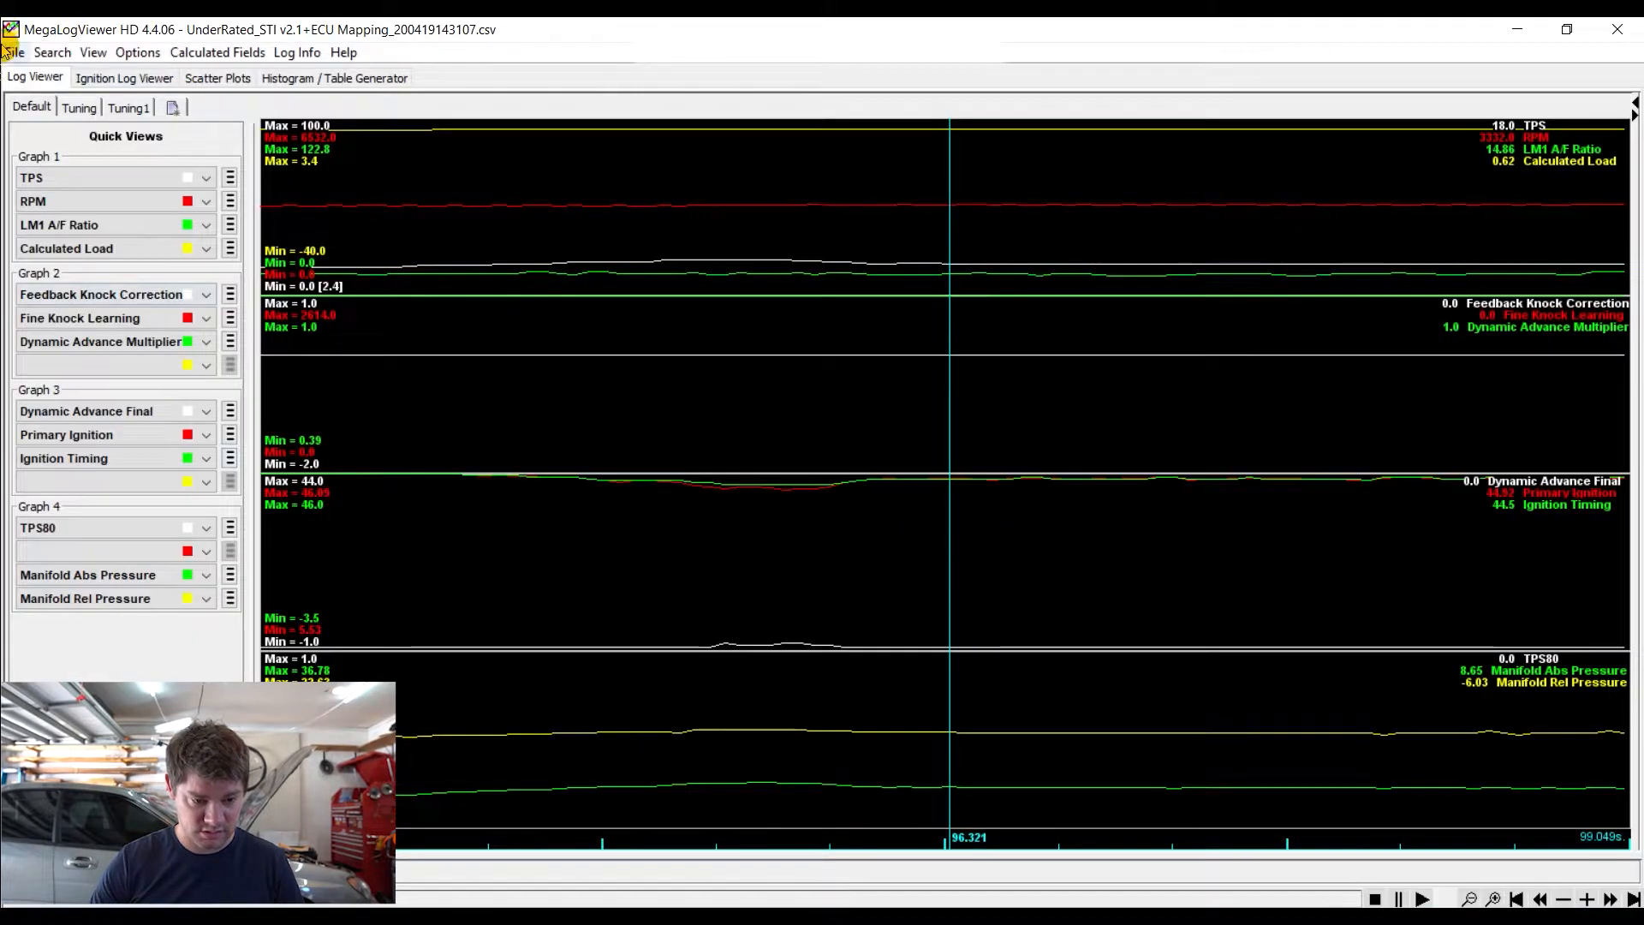
Open the April 26 v3 LC log and pick a channel for graph 4's empty slot
left_click(15, 52)
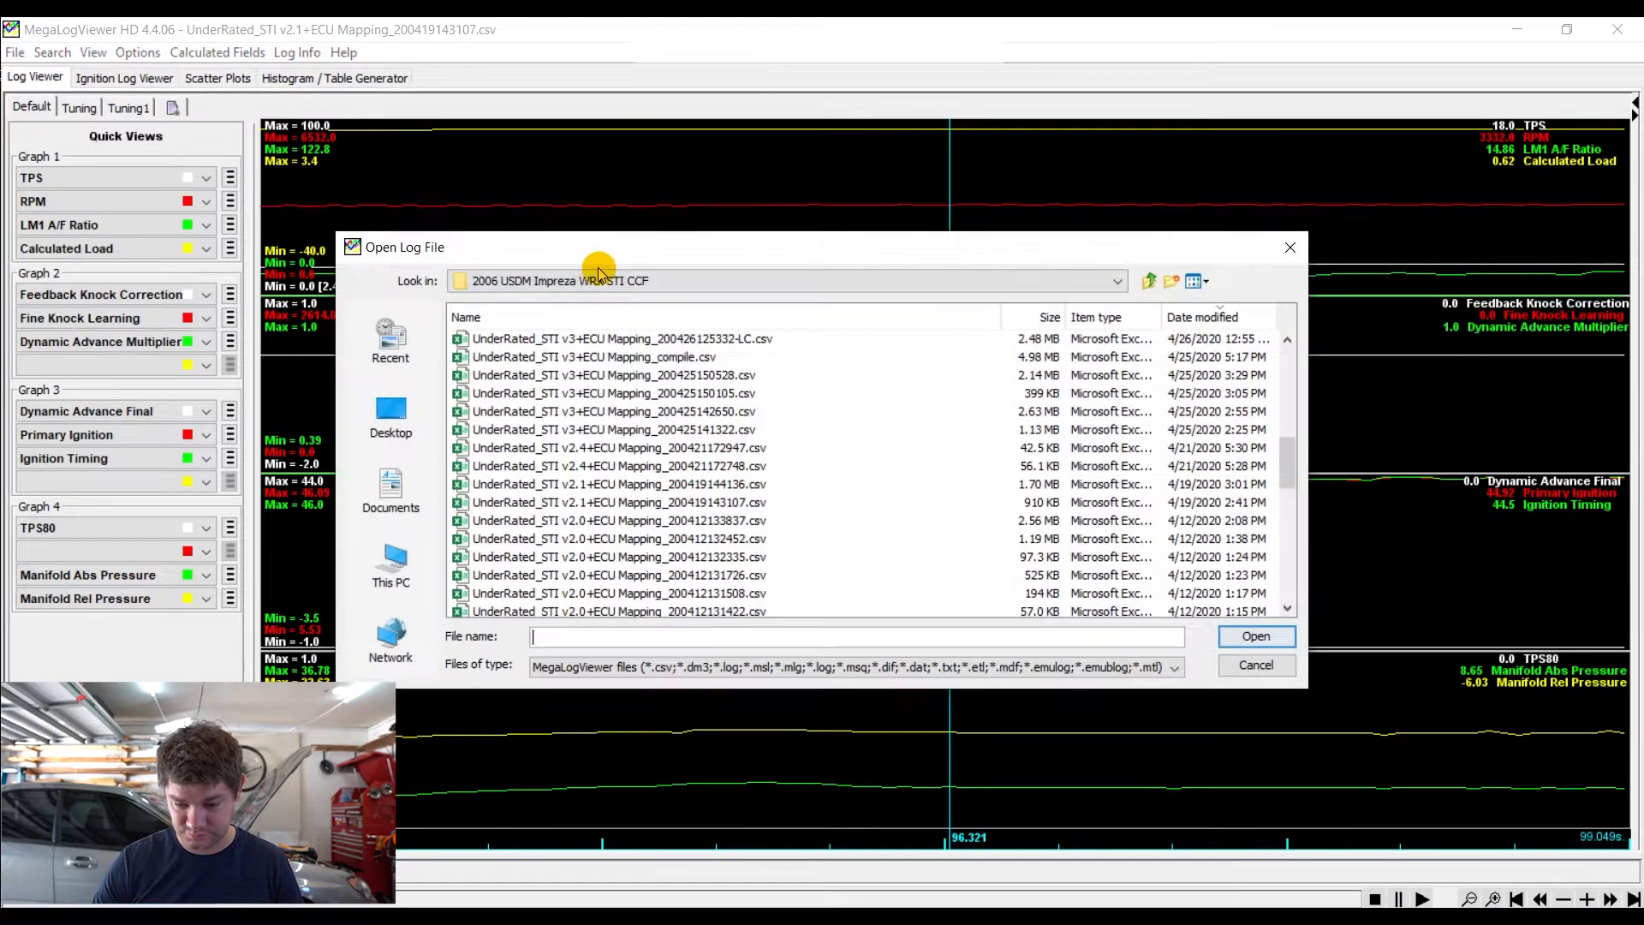
left_click(618, 337)
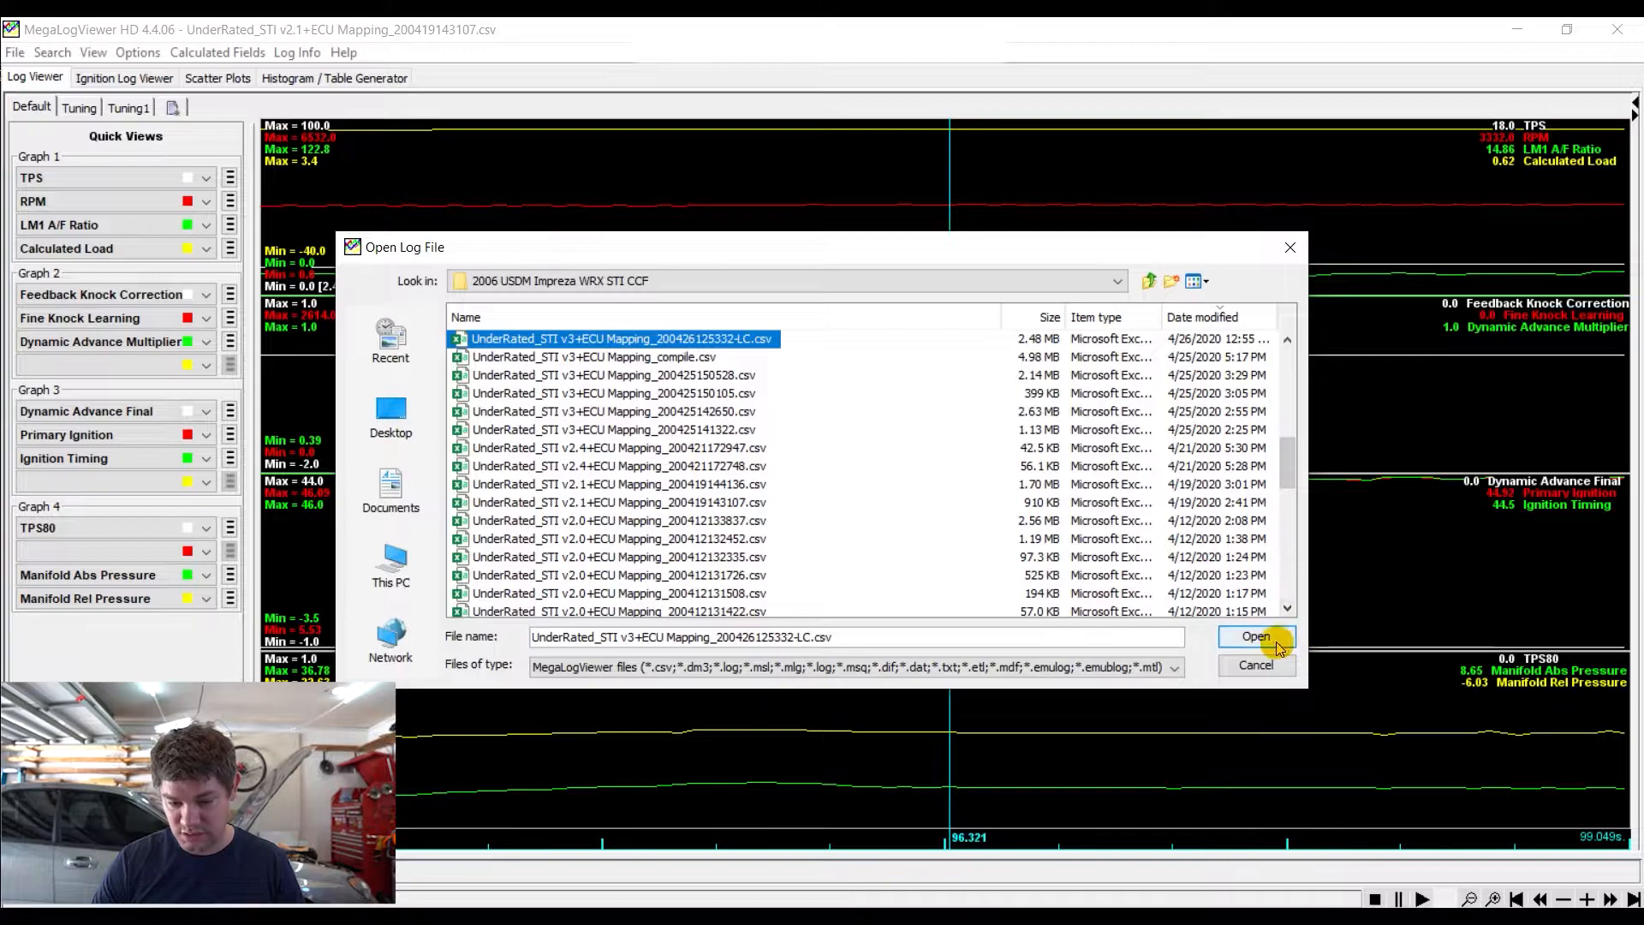
left_click(1255, 636)
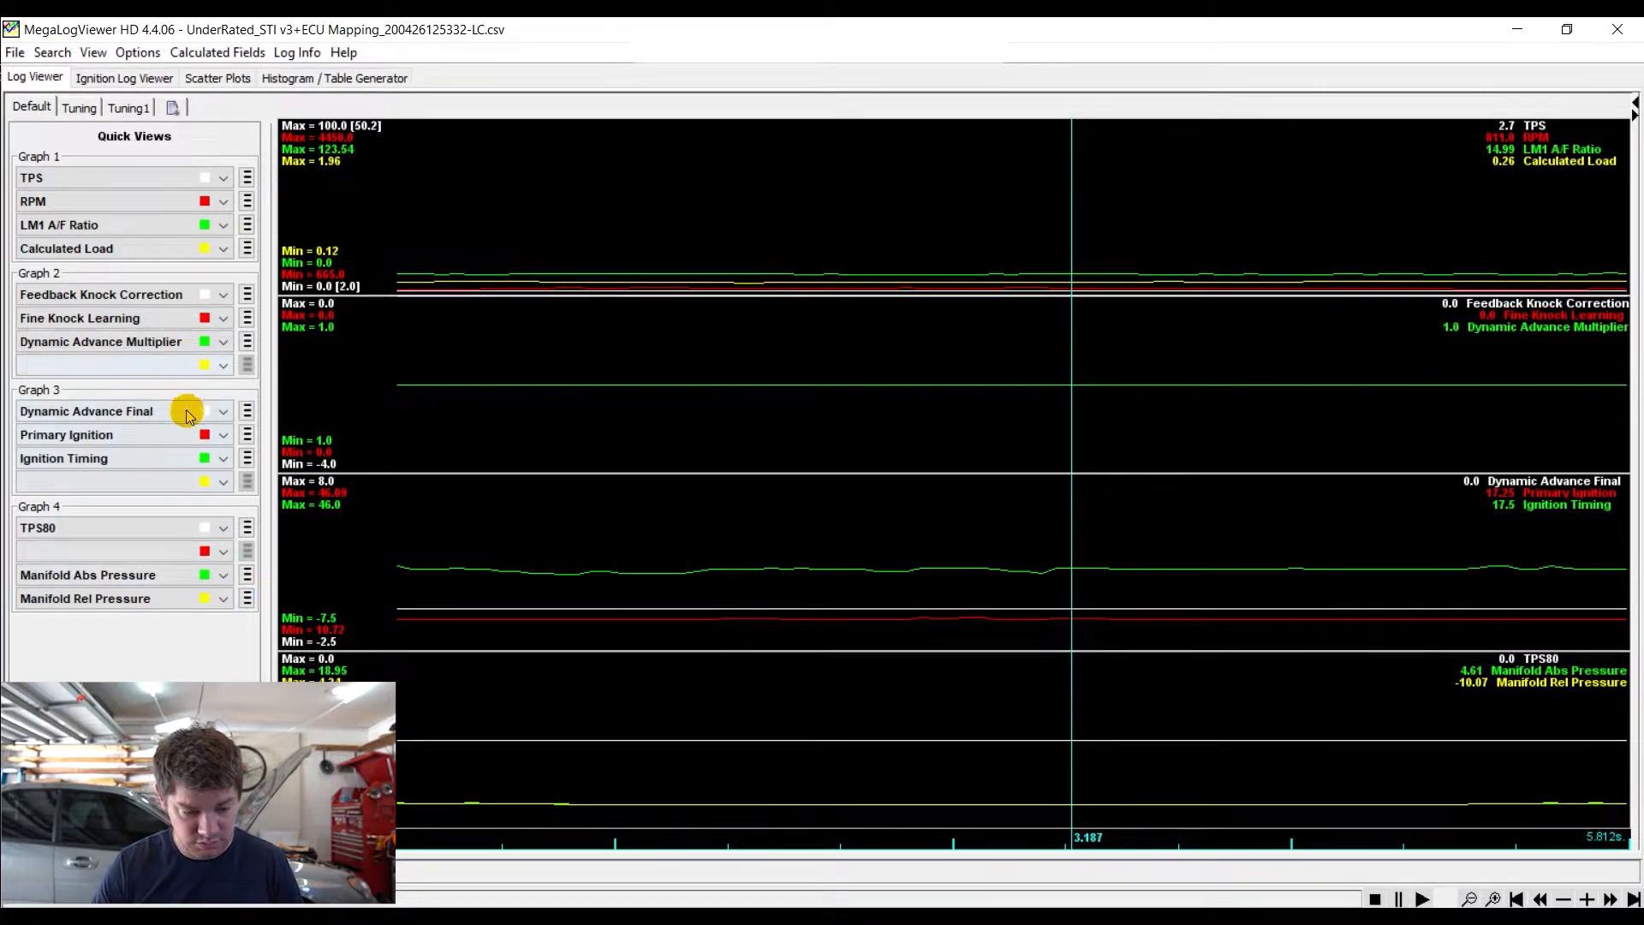
left_click(220, 552)
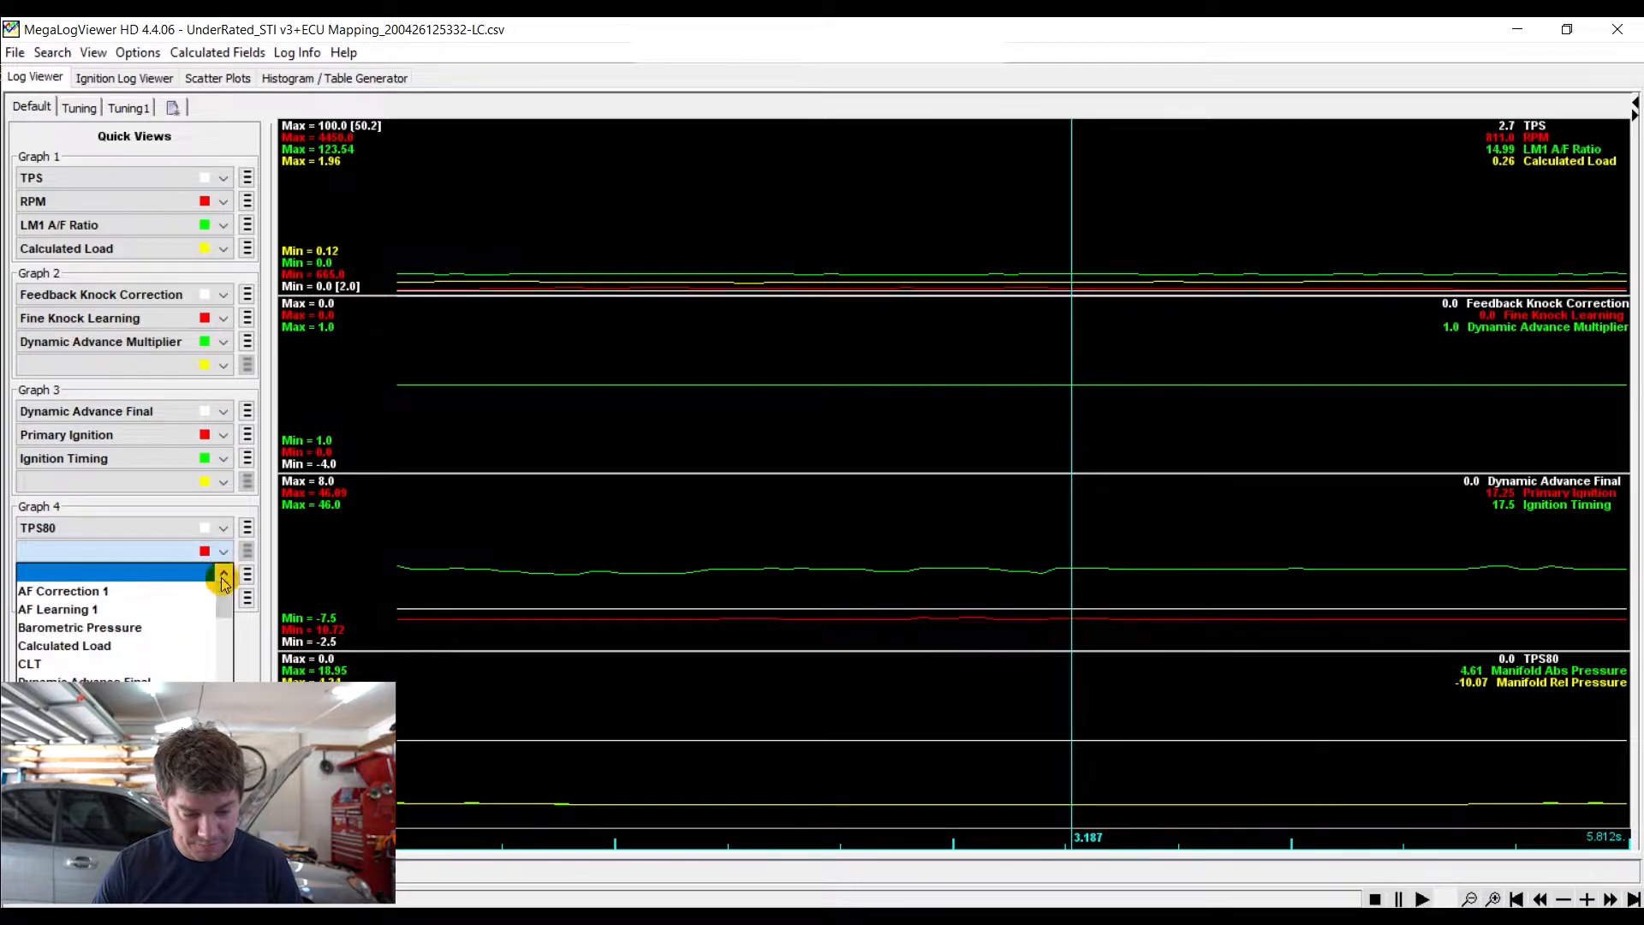
scroll("down", 3)
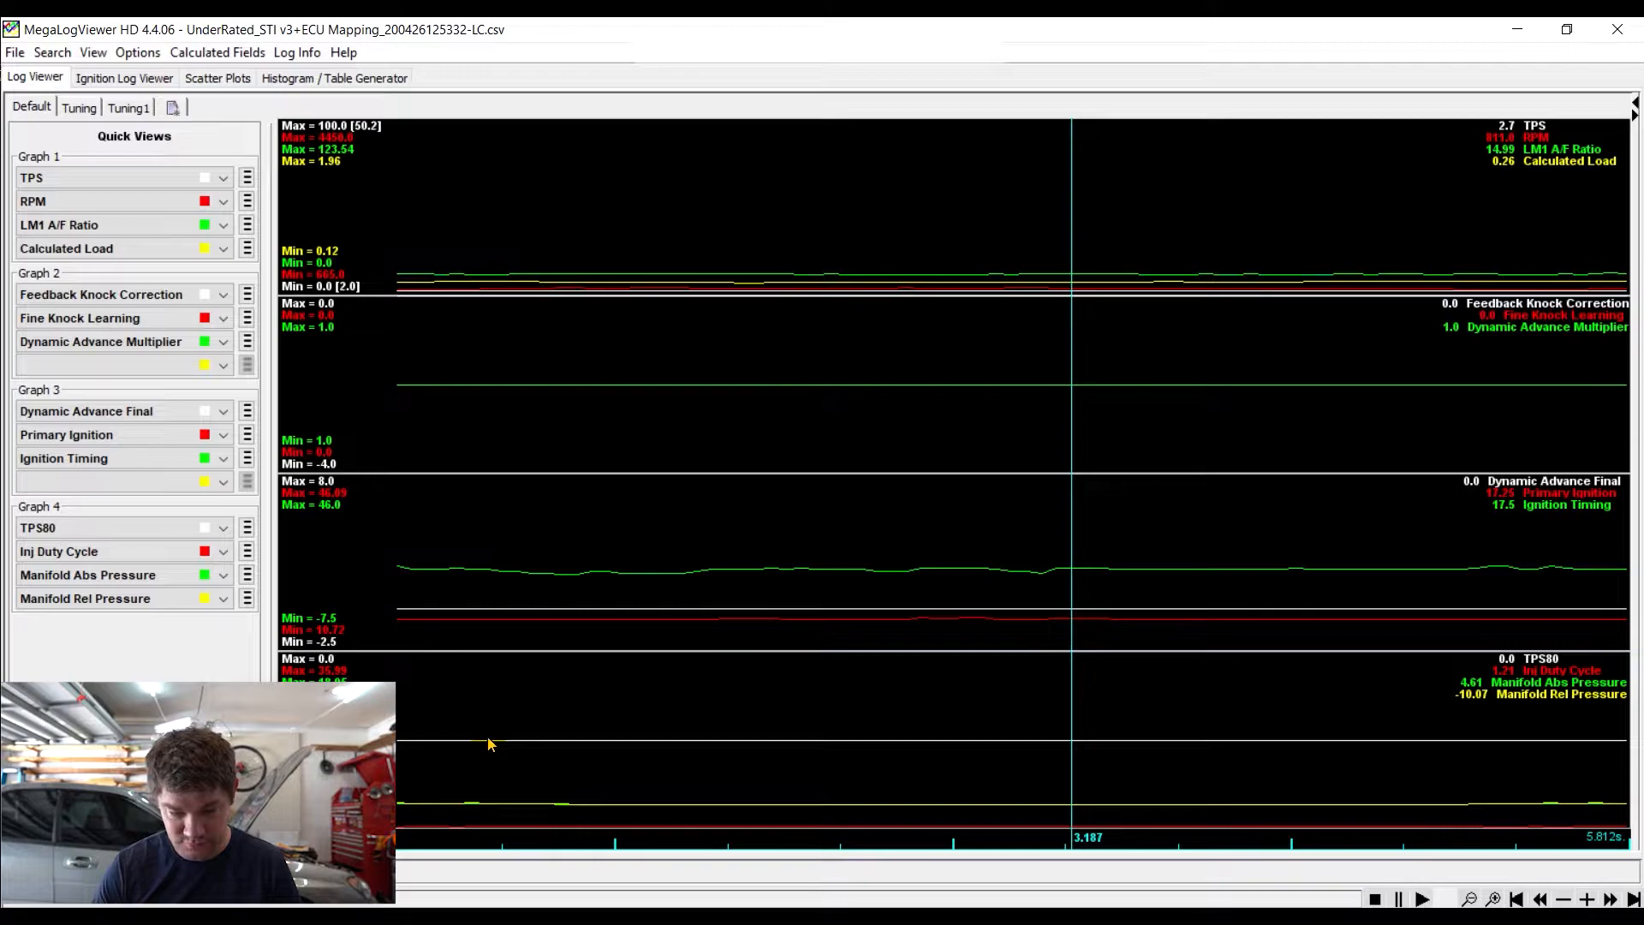
mouse_move(616, 216)
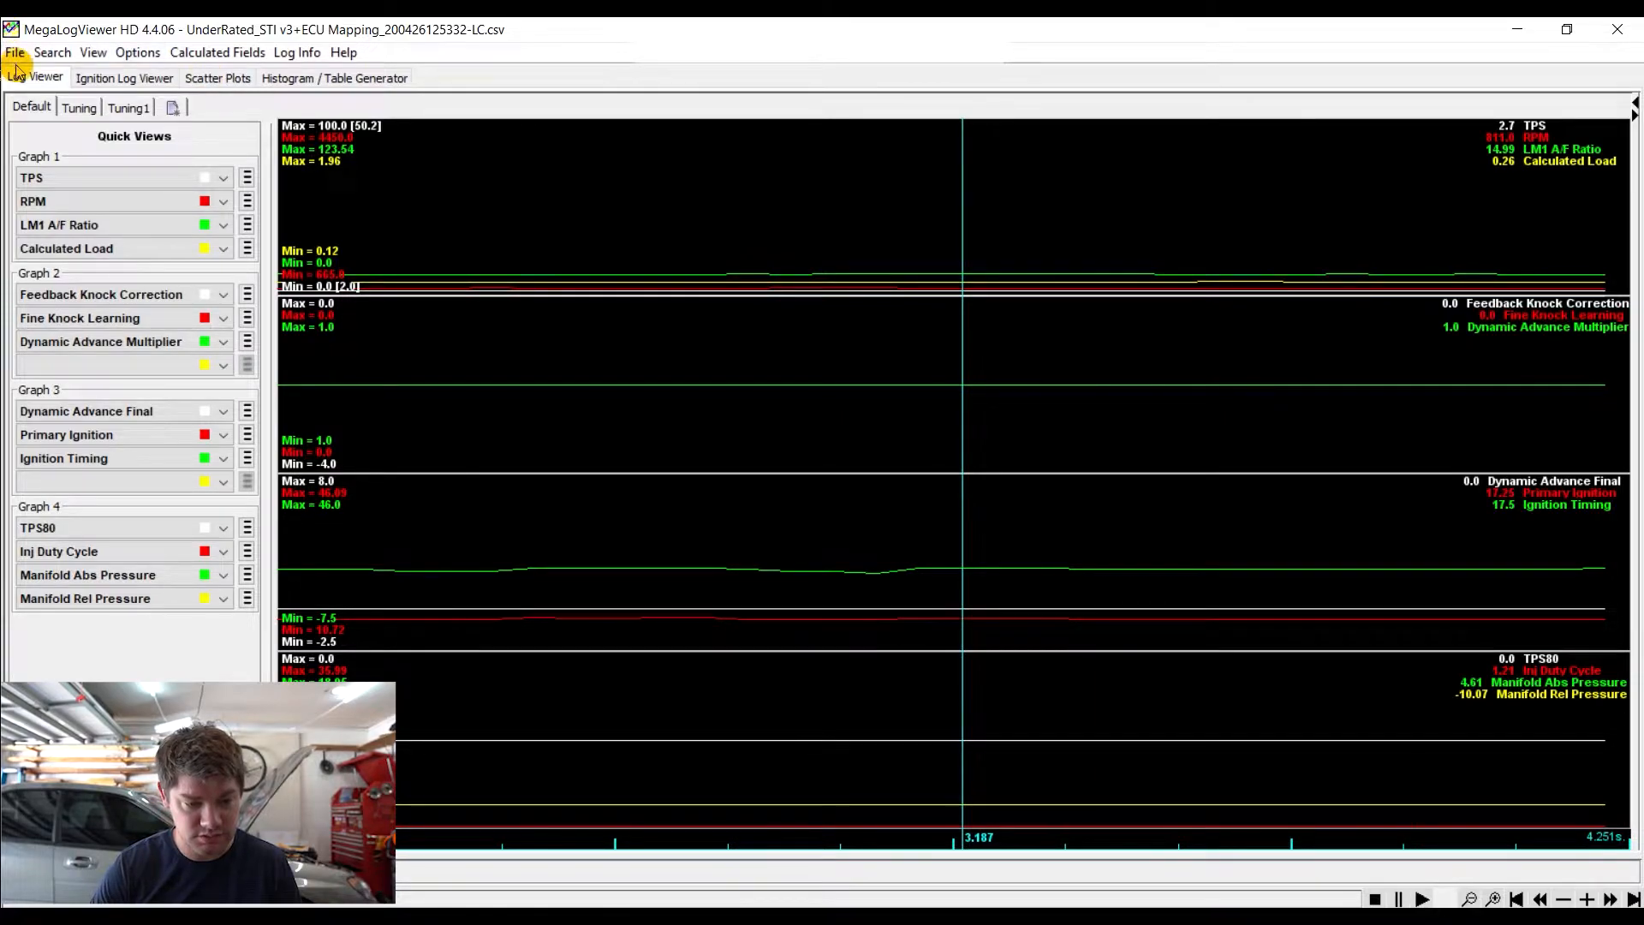
left_click(15, 52)
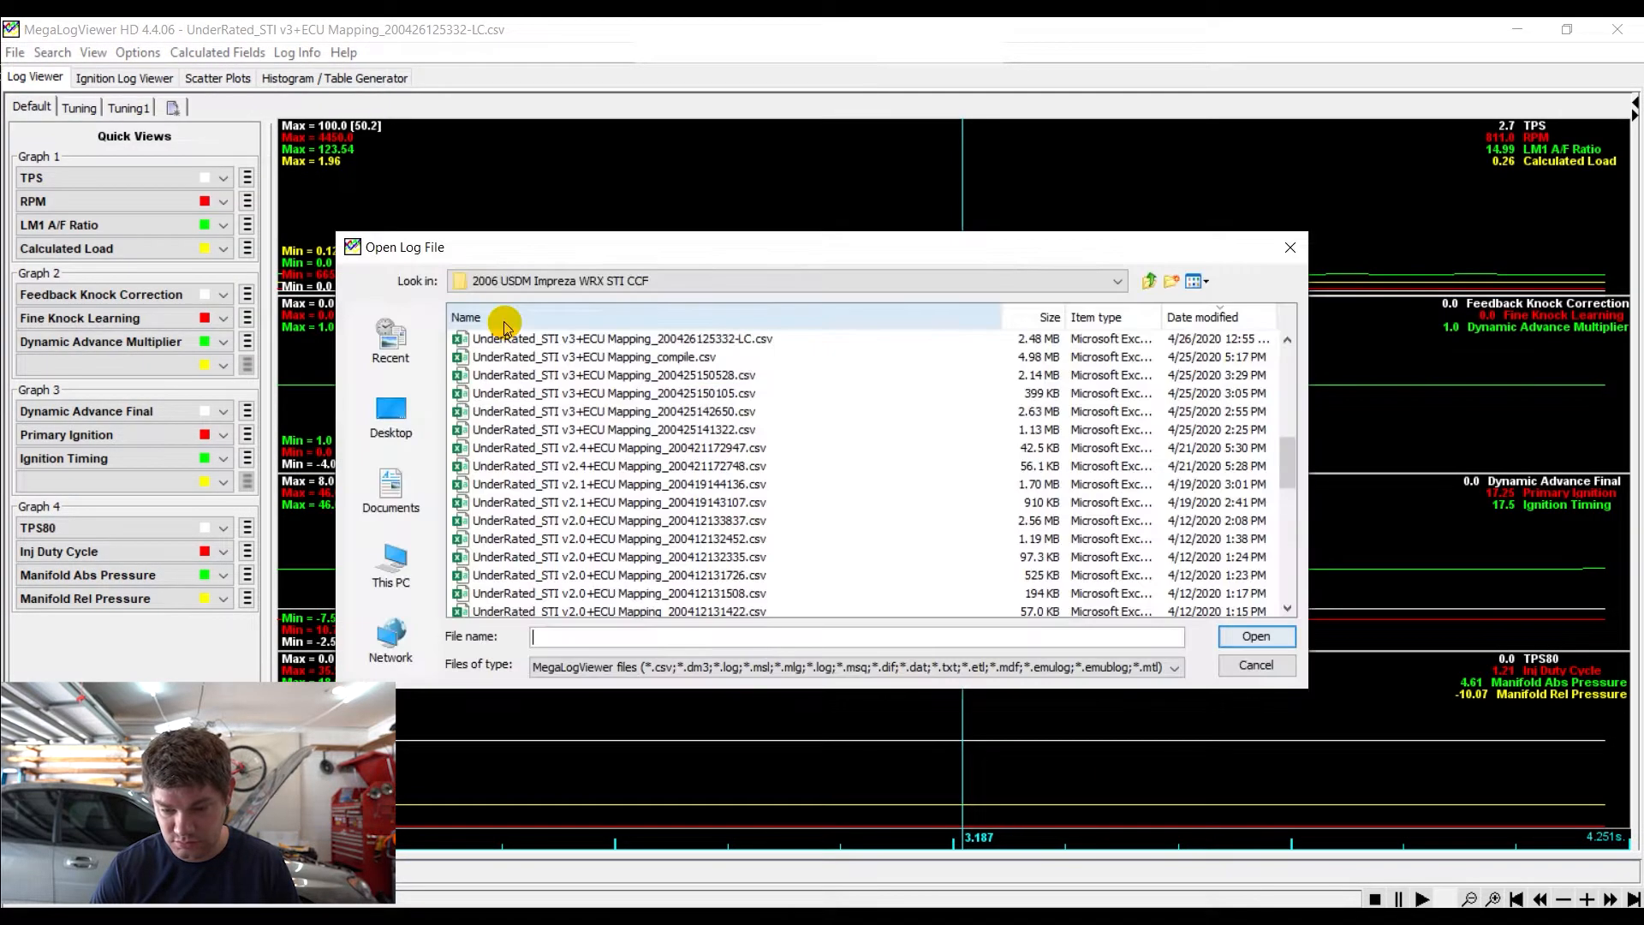
left_click(1201, 317)
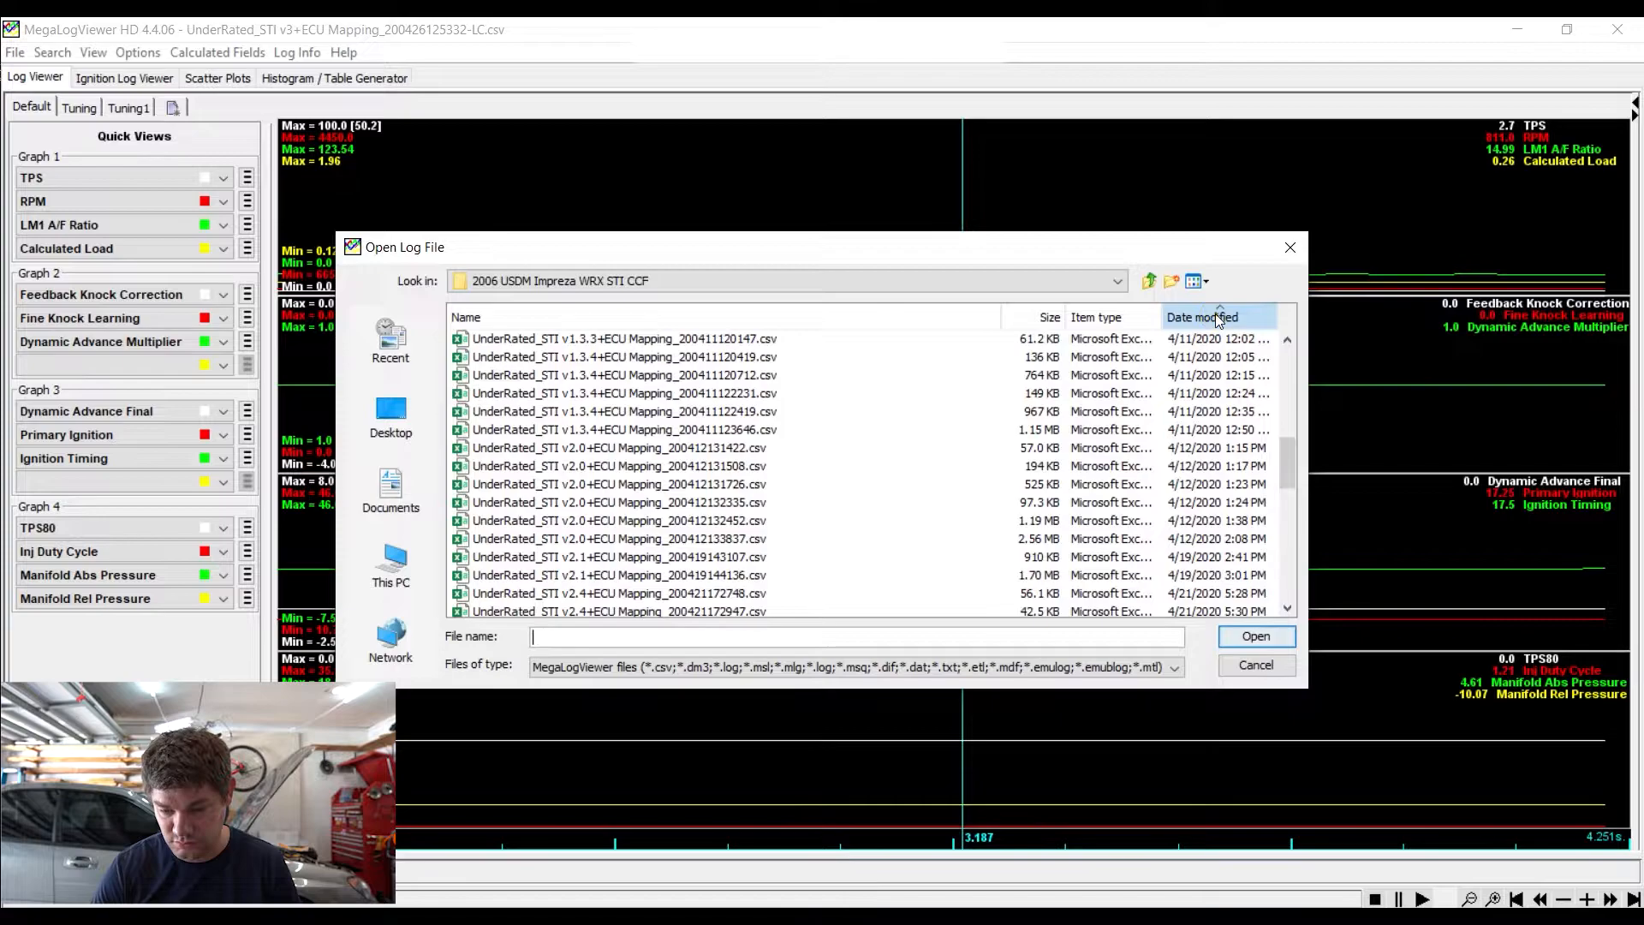
left_click(1201, 317)
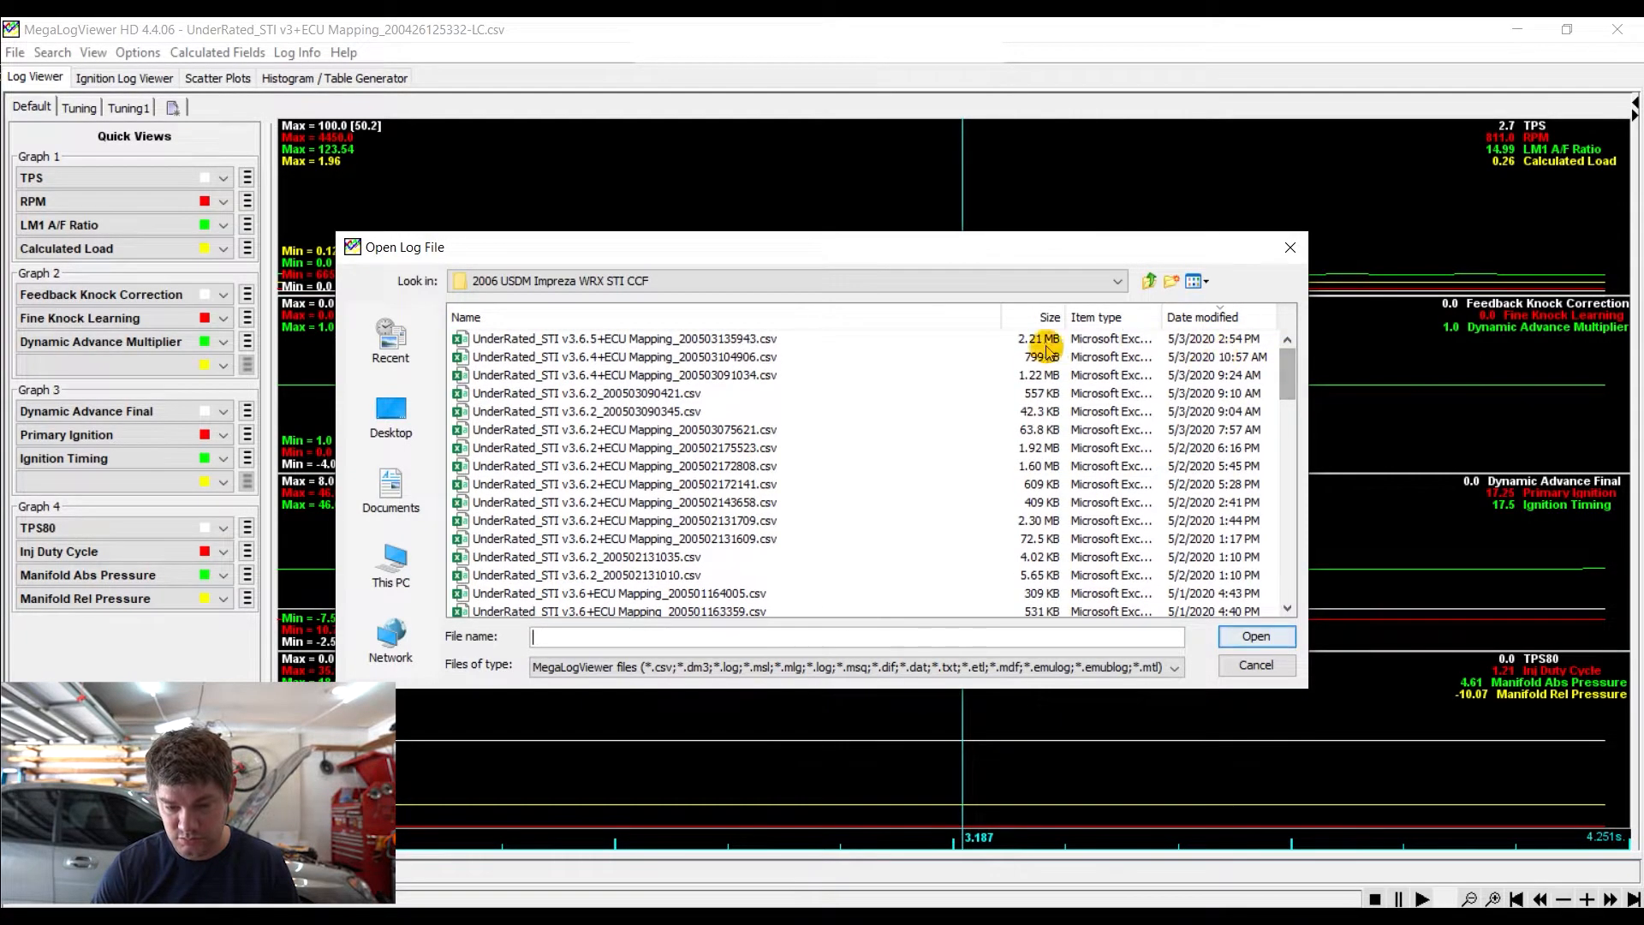
left_click(625, 337)
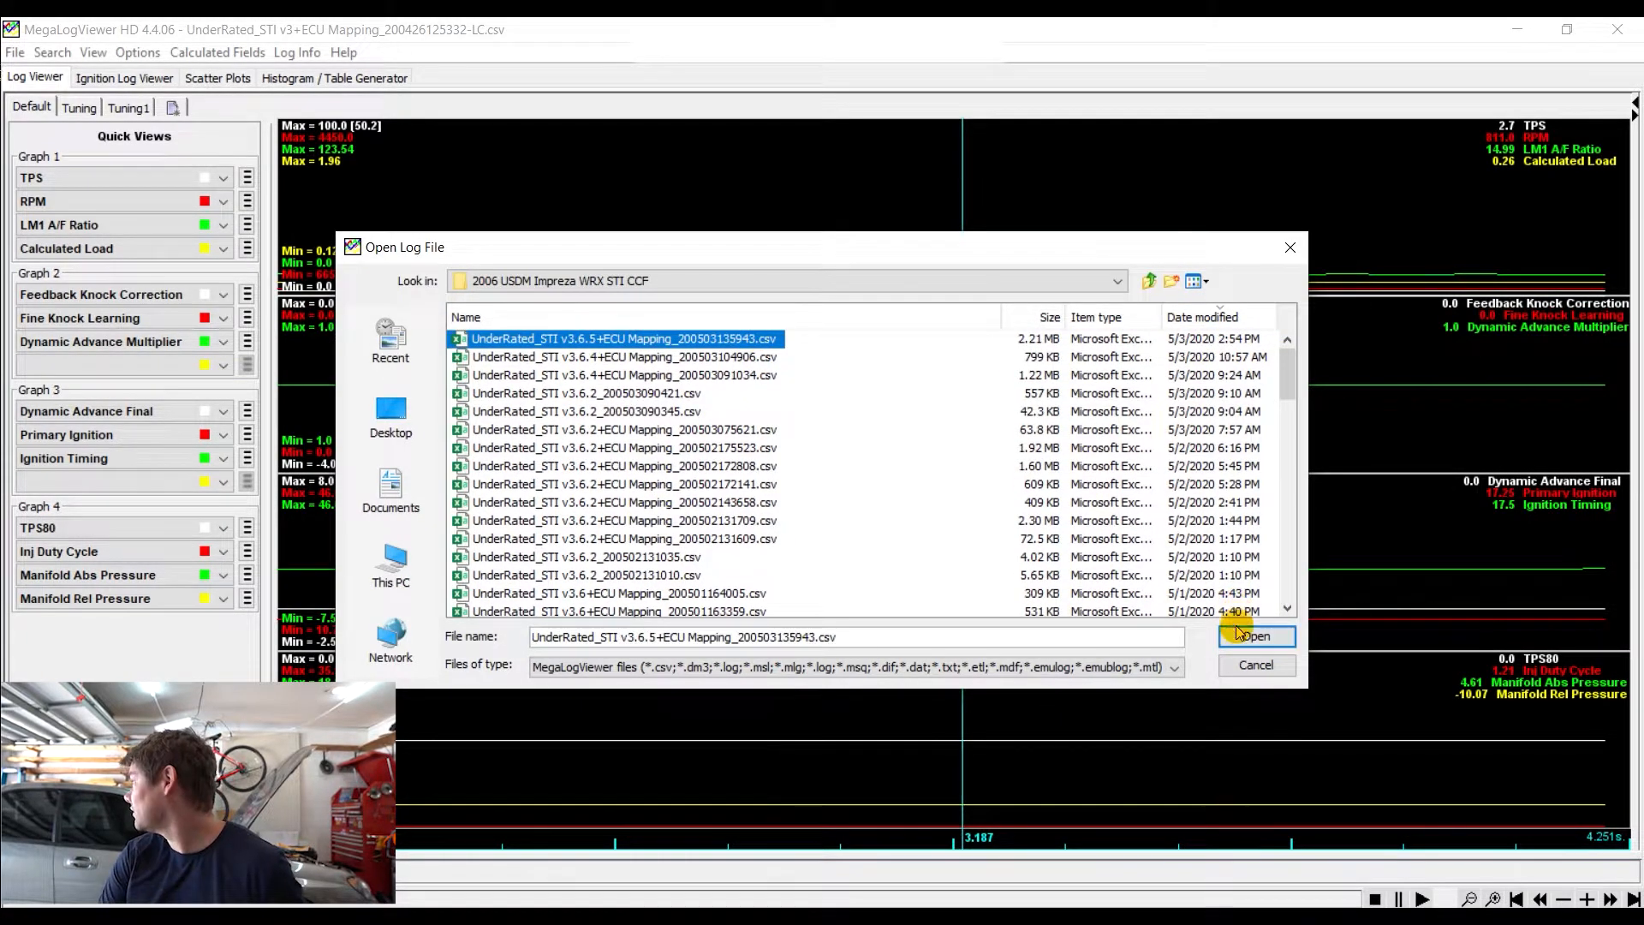
left_click(1254, 636)
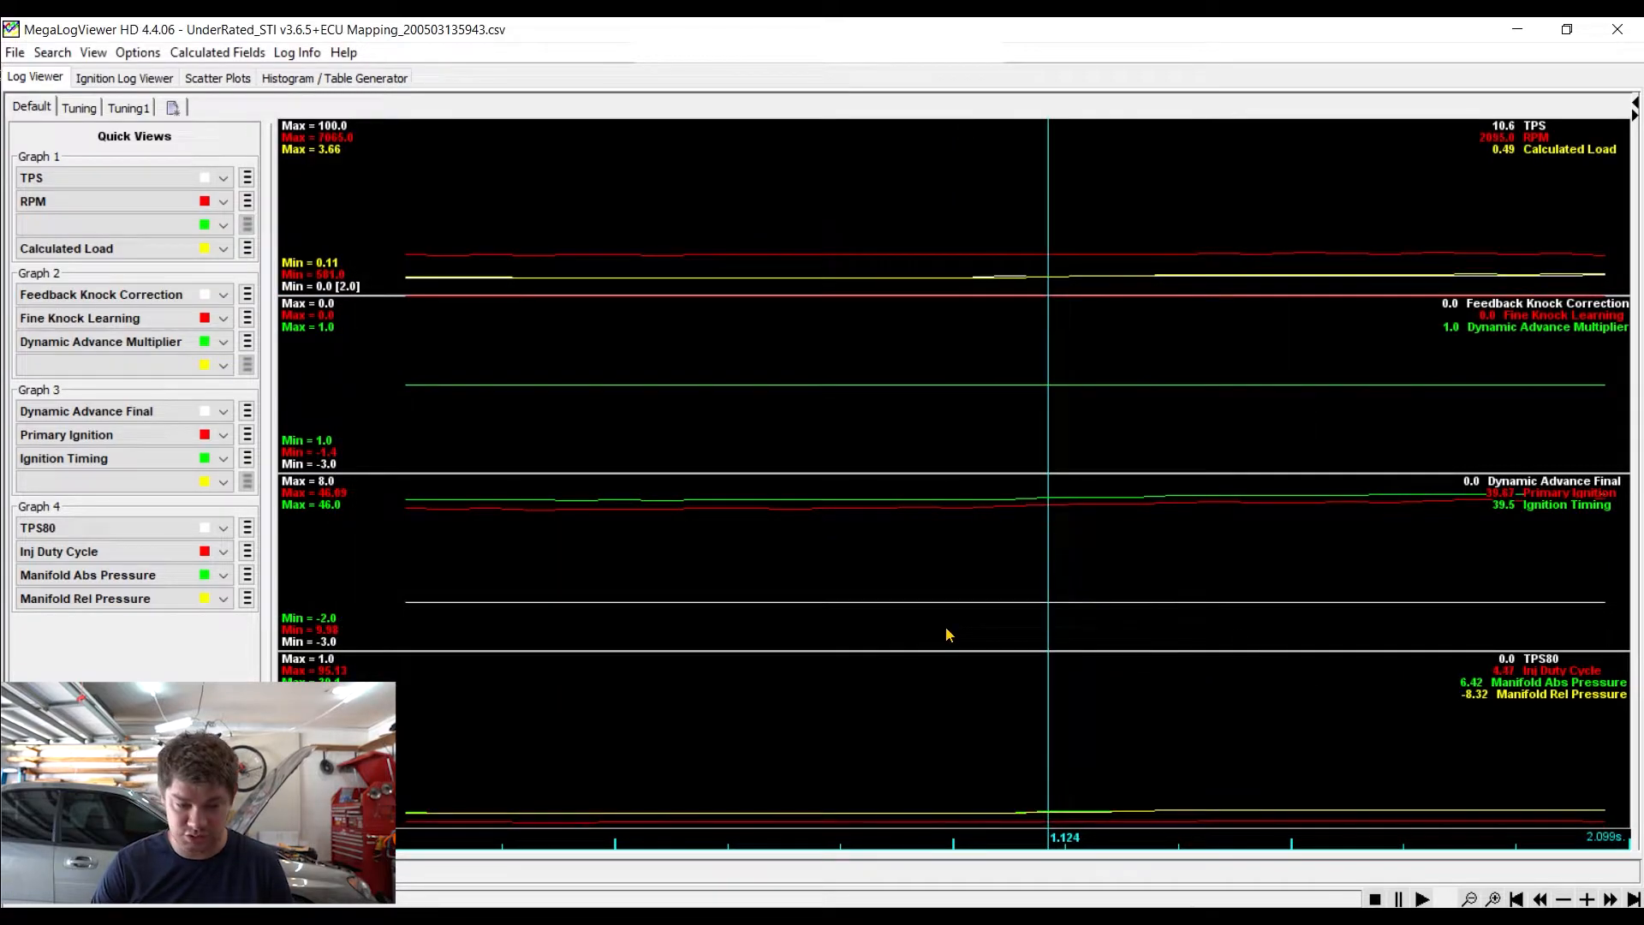
mouse_move(668, 786)
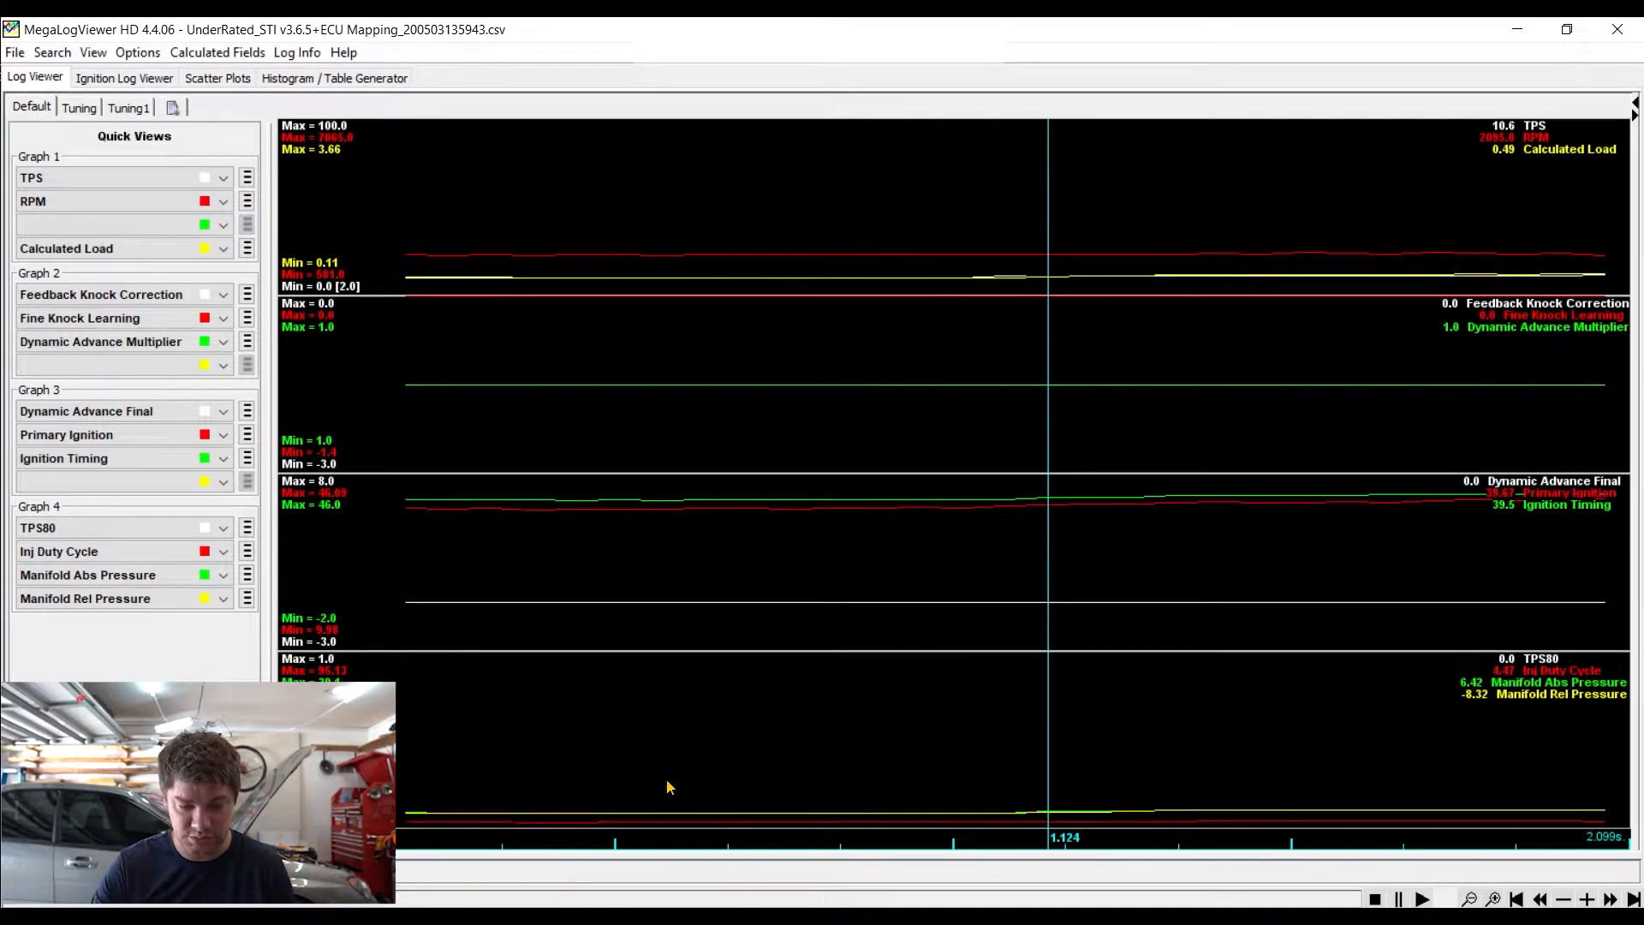
mouse_move(485, 742)
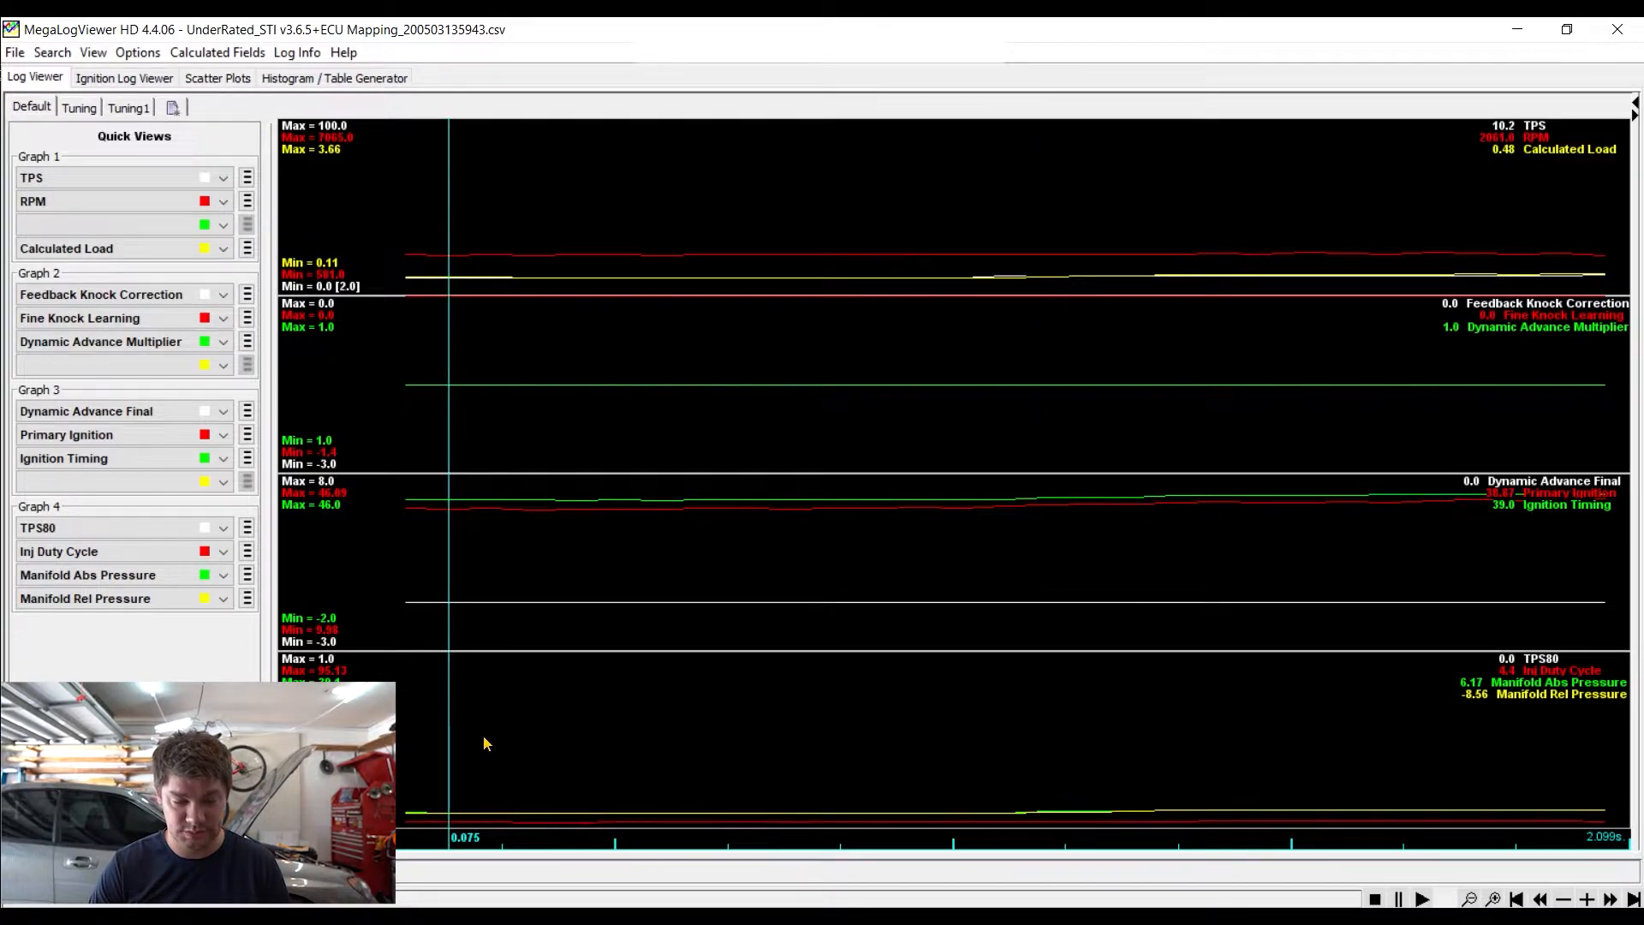
Right-click the graph to list marks, log editing and logged field options
right_click(485, 743)
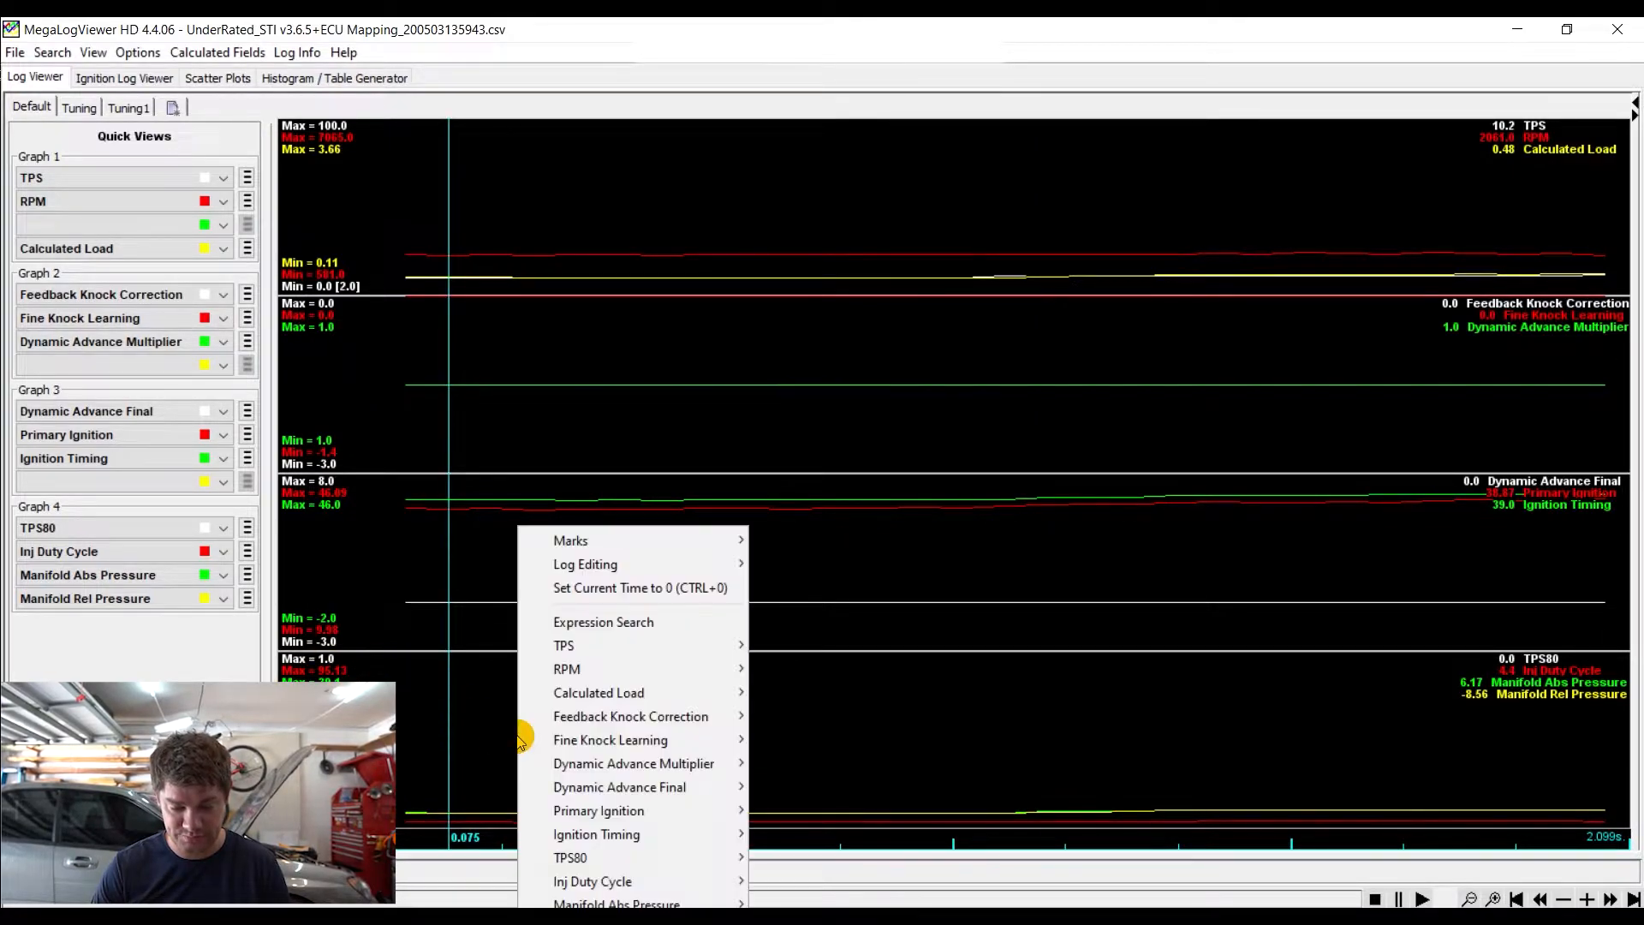
mouse_move(593, 881)
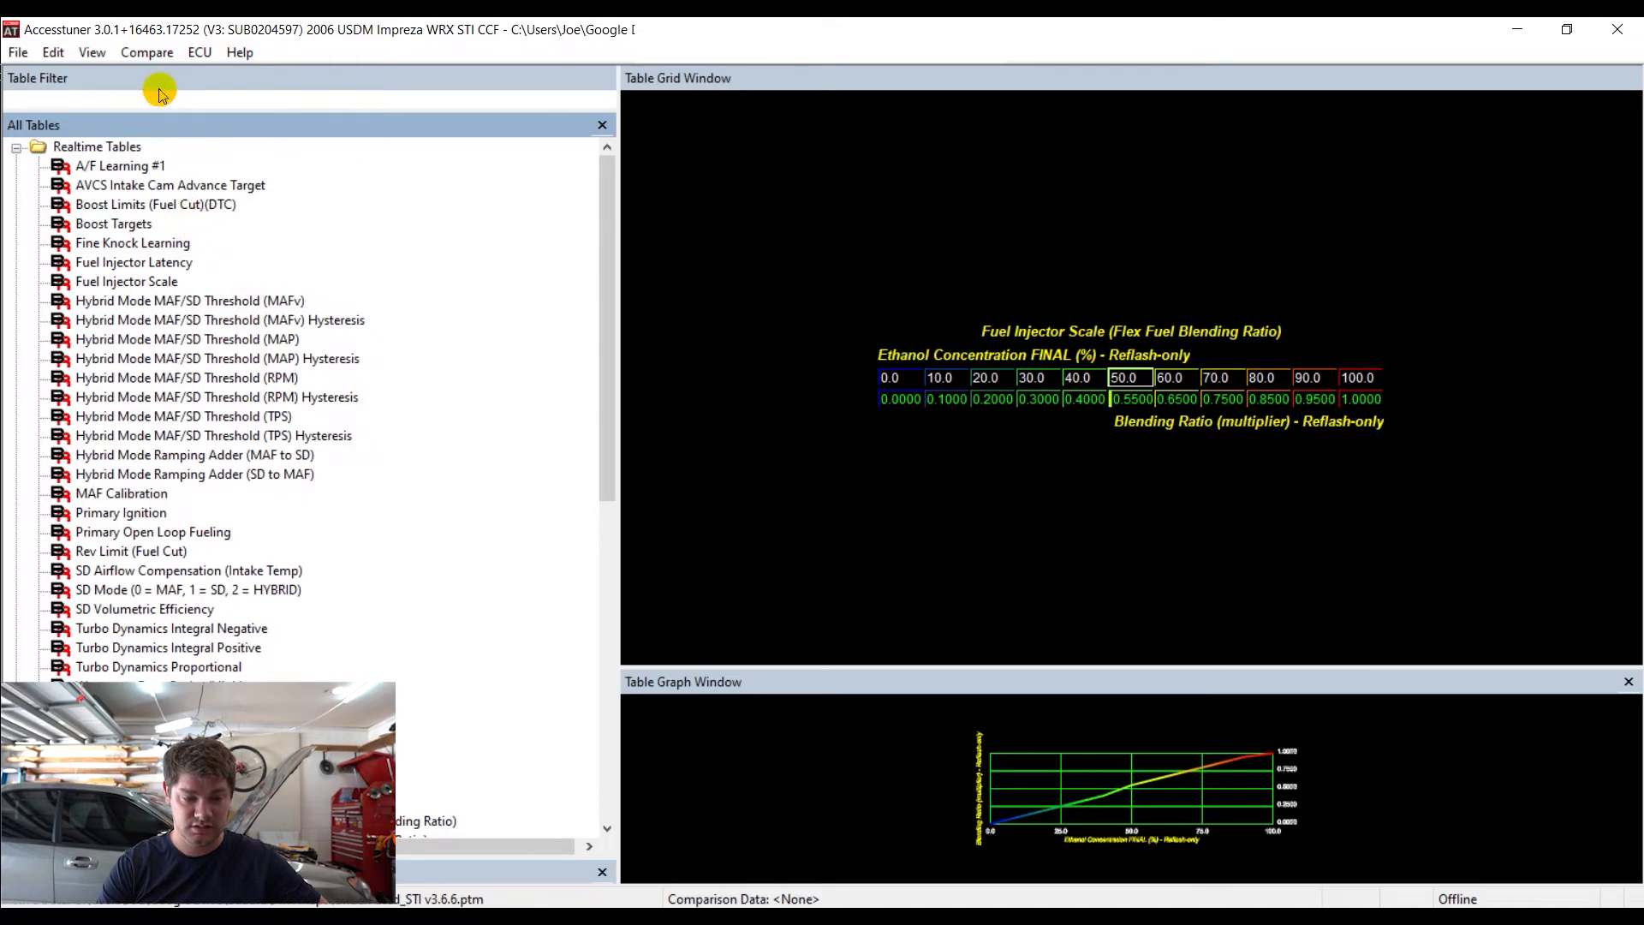
mouse_move(135, 223)
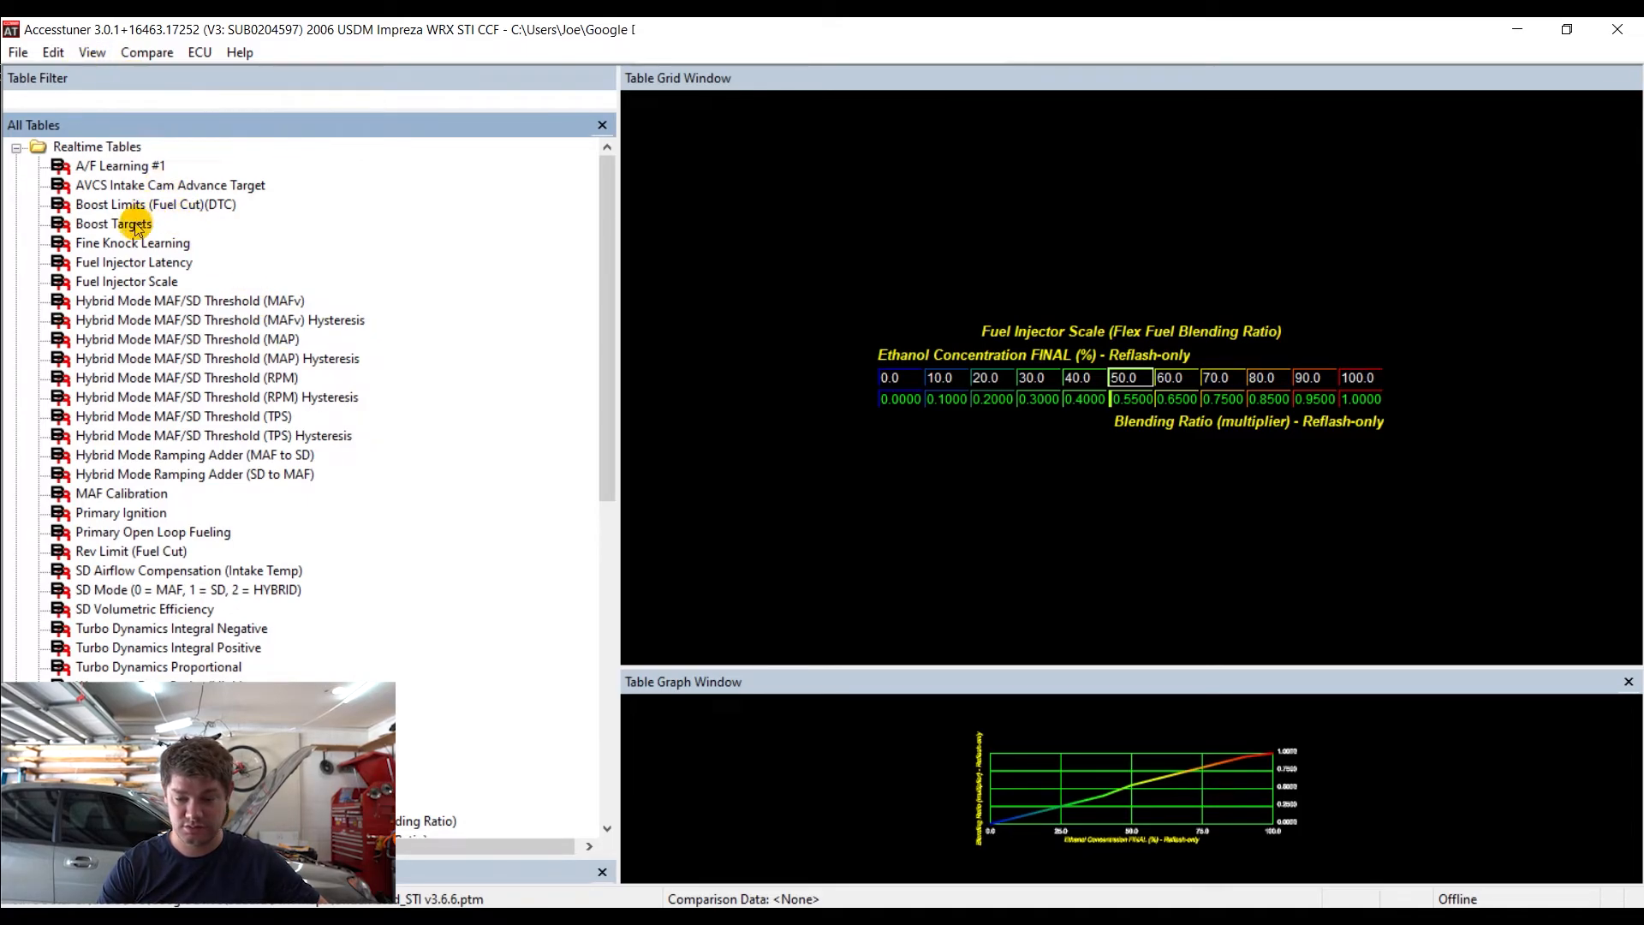
Show the Boost Targets table and scroll the tree to Flex Fuel Tables (Blending Ratio)
left_click(113, 223)
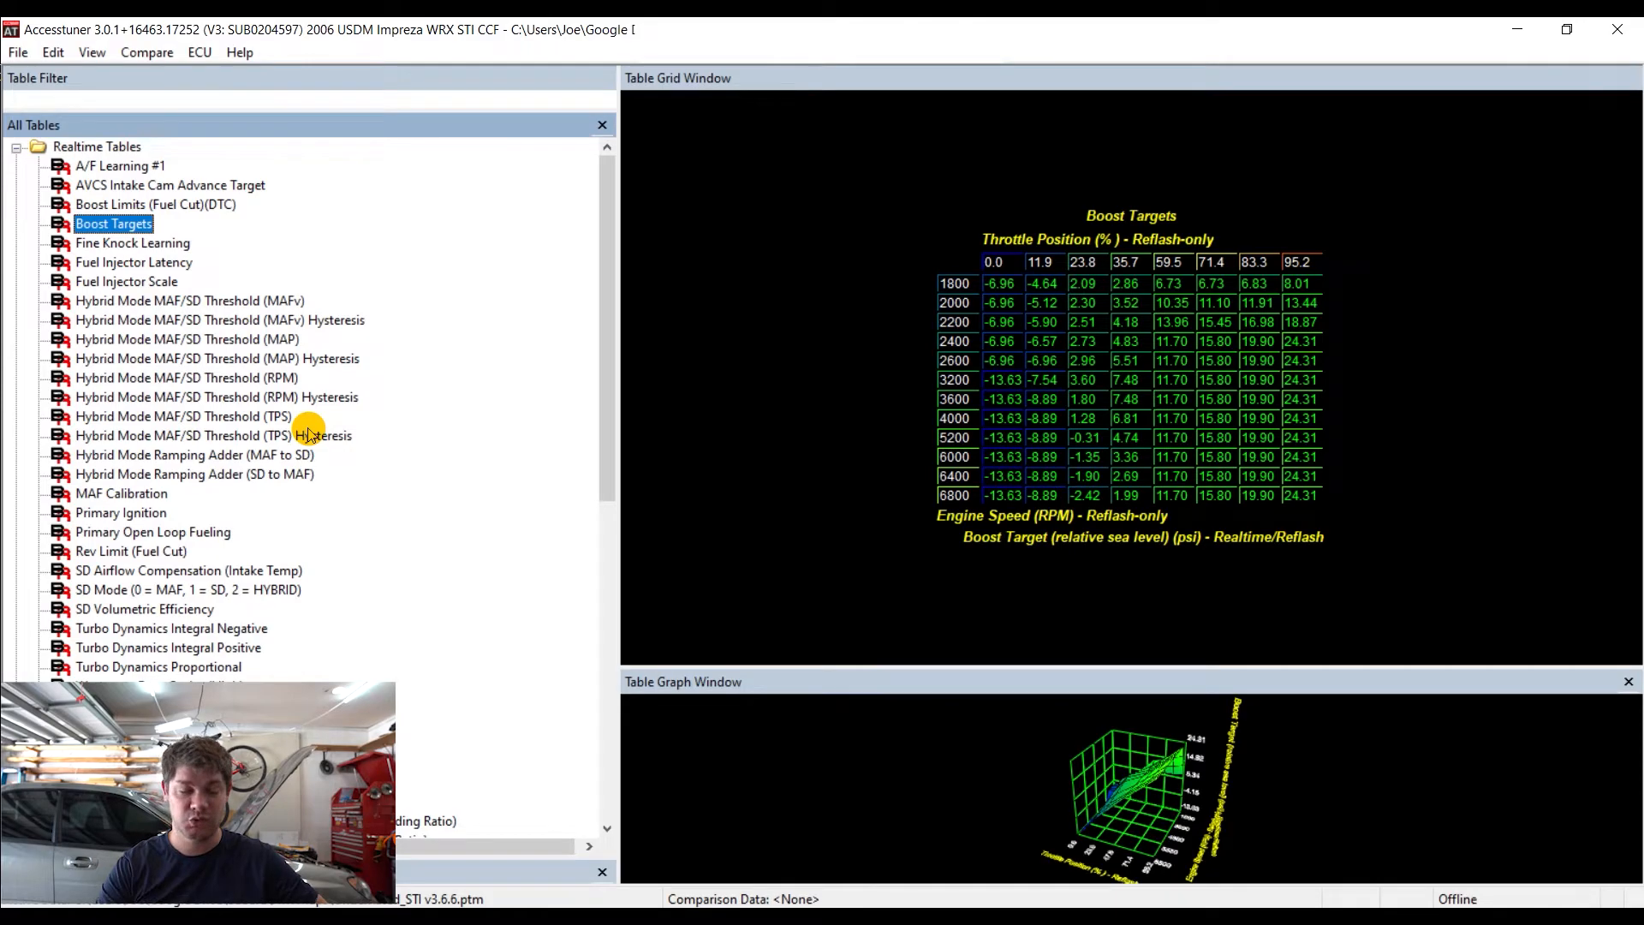
scroll("down", 3)
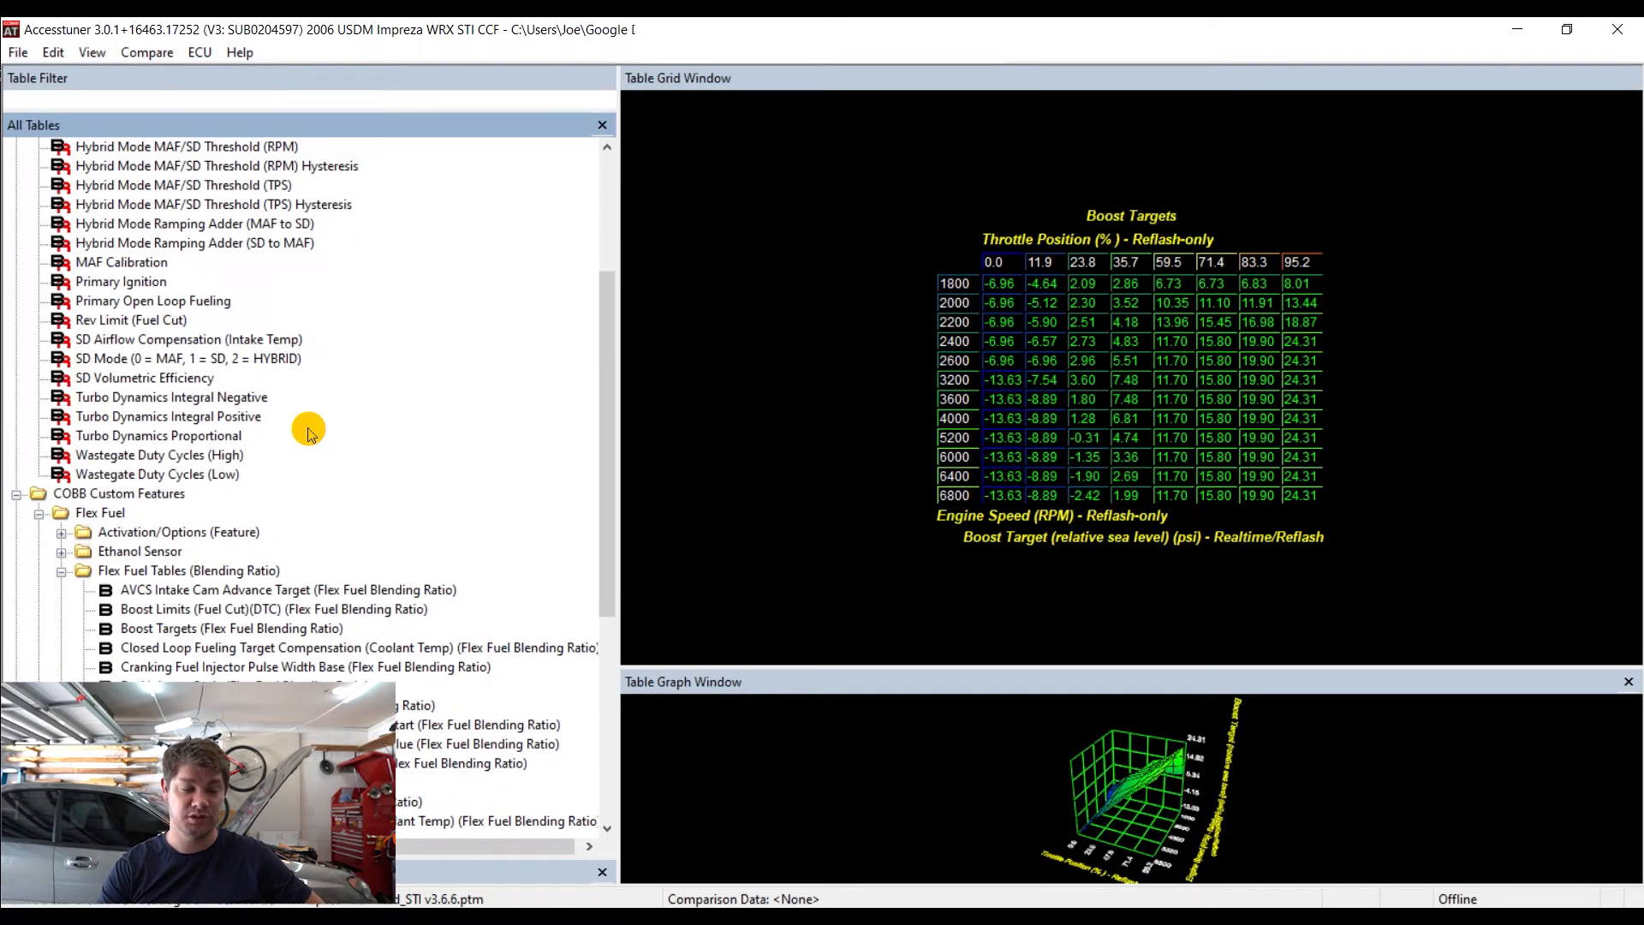
scroll("down", 3)
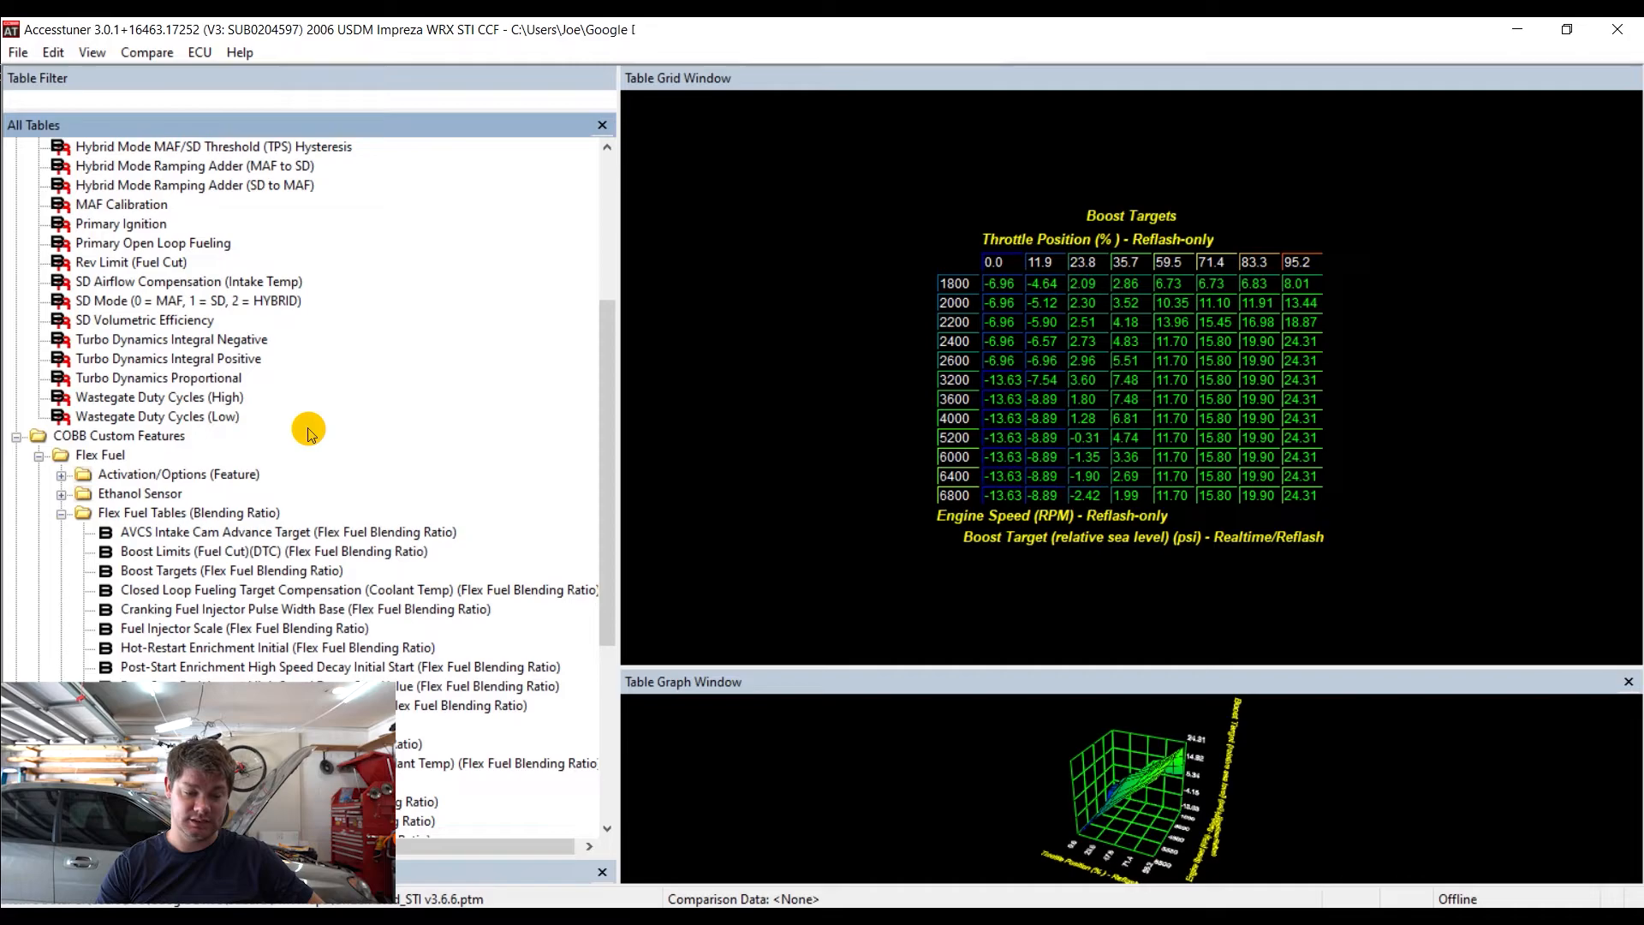
mouse_move(185, 497)
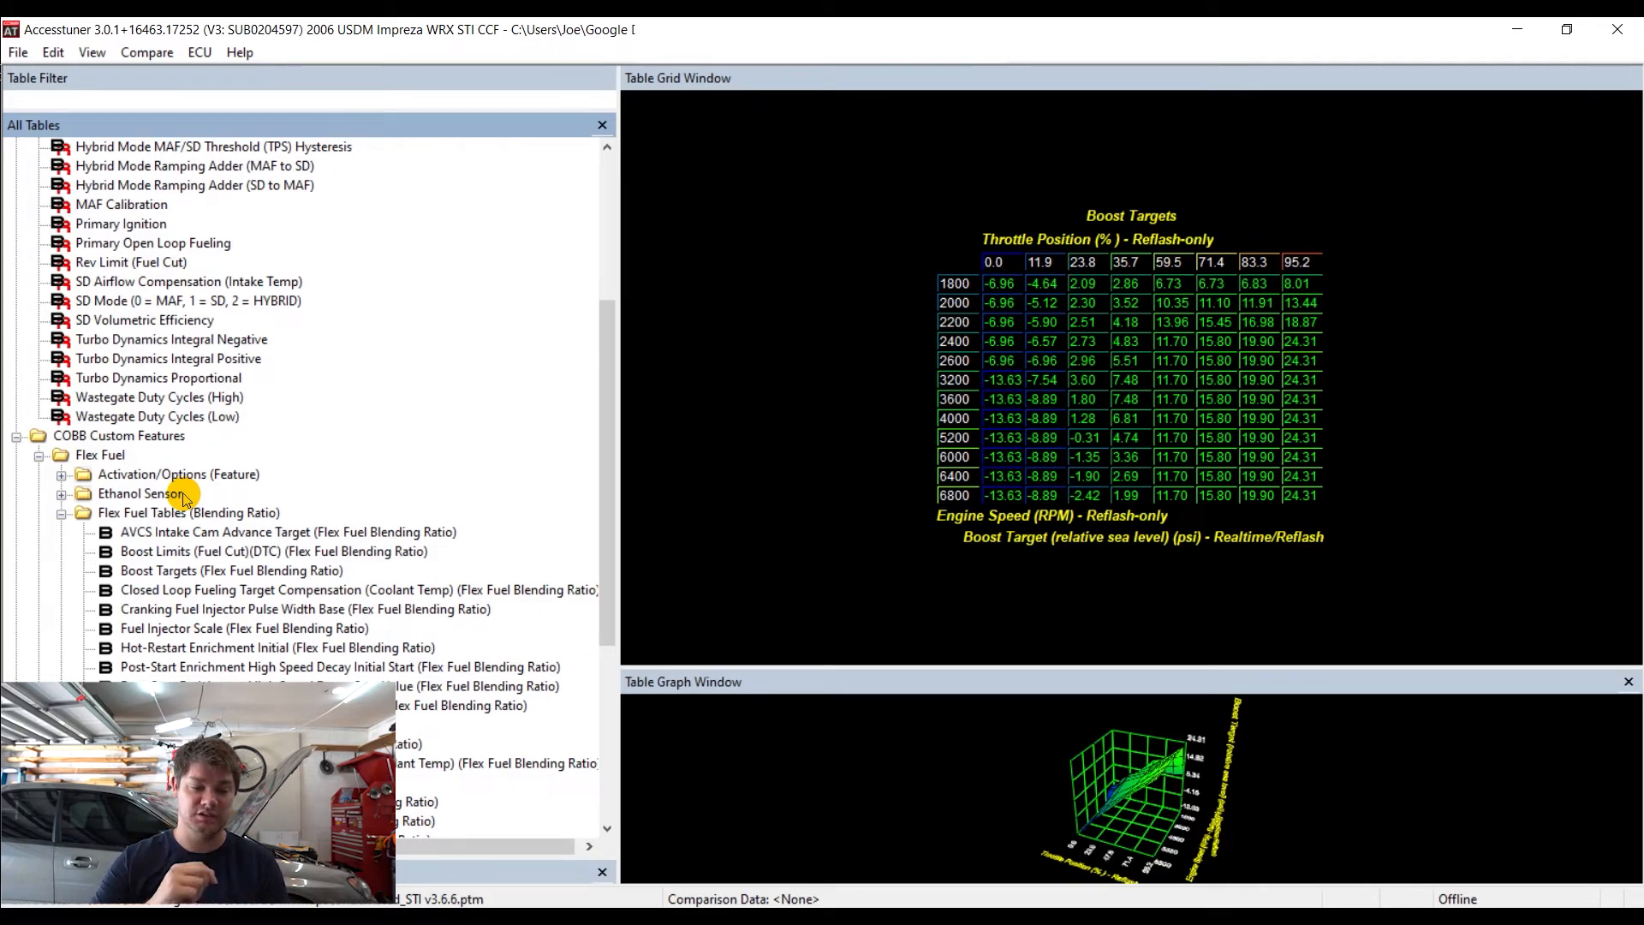
mouse_move(248, 301)
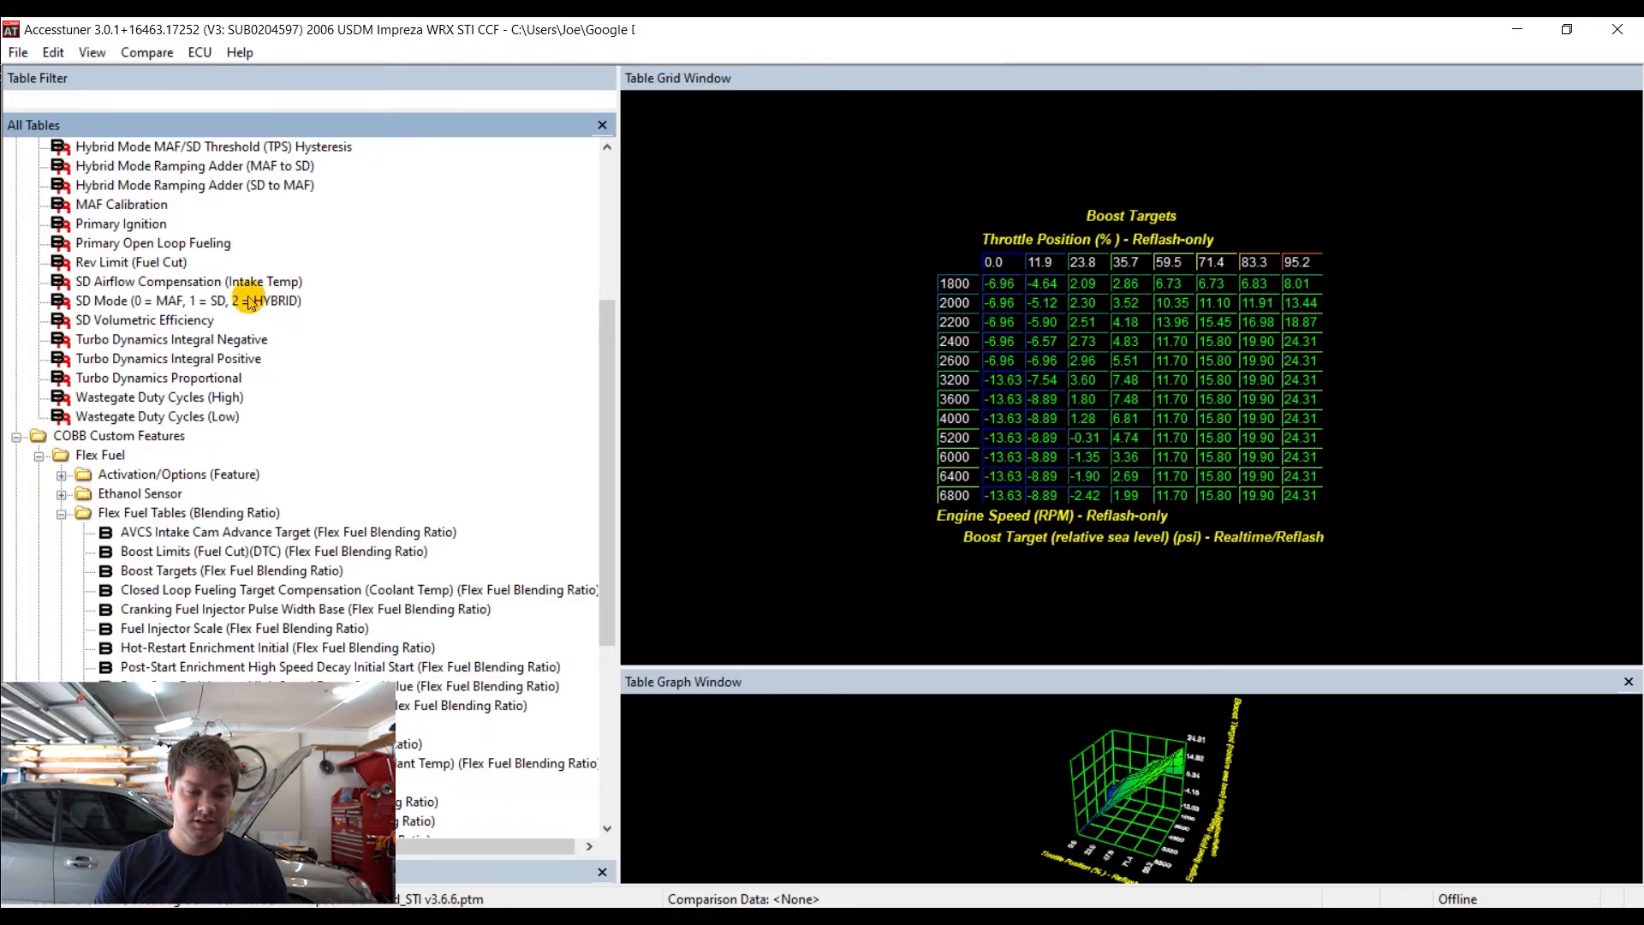
mouse_move(524, 463)
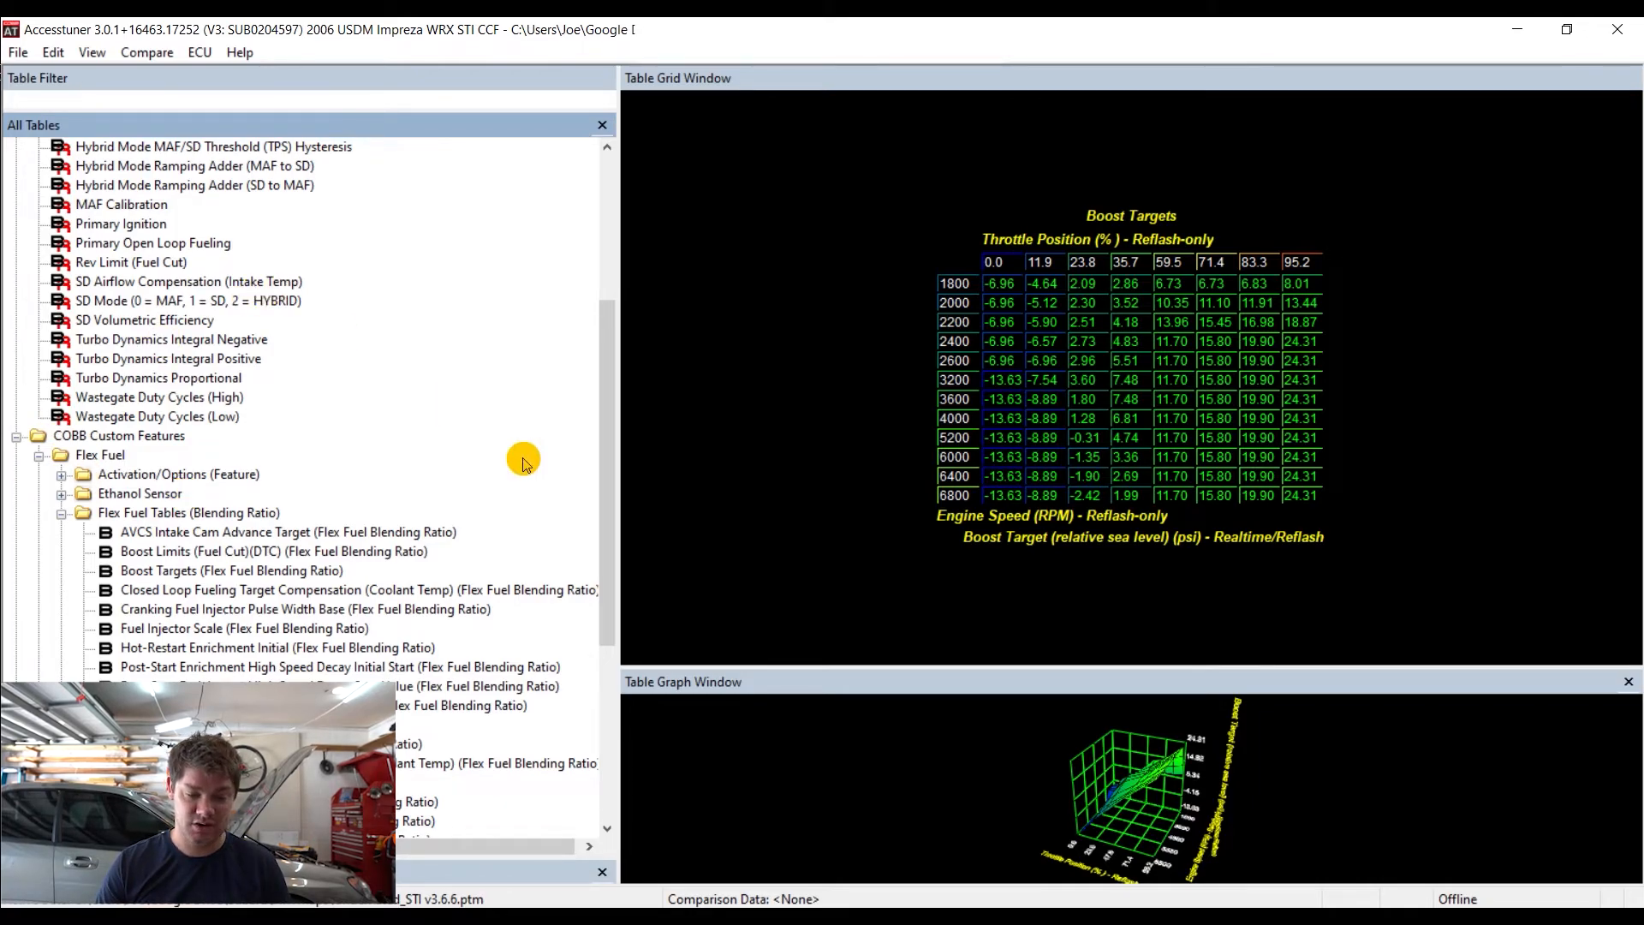
scroll("down", 3)
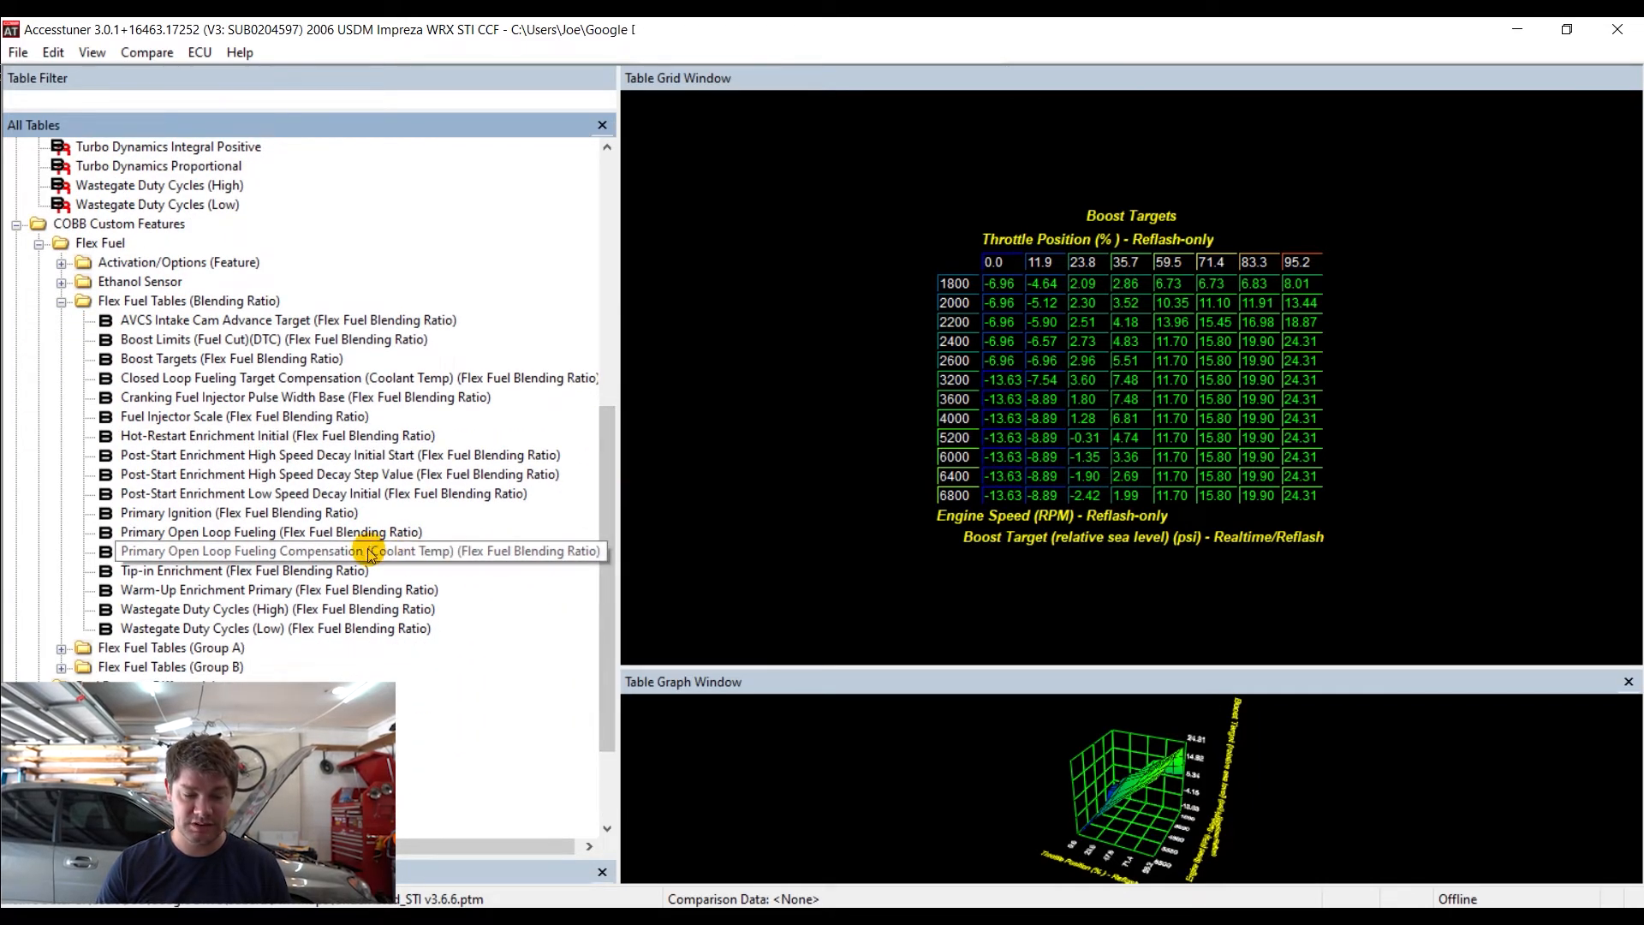
Show the Tip-in Enrichment blending ratio table and expand Flex Fuel Tables (Group A)
left_click(245, 569)
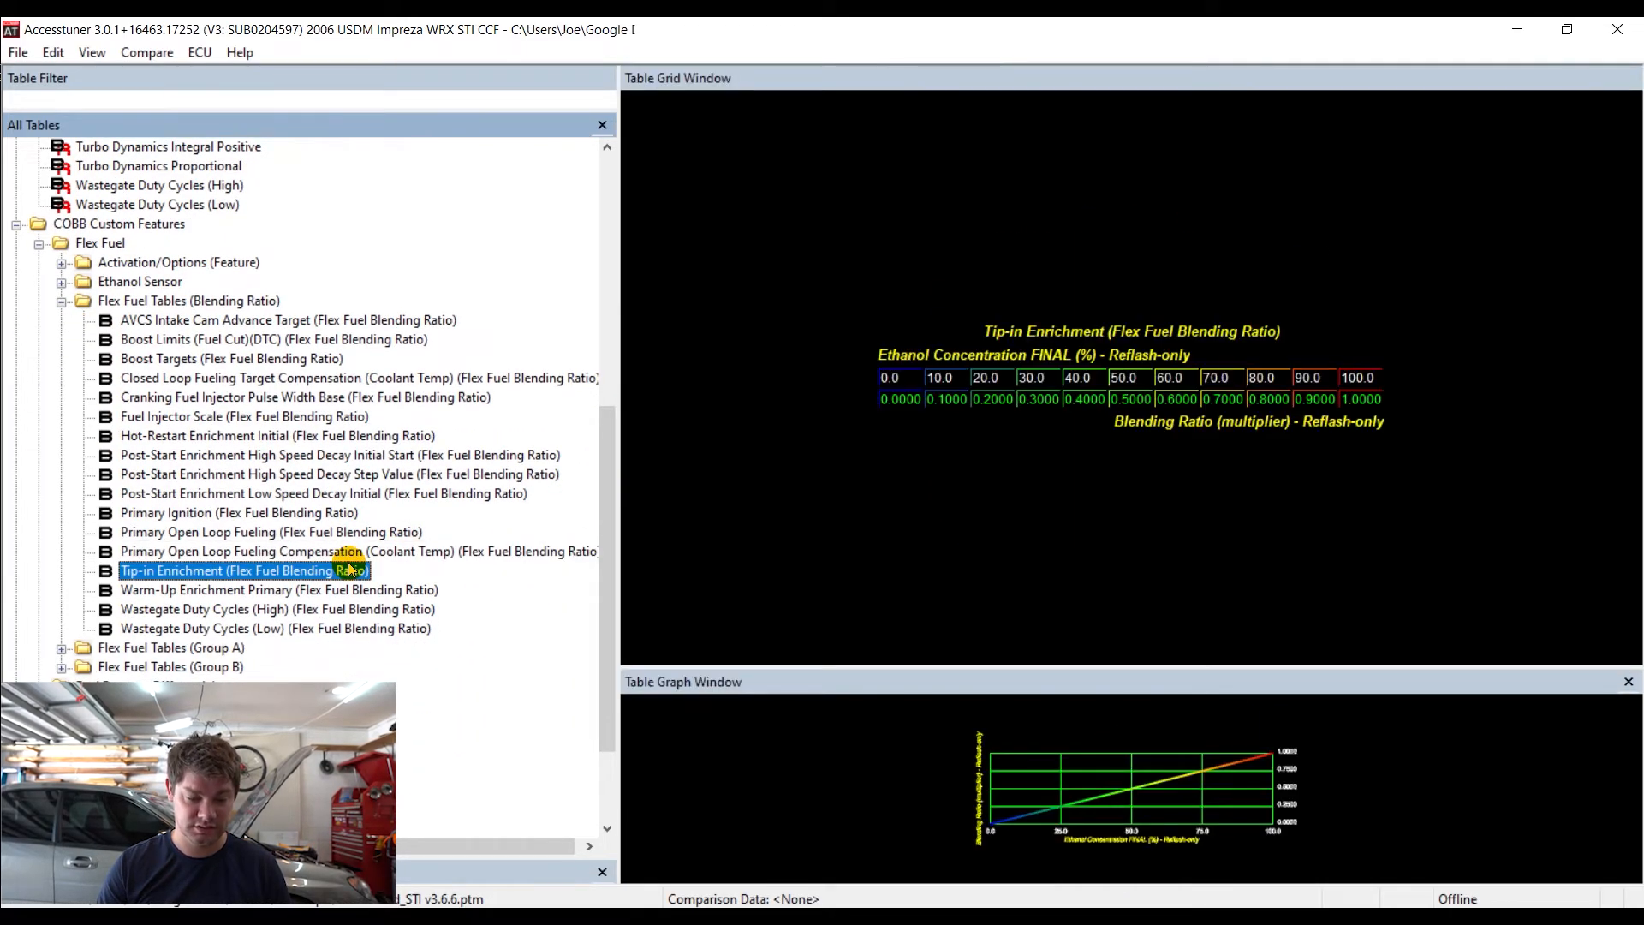
left_click(170, 647)
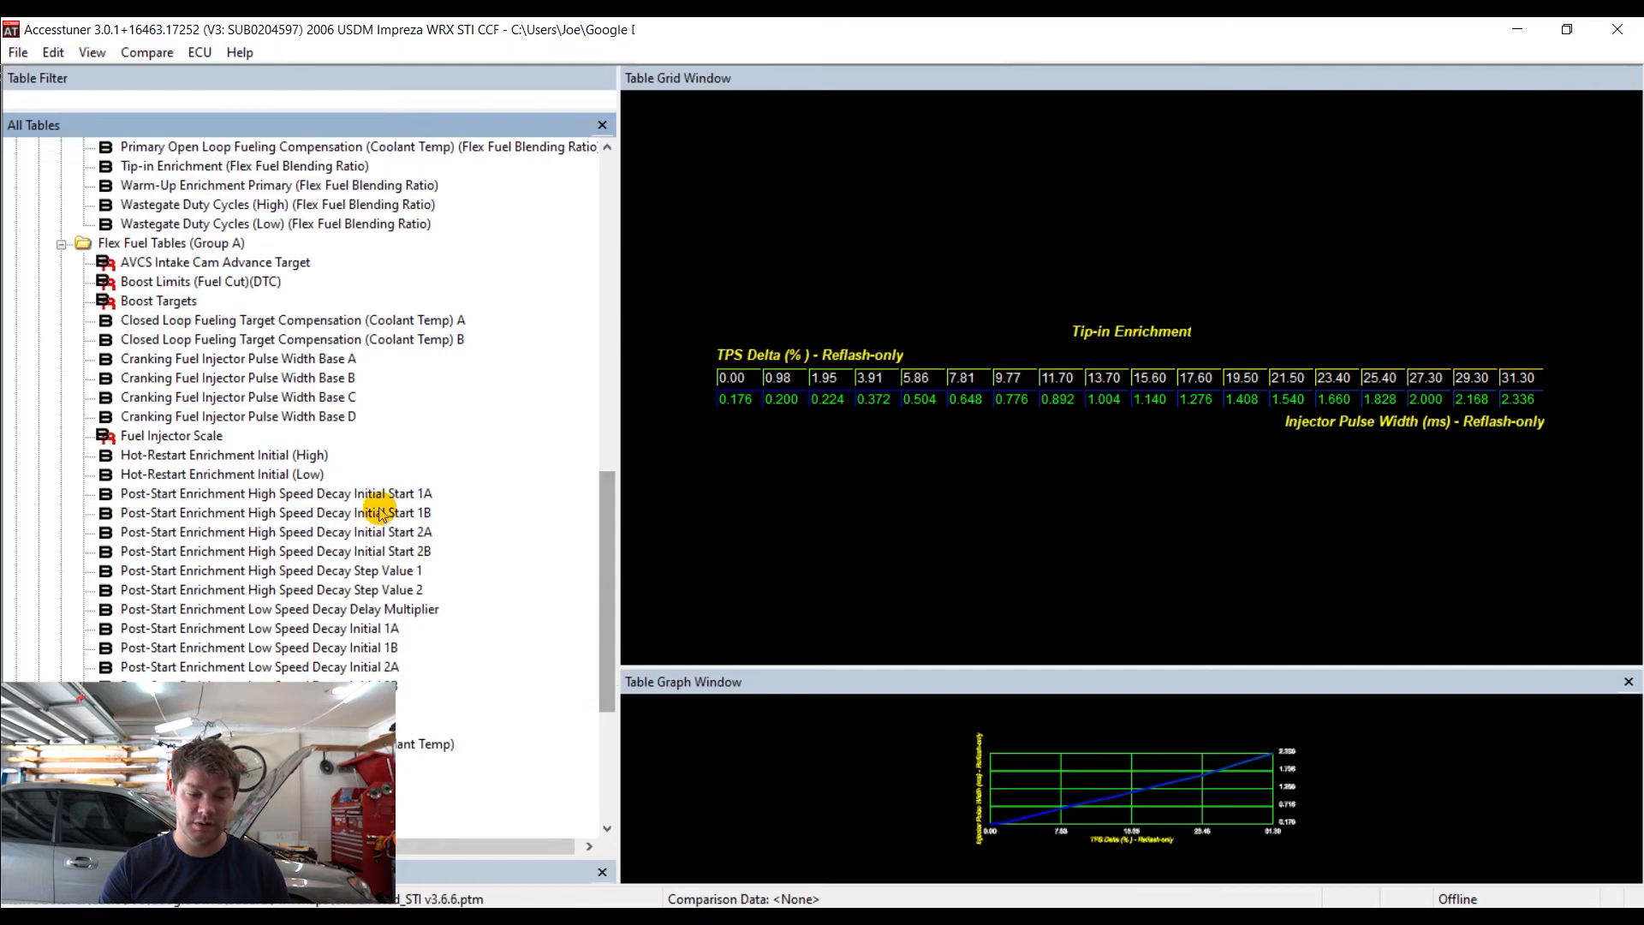
Open the Group A AVCS Intake Cam Advance Target grid of cam advance by load and RPM
left_click(215, 262)
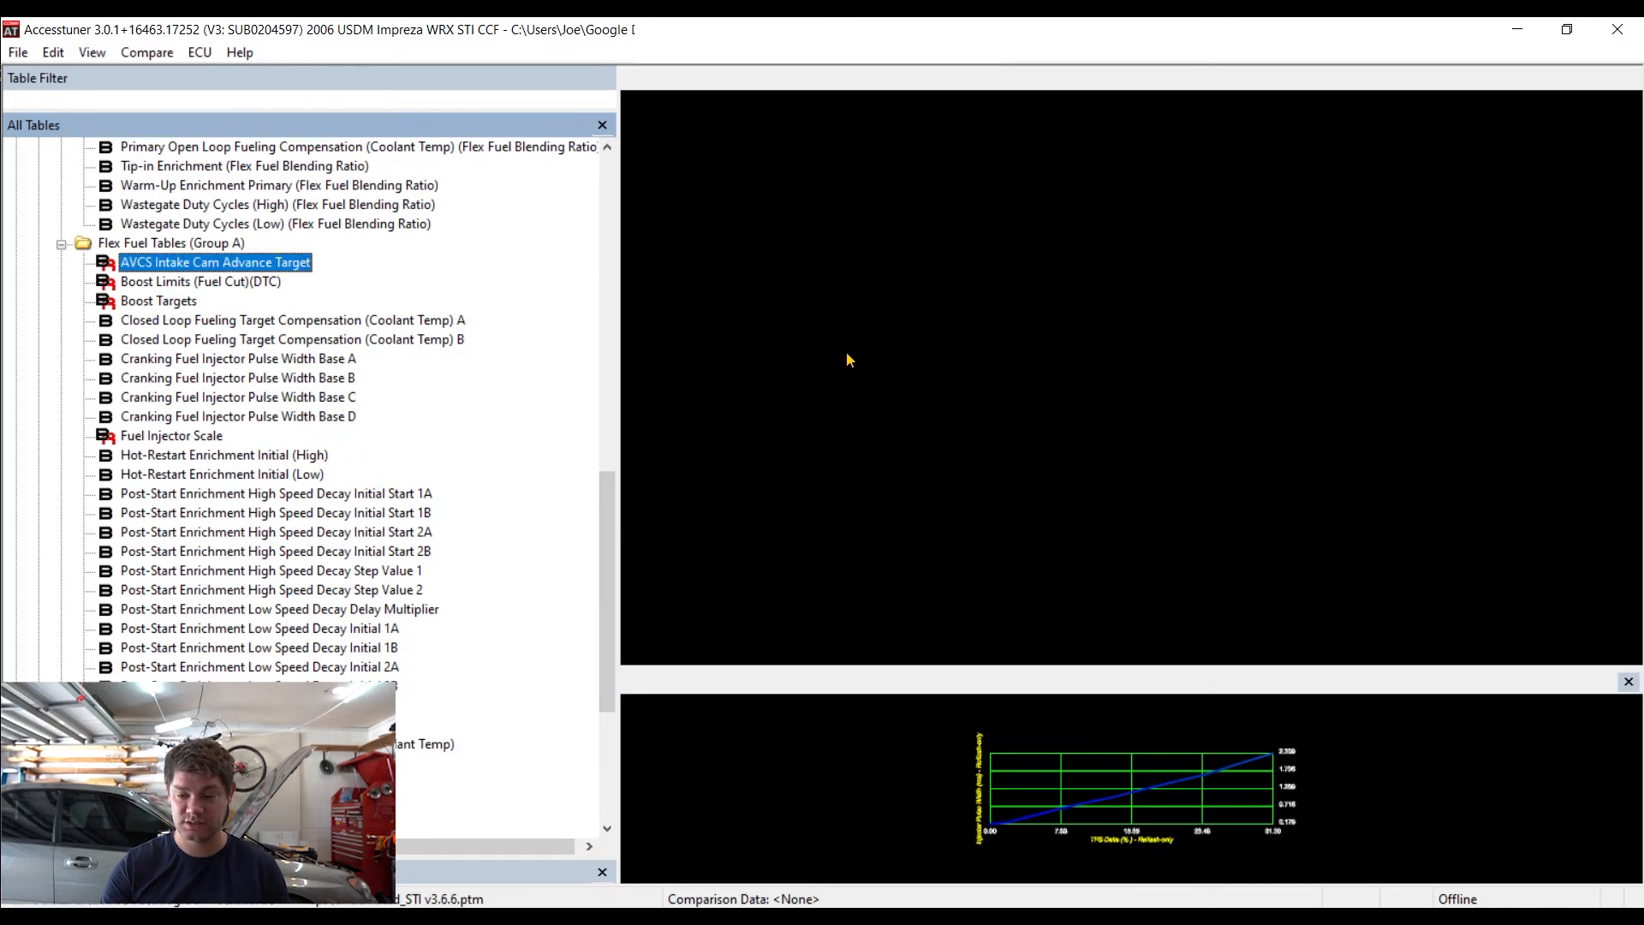
double_click(215, 261)
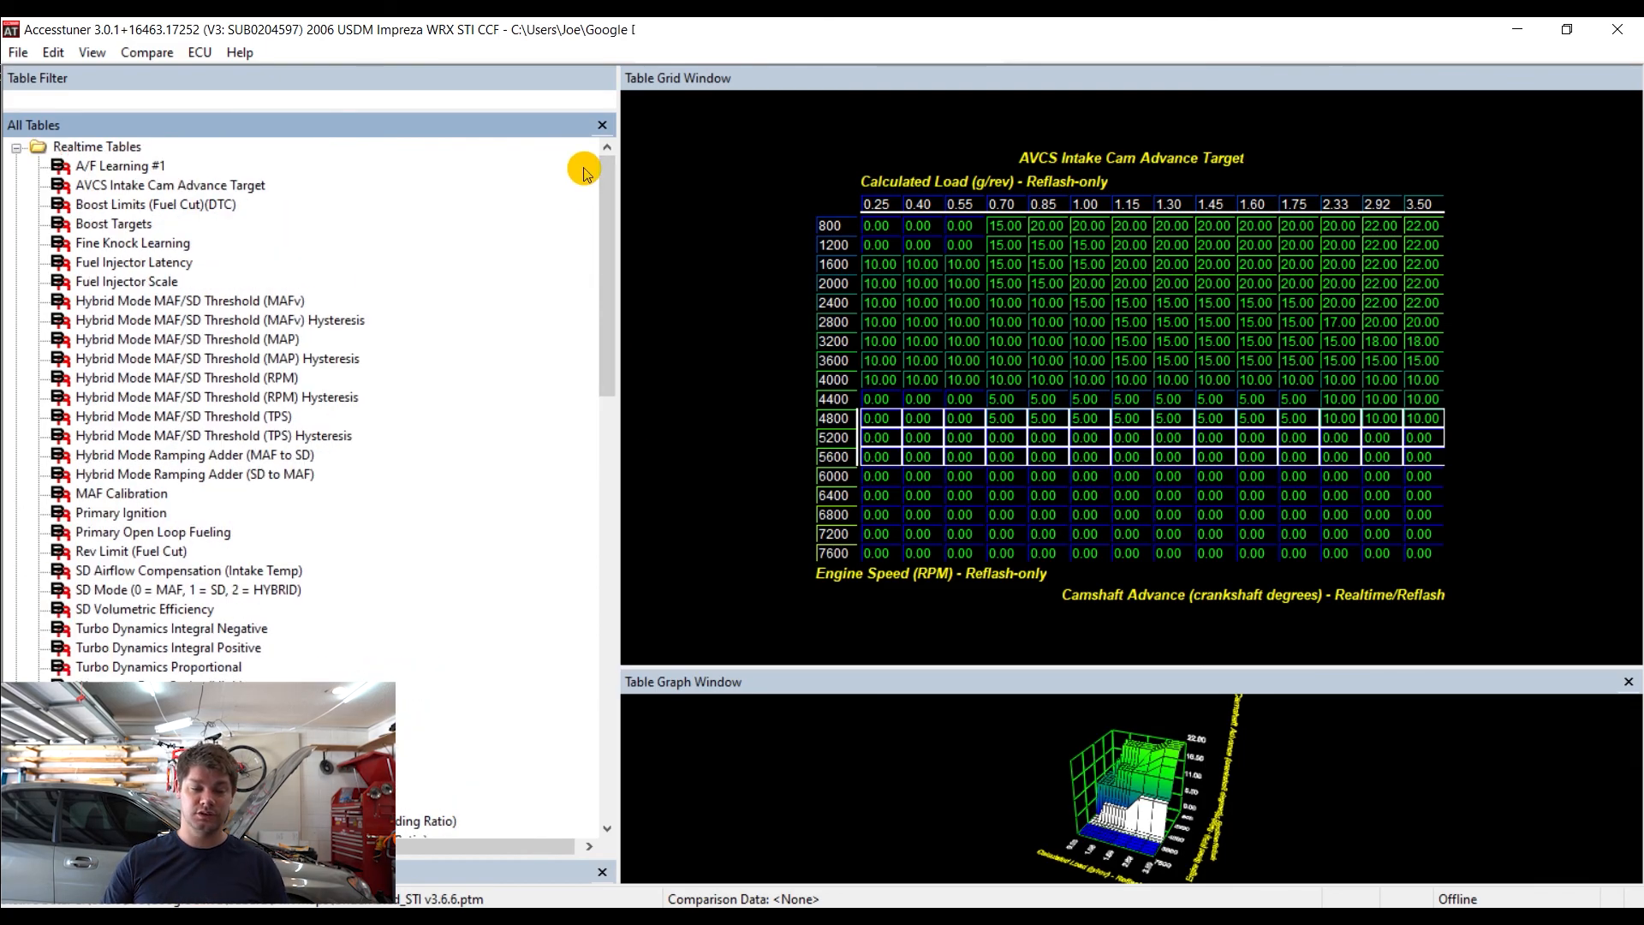
mouse_move(747, 118)
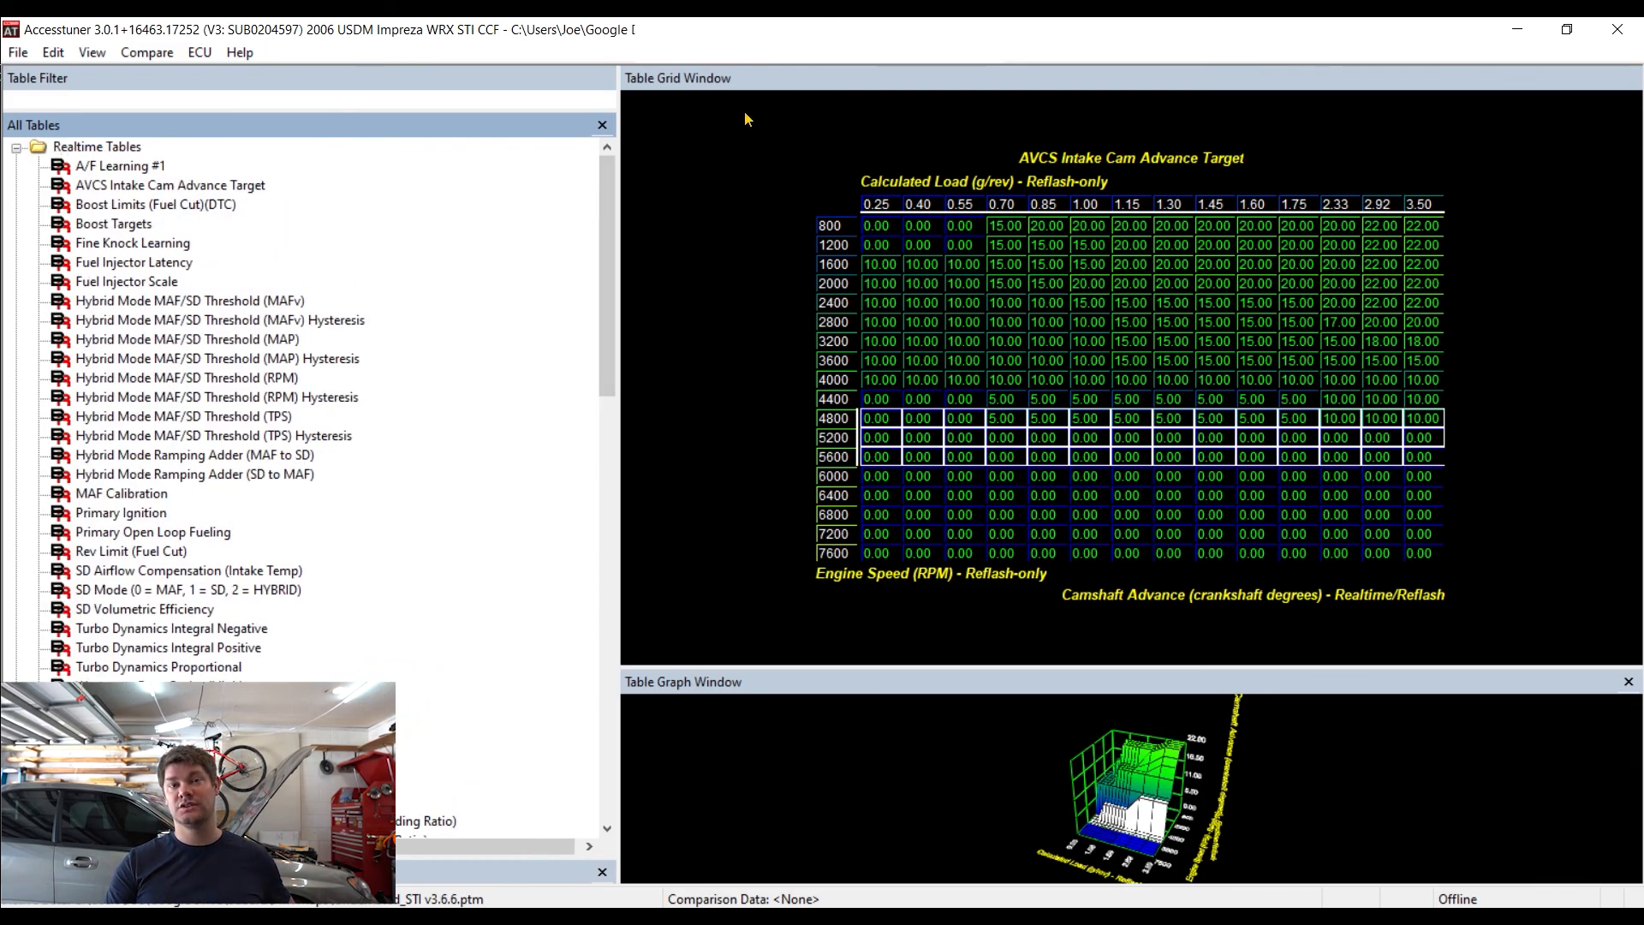